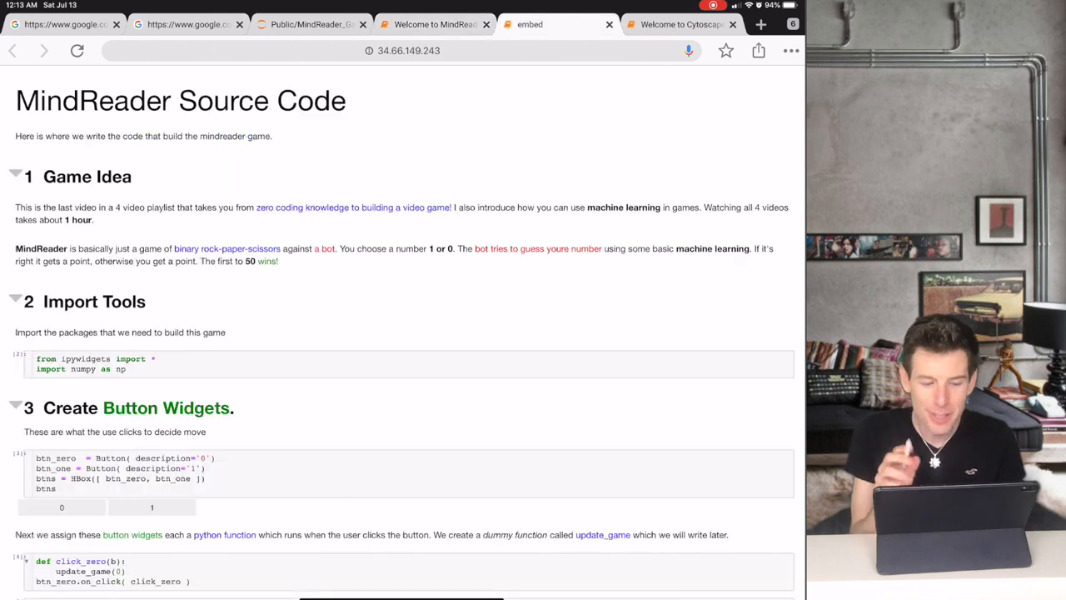
# Scroll through the MindReader source notebook, then switch to the 'Welcome to Cytoscape' app tab
pyautogui.scroll(-3)
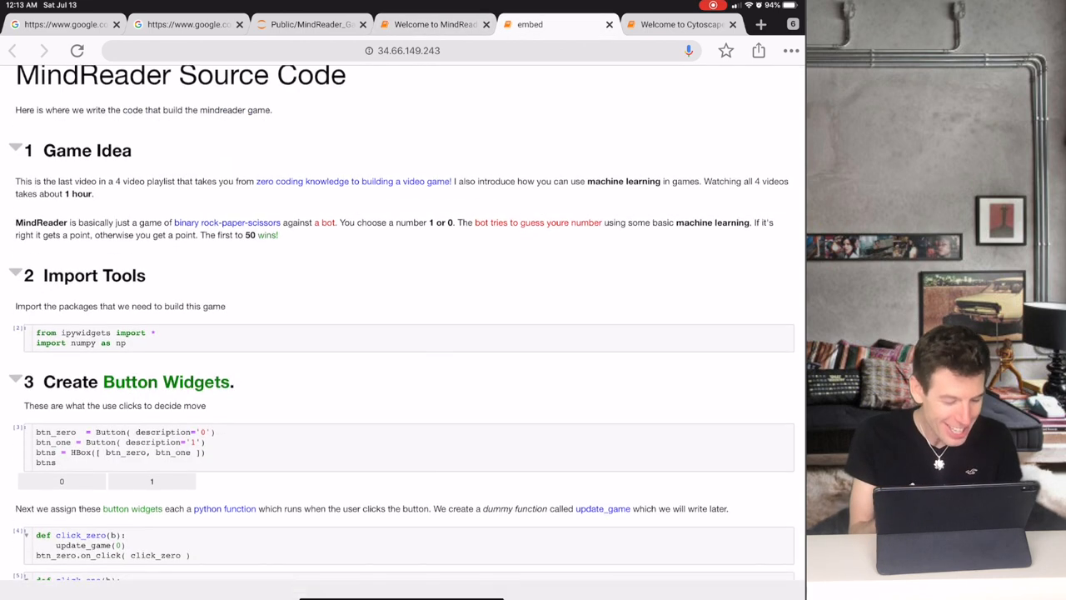
pyautogui.scroll(-3)
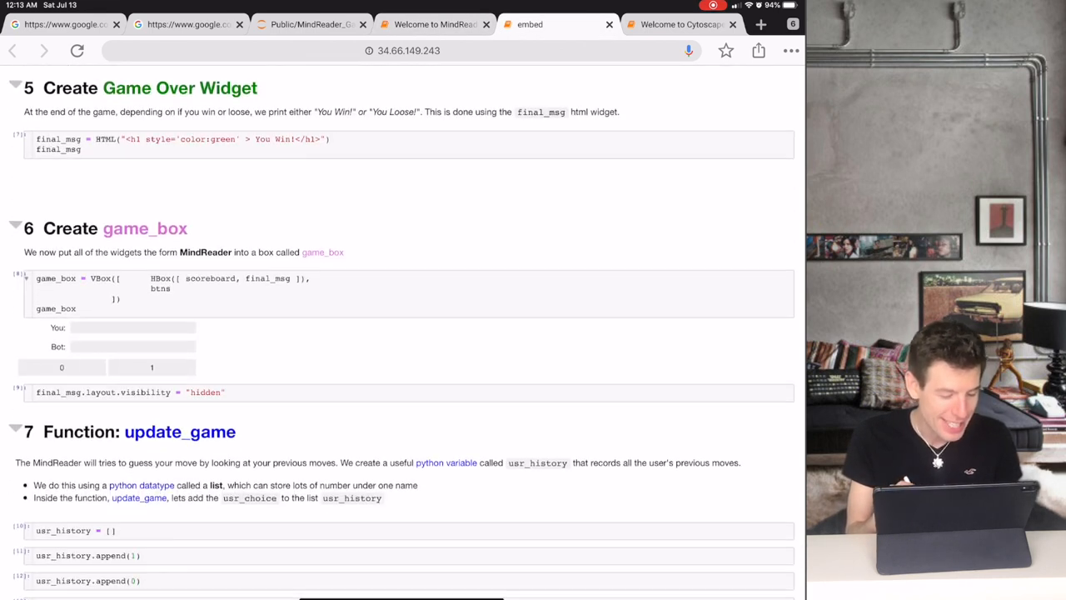
pyautogui.scroll(-3)
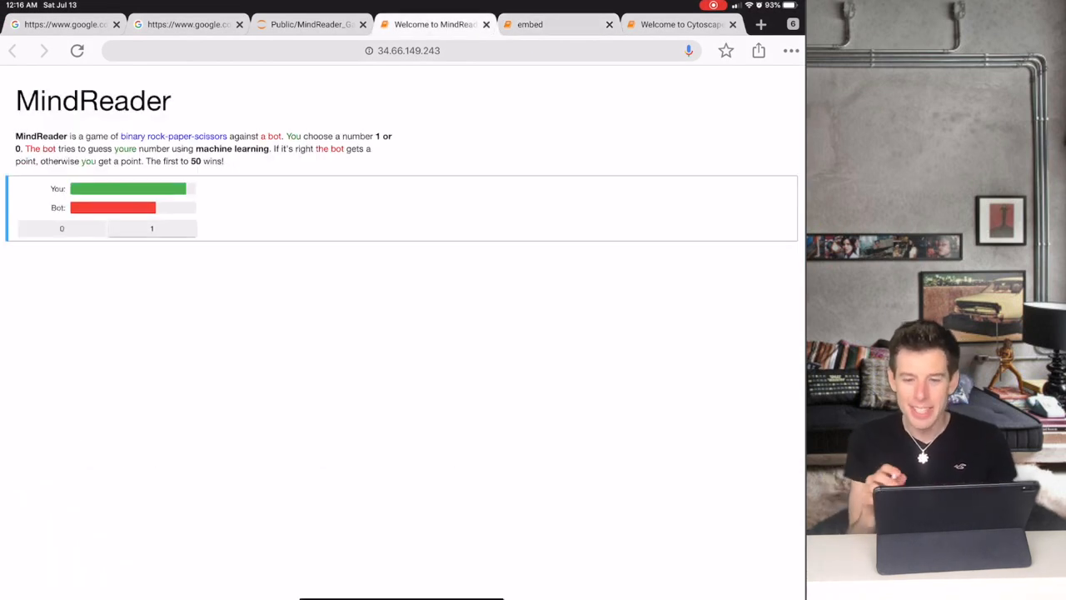
pyautogui.click(681, 24)
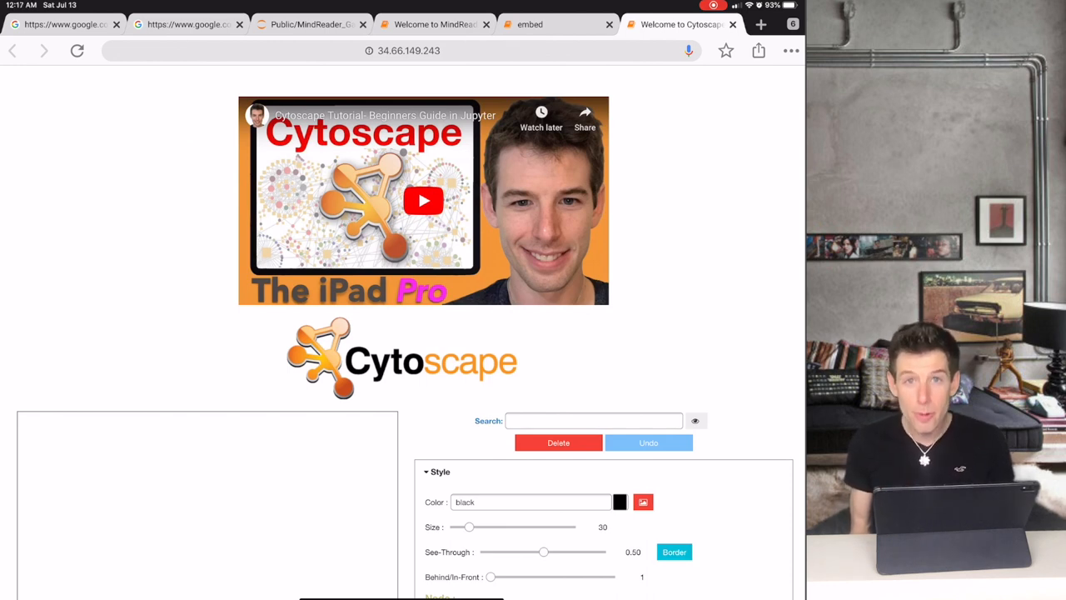
# Draw on the Cytoscape app's face network, then open the Cytoscape Source Code notebook via 'embed'
pyautogui.moveTo(466, 526); pyautogui.dragTo(479, 527)
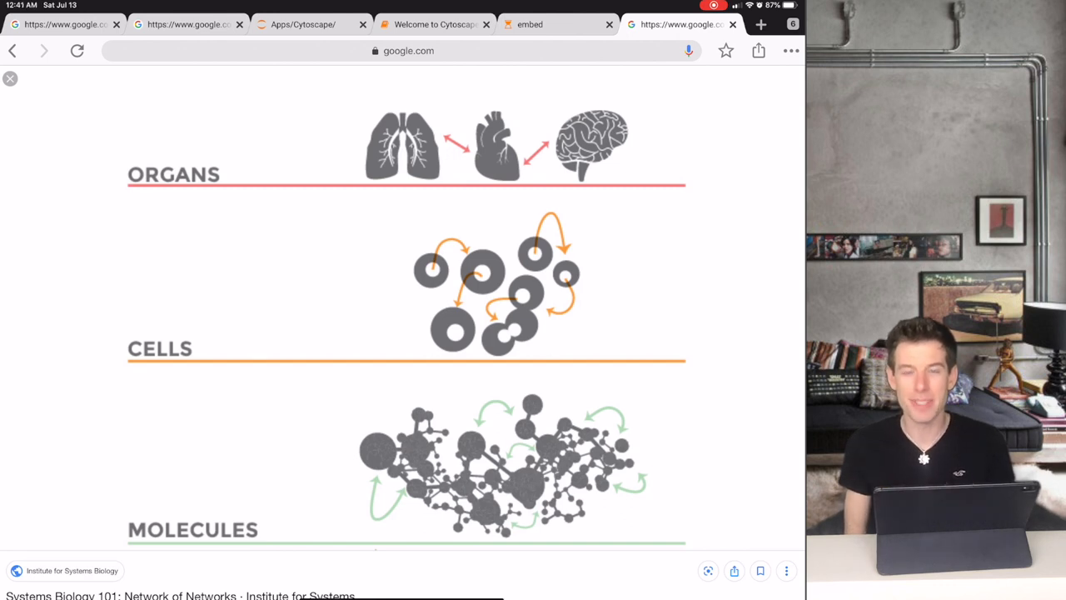
pyautogui.click(433, 24)
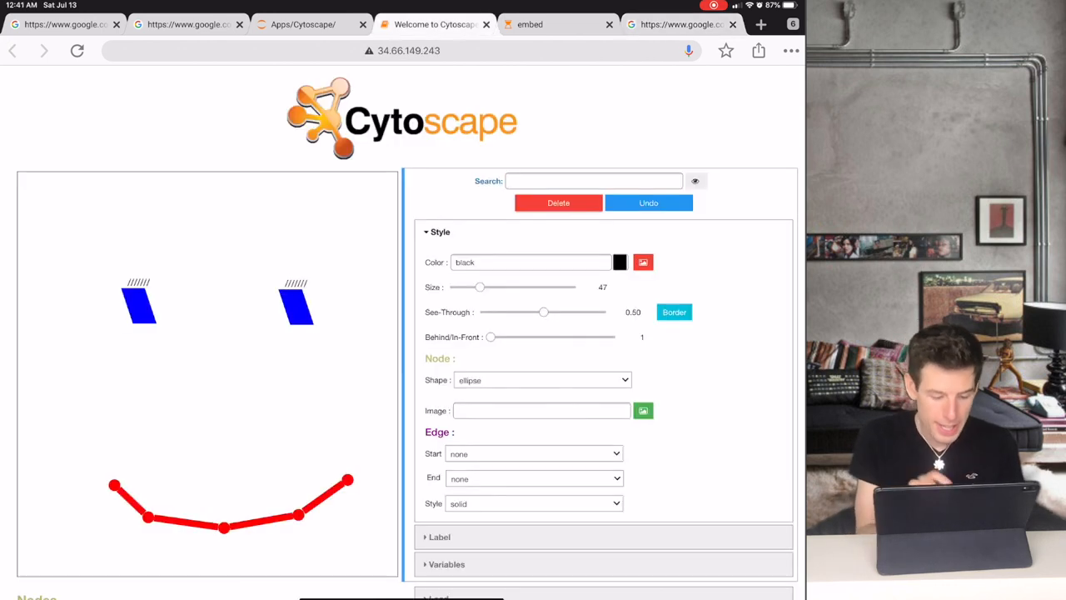
pyautogui.click(231, 375)
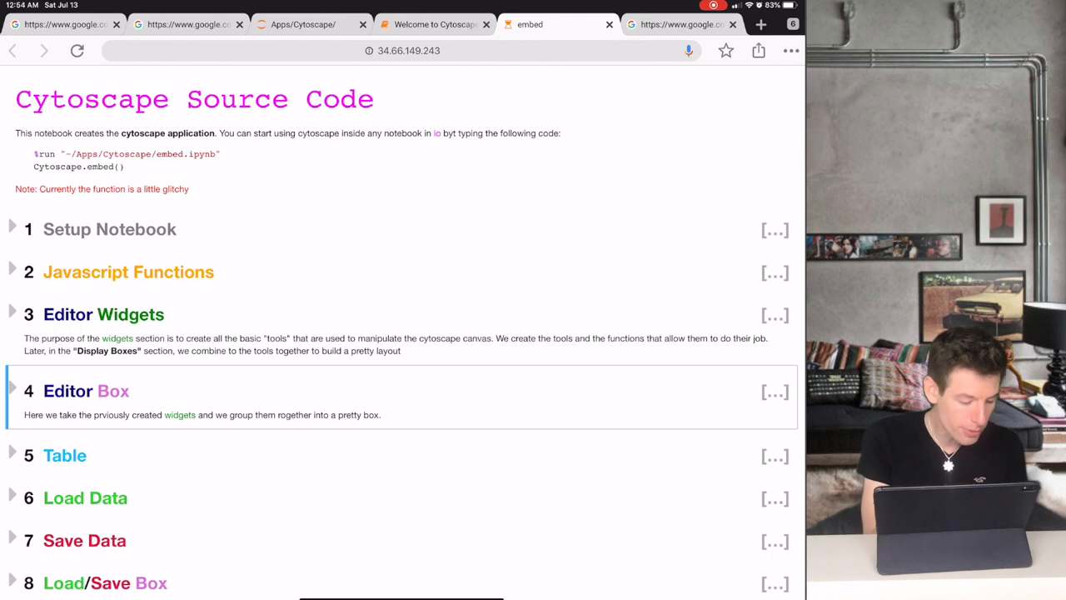
# Expand the Editor Box section of the Cytoscape source and scroll through its code cells
pyautogui.click(13, 391)
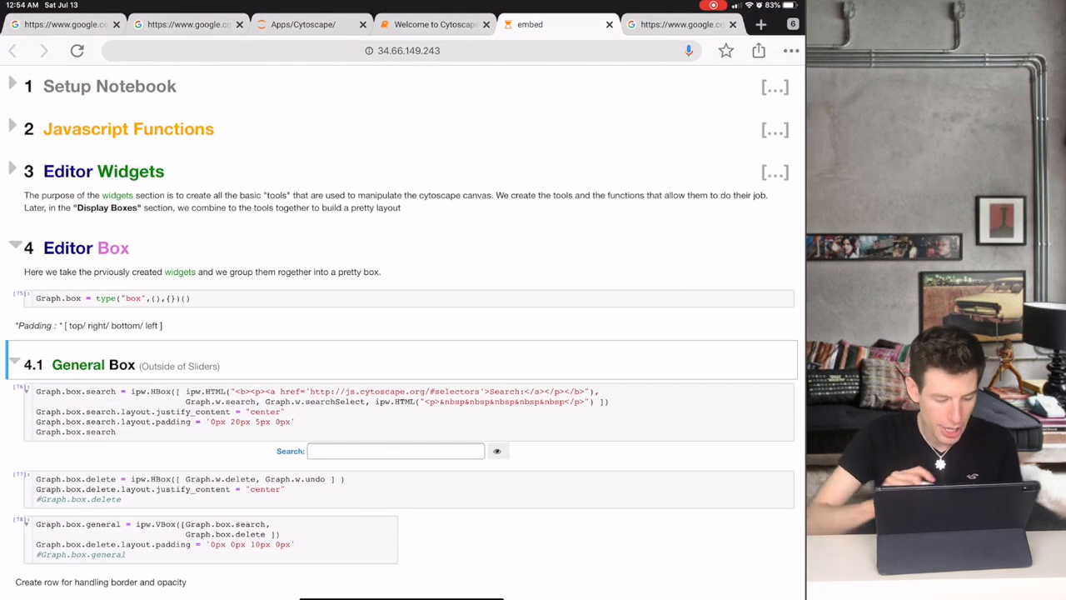
pyautogui.scroll(-3)
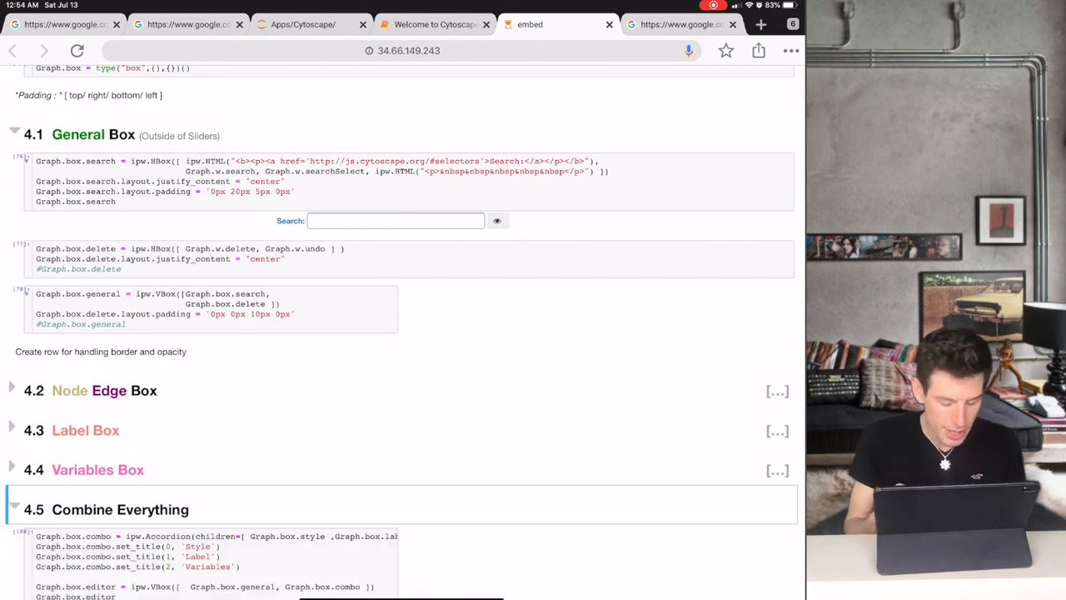
pyautogui.scroll(-3)
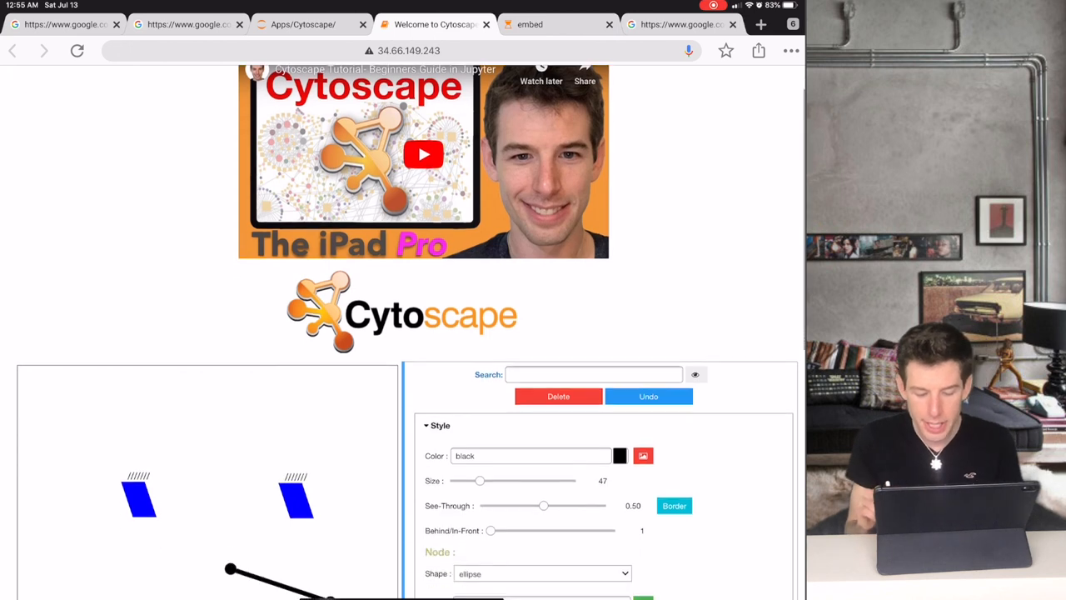
# Type 'node' into the Cytoscape search box, then switch to the 'Welcome to io Online!' notebook
pyautogui.scroll(-3)
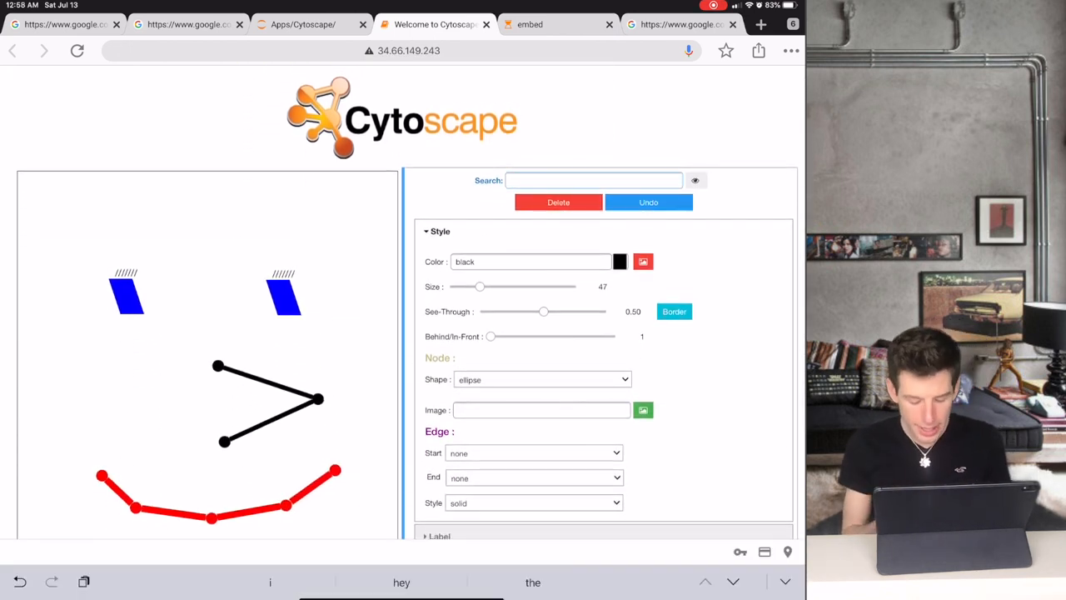
pyautogui.write('node')
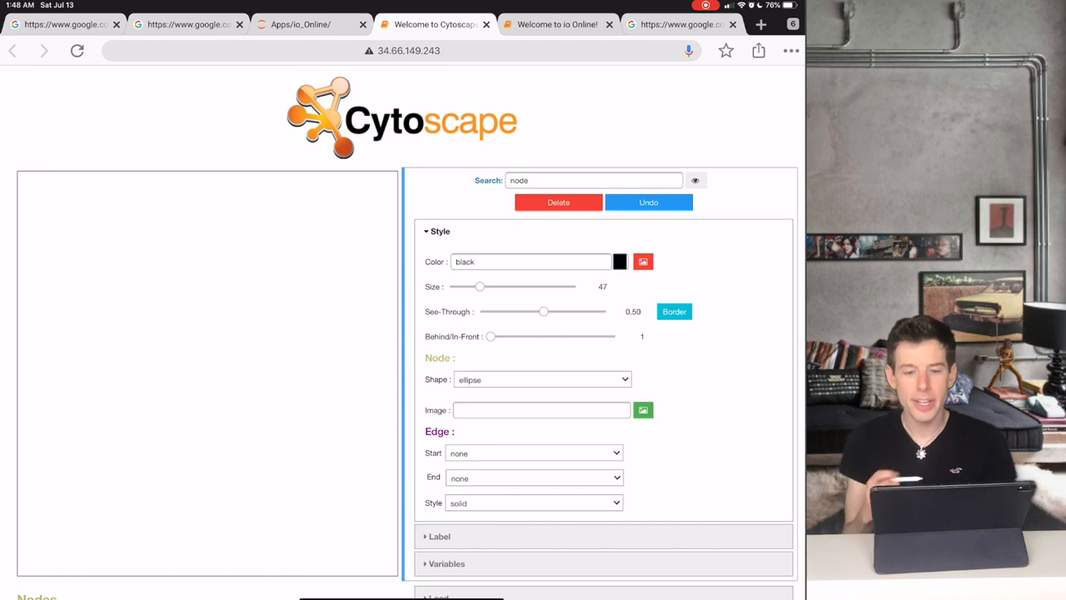
pyautogui.click(556, 24)
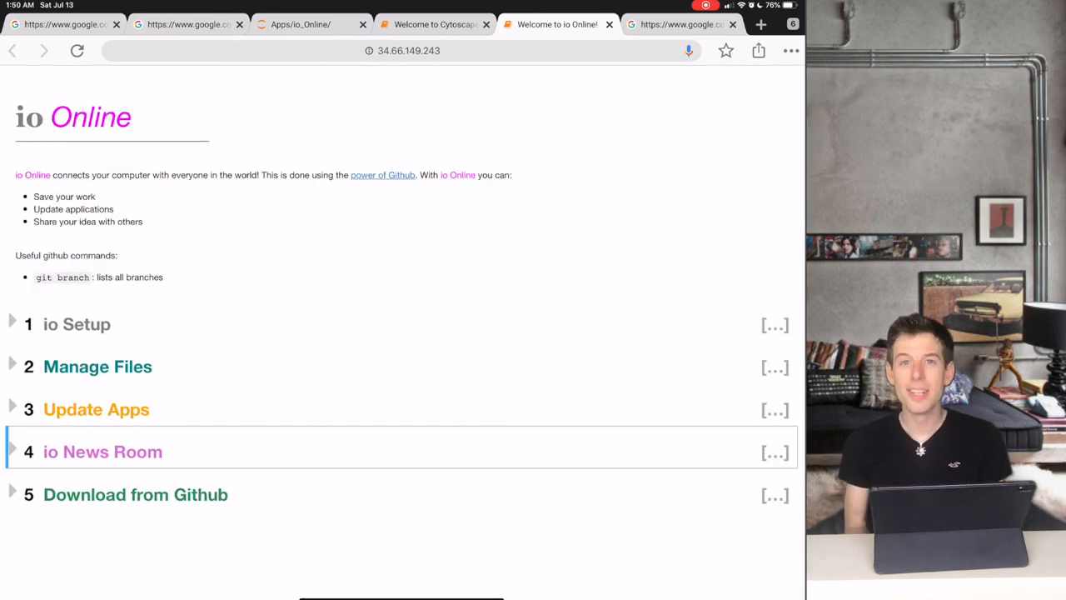
# Browse io News Room's Most Recent Repos list, then return to the Cytoscape Programmer node
pyautogui.click(102, 451)
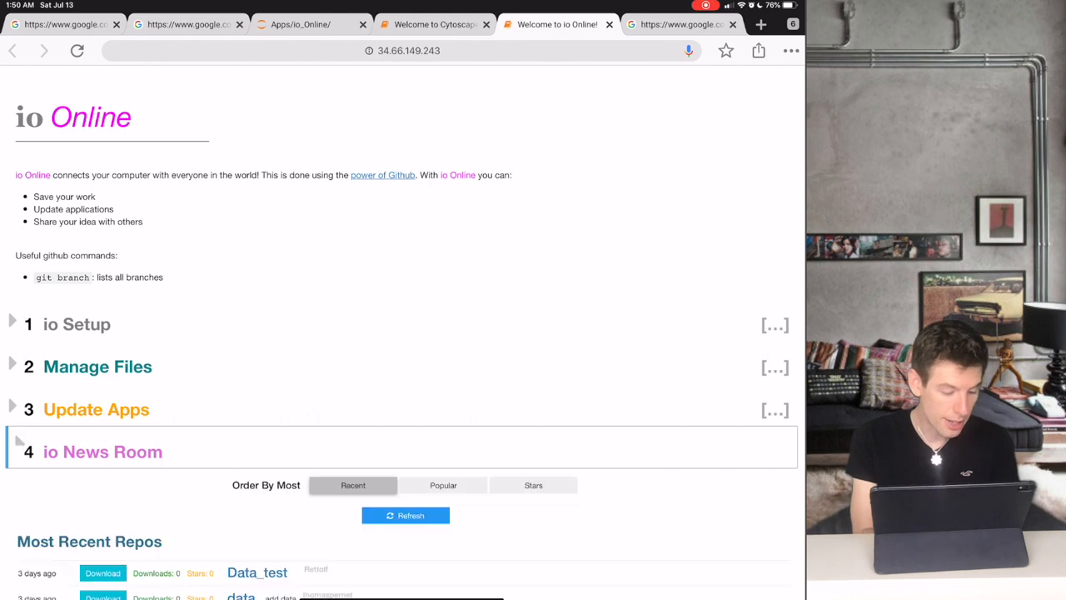
pyautogui.click(102, 451)
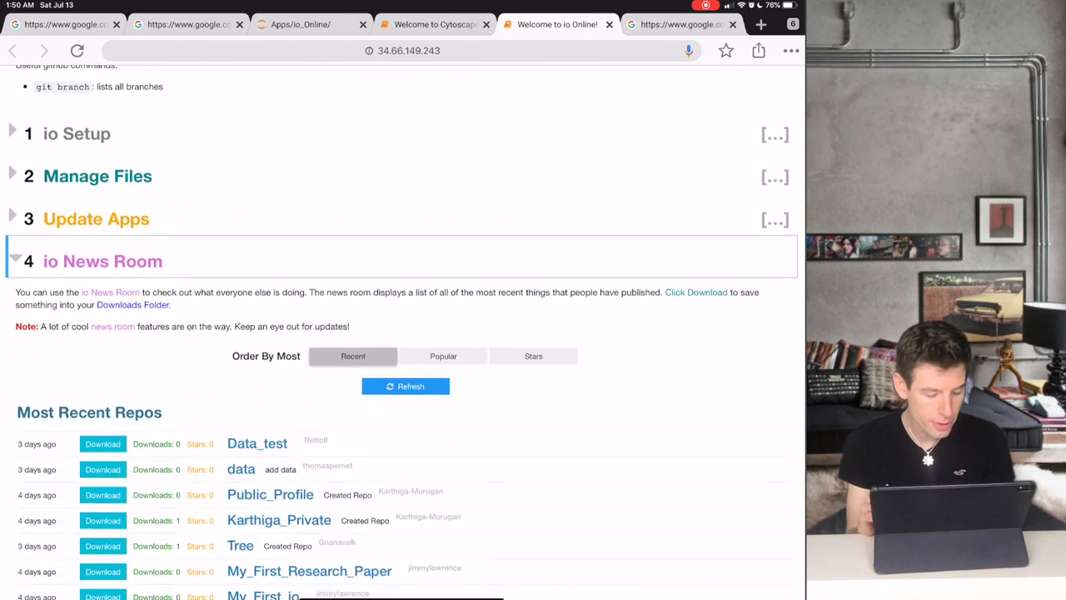
pyautogui.scroll(-3)
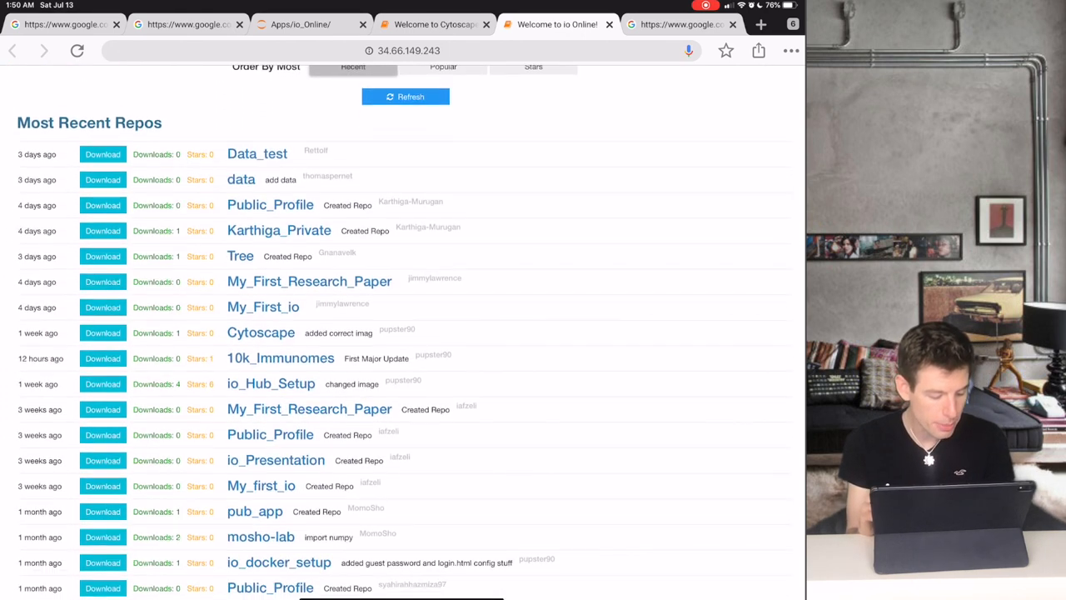
pyautogui.scroll(-3)
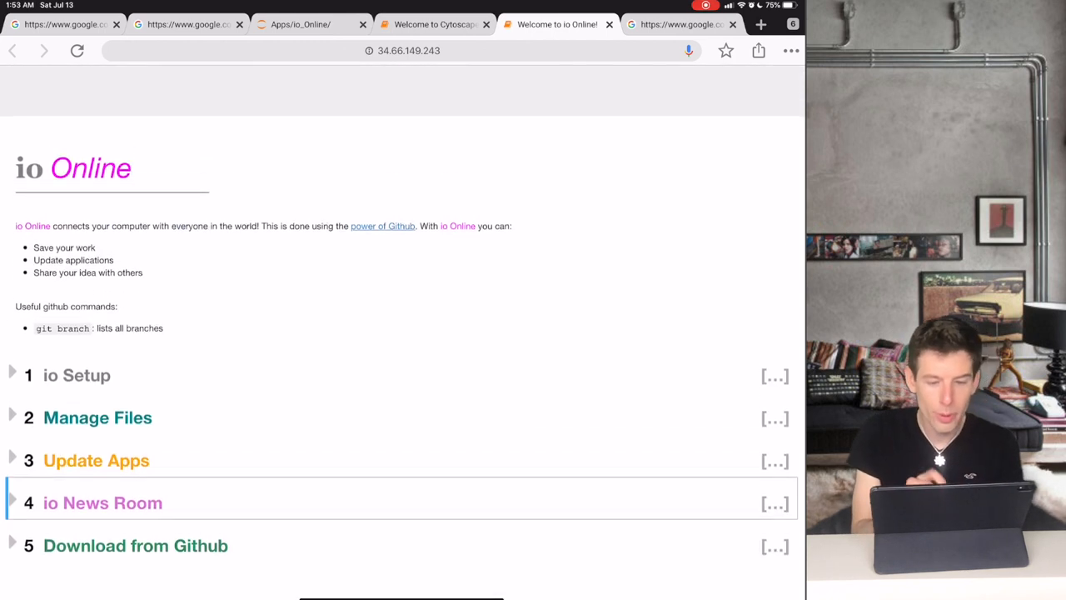
pyautogui.click(433, 24)
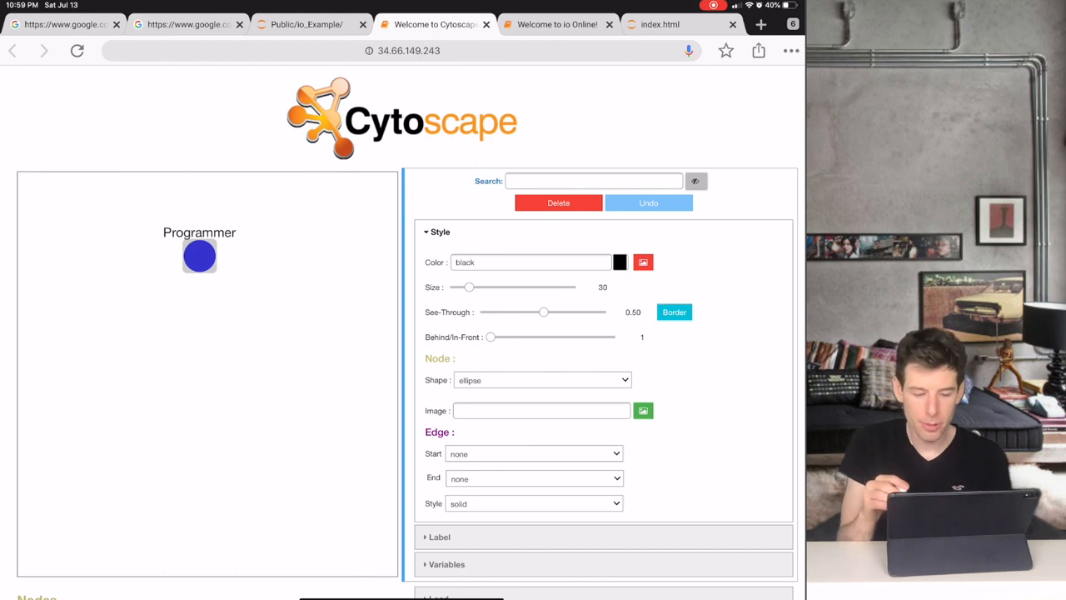
# Scroll the Cytoscape page, then switch to io Online to view the Manage Files publish list
pyautogui.scroll(-3)
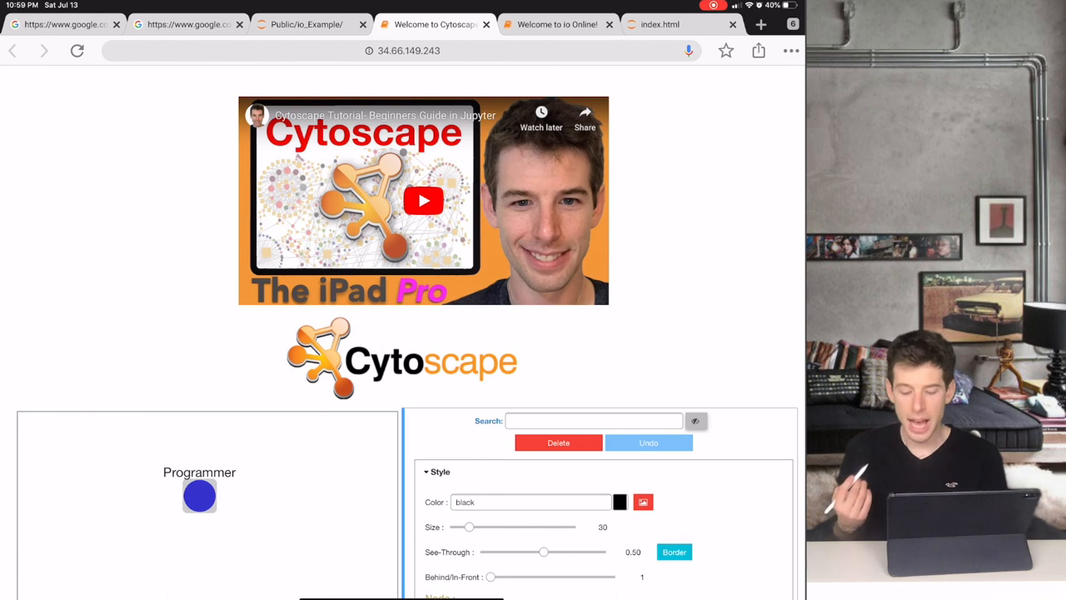
pyautogui.scroll(-3)
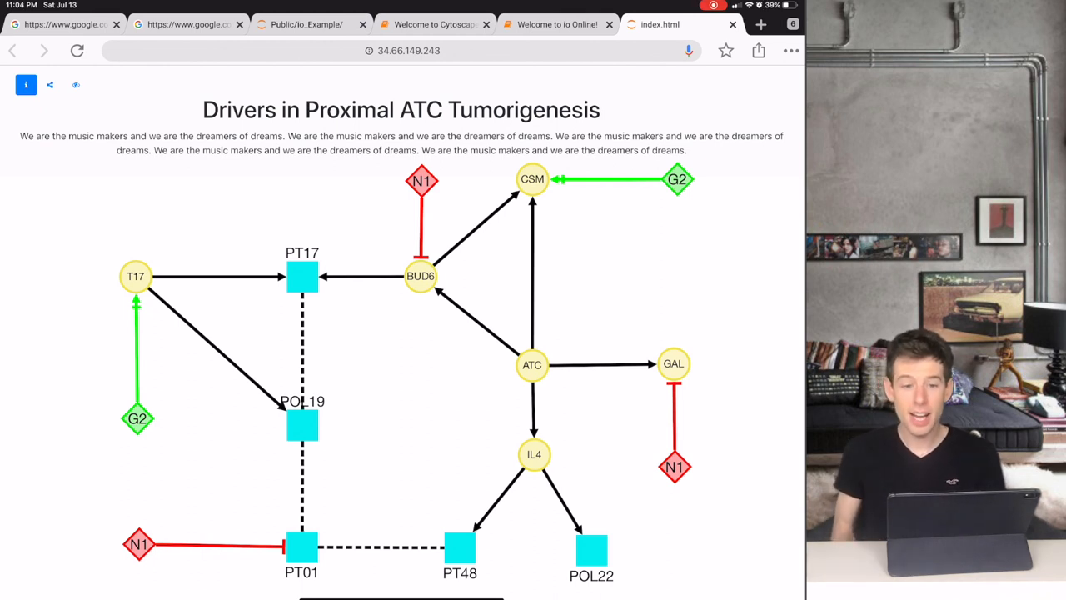
pyautogui.click(556, 24)
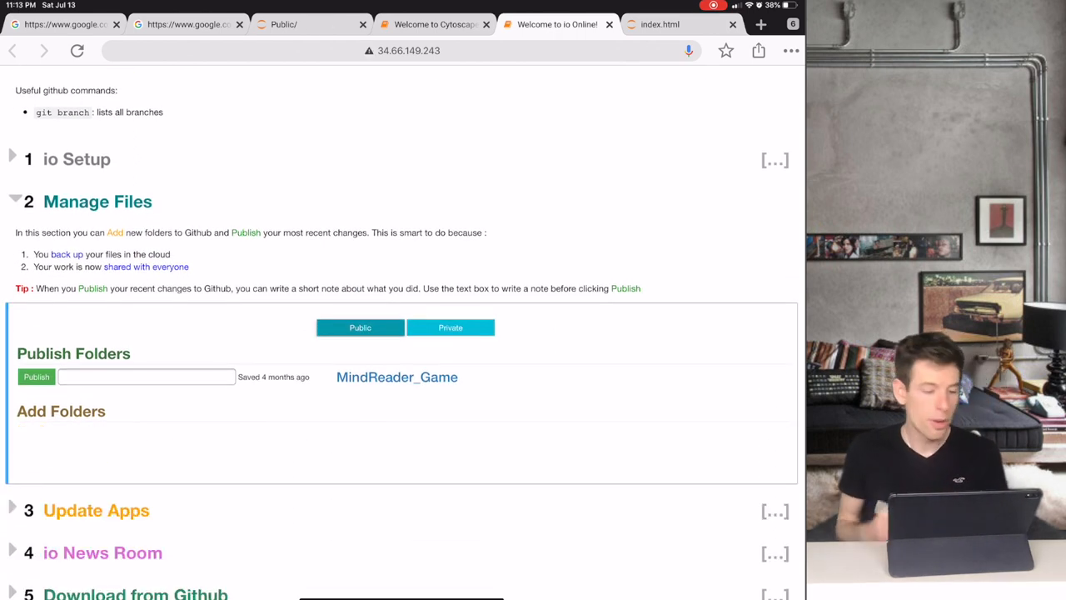
# Collapse Manage Files, expand io News Room, and scroll to the ATC Tumorigenesis network
pyautogui.click(13, 201)
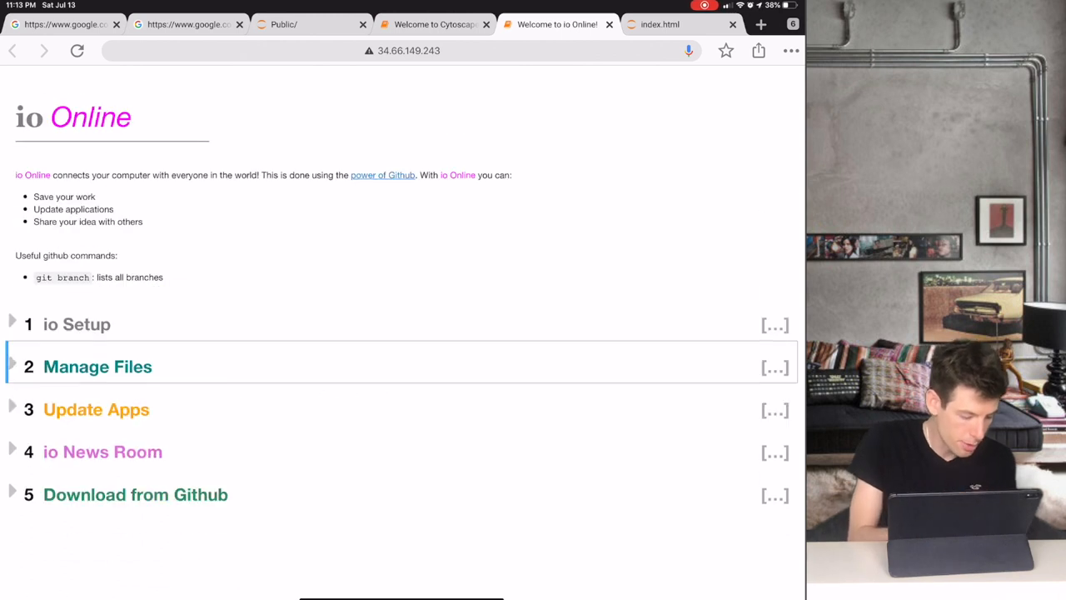
pyautogui.click(102, 451)
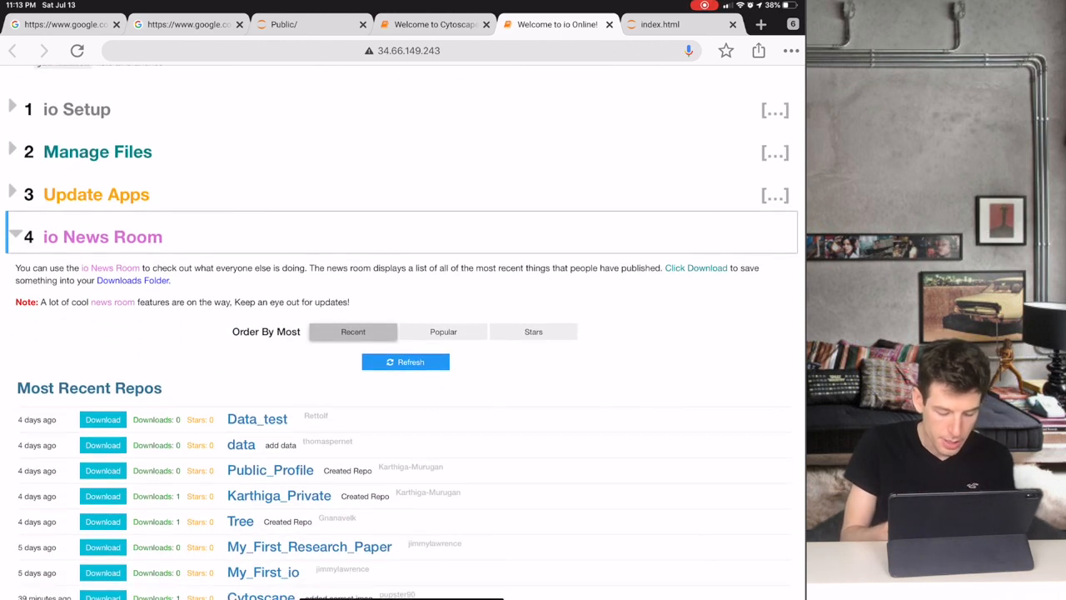
pyautogui.scroll(-3)
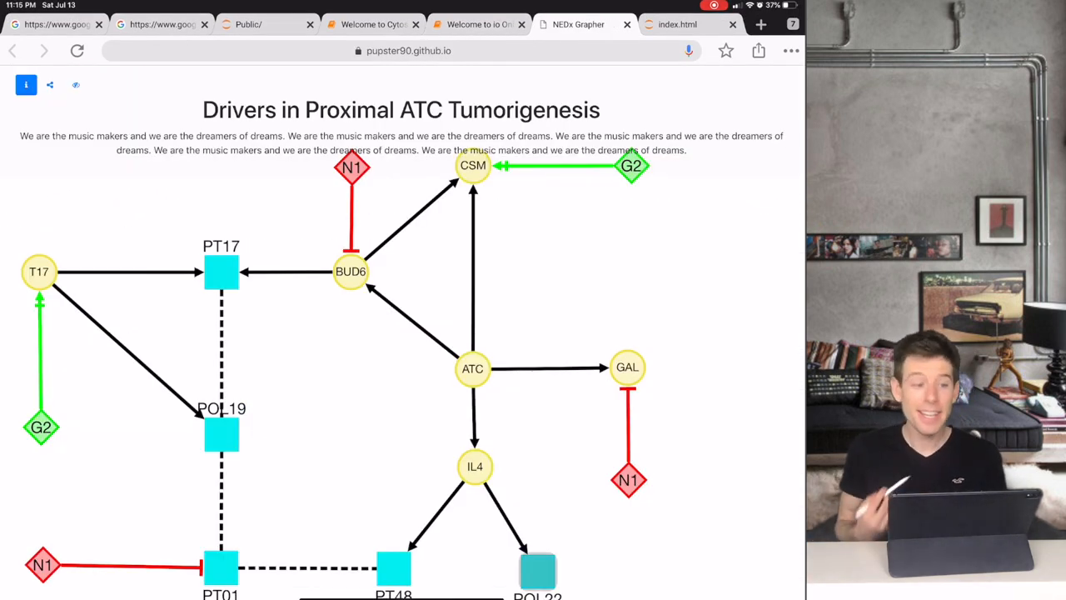
# Show the Nodes/Edges panel and inspect the POL22, POL19 and BUD6 node details
pyautogui.click(49, 84)
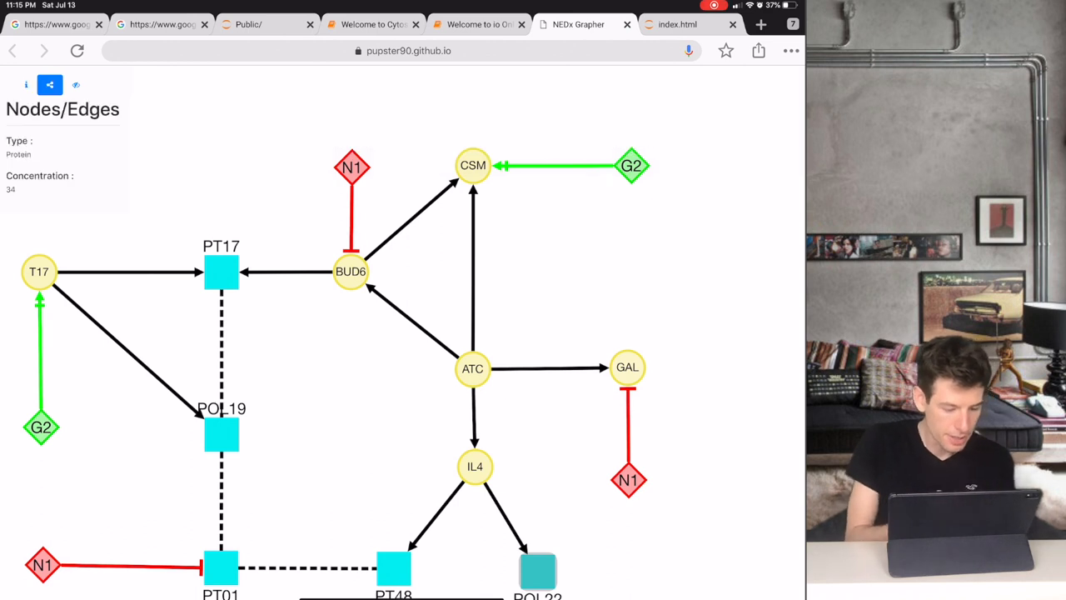
pyautogui.click(222, 273)
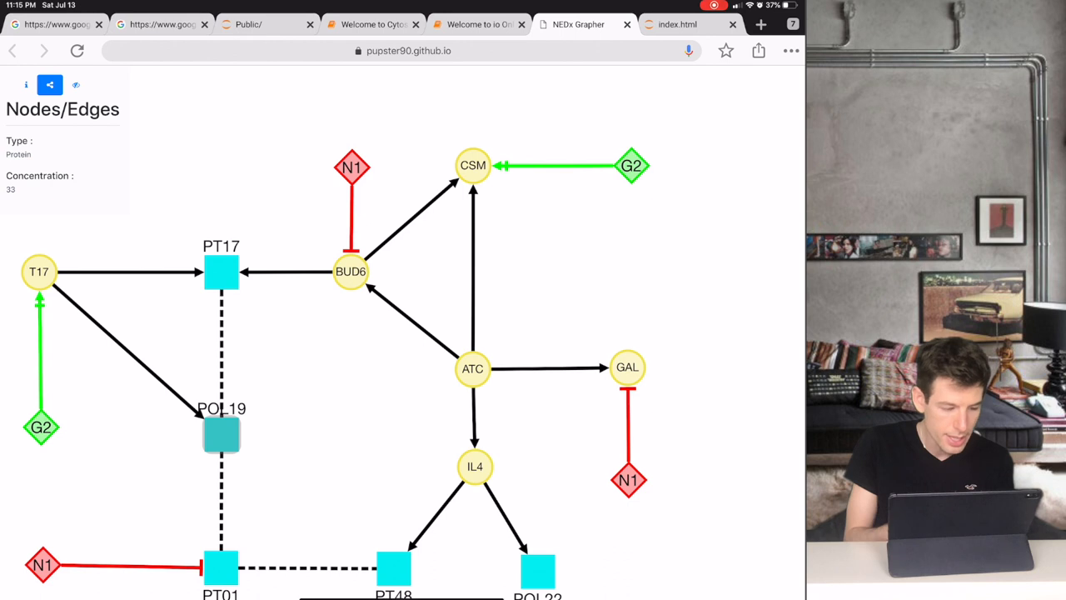
pyautogui.click(350, 271)
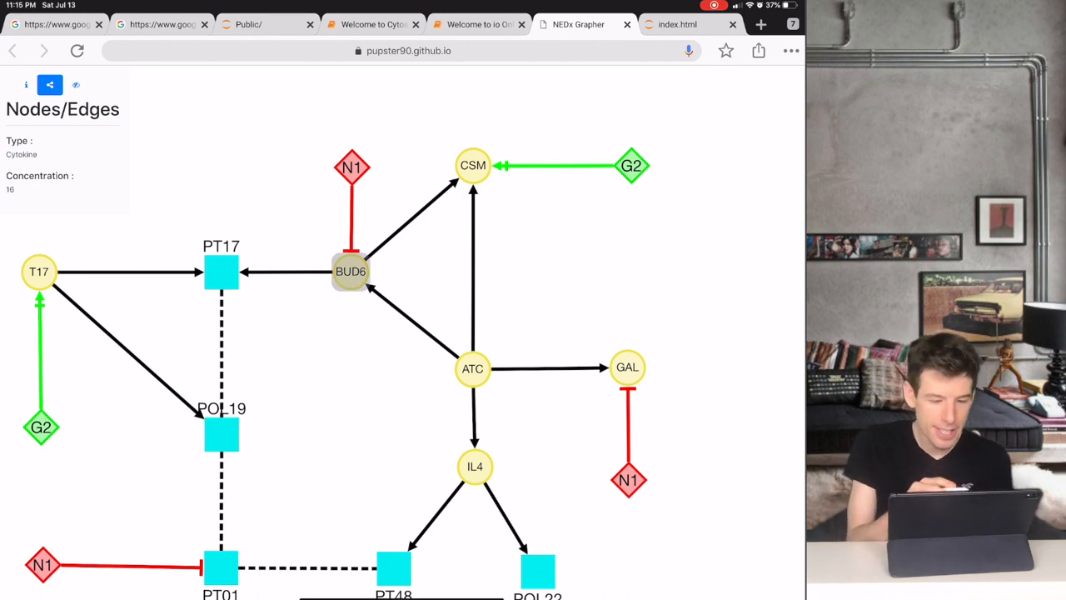
pyautogui.click(373, 23)
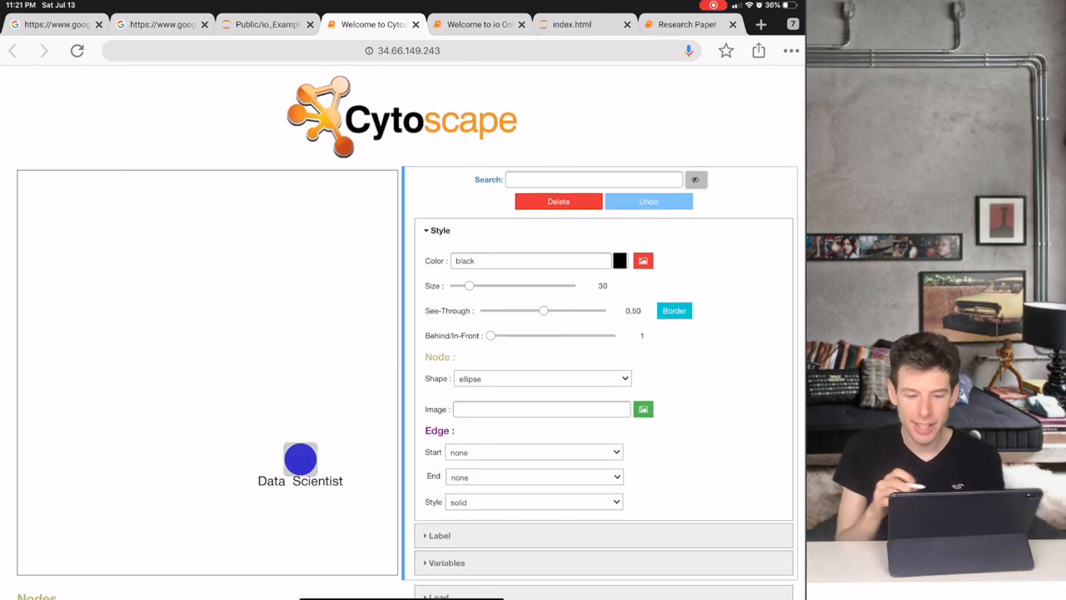
# Scroll the ATC tumorigenesis Research Paper notebook, then view the three-node Cytoscape graph
pyautogui.click(572, 23)
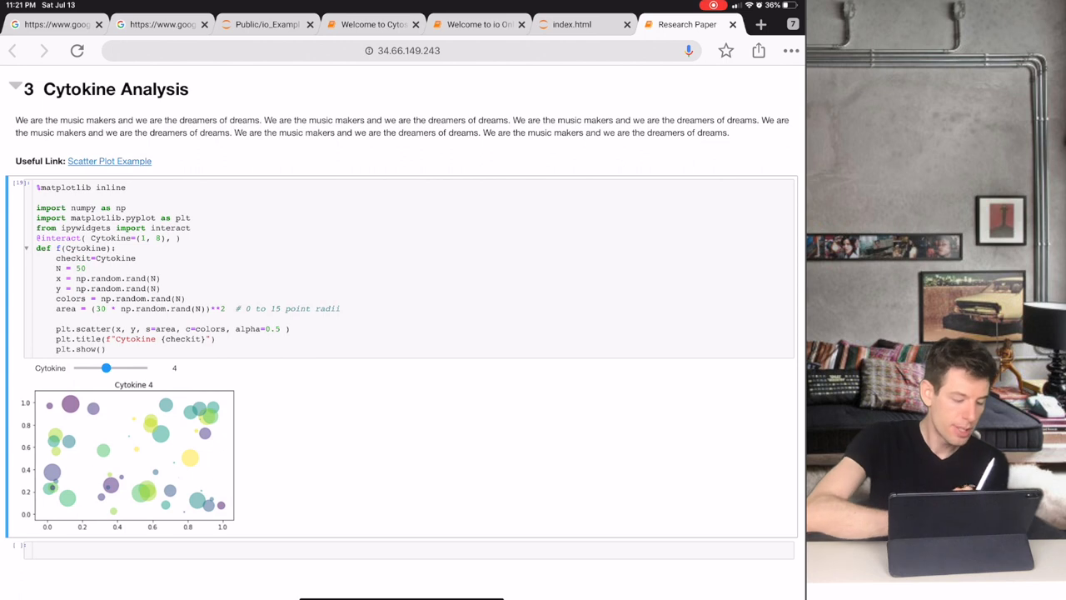
pyautogui.scroll(-3)
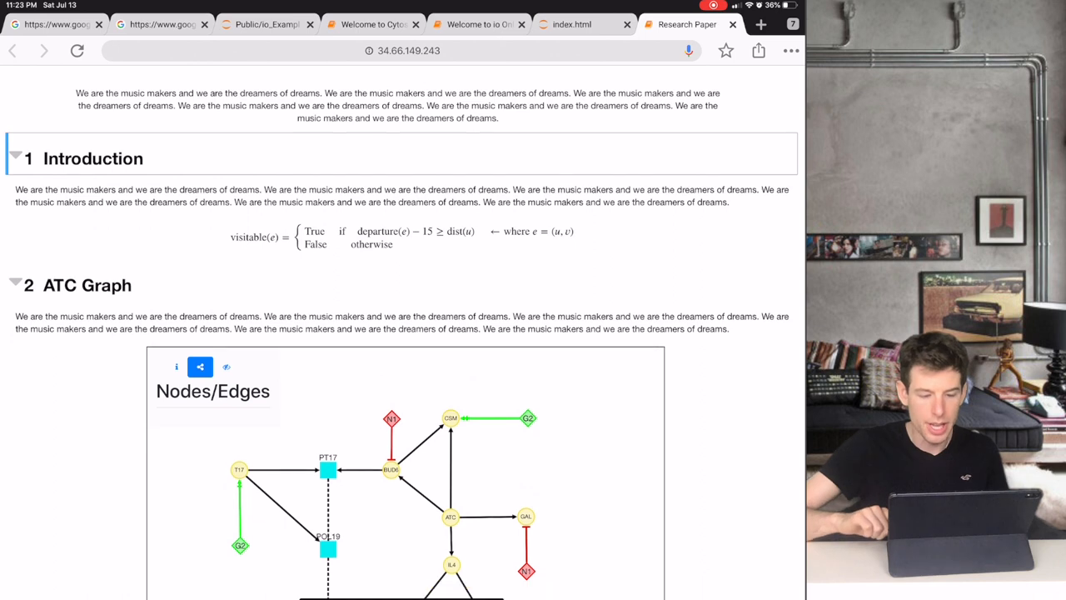
pyautogui.scroll(-3)
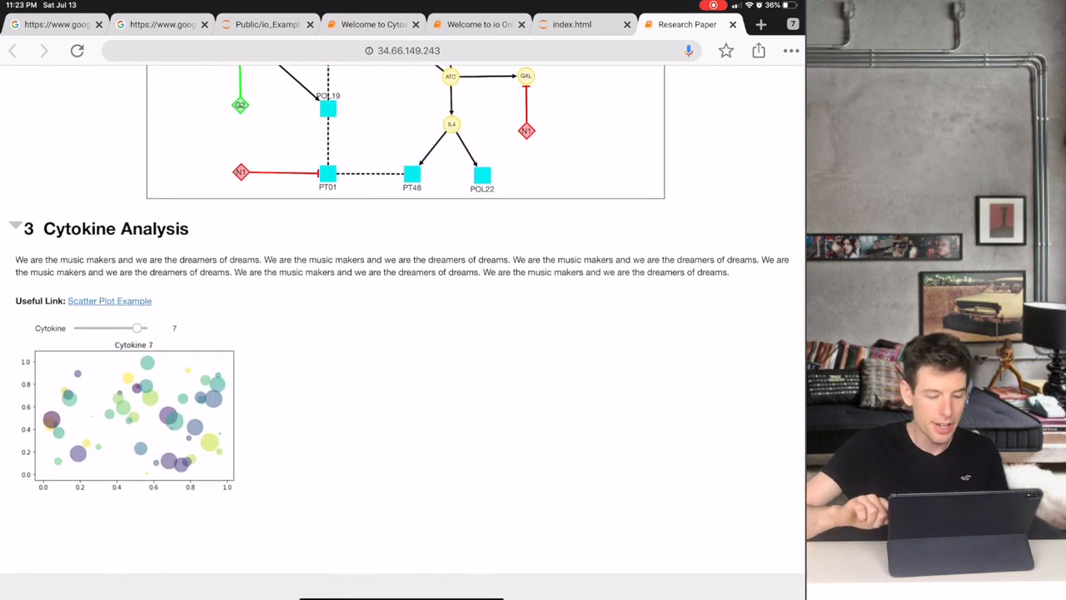
pyautogui.scroll(3)
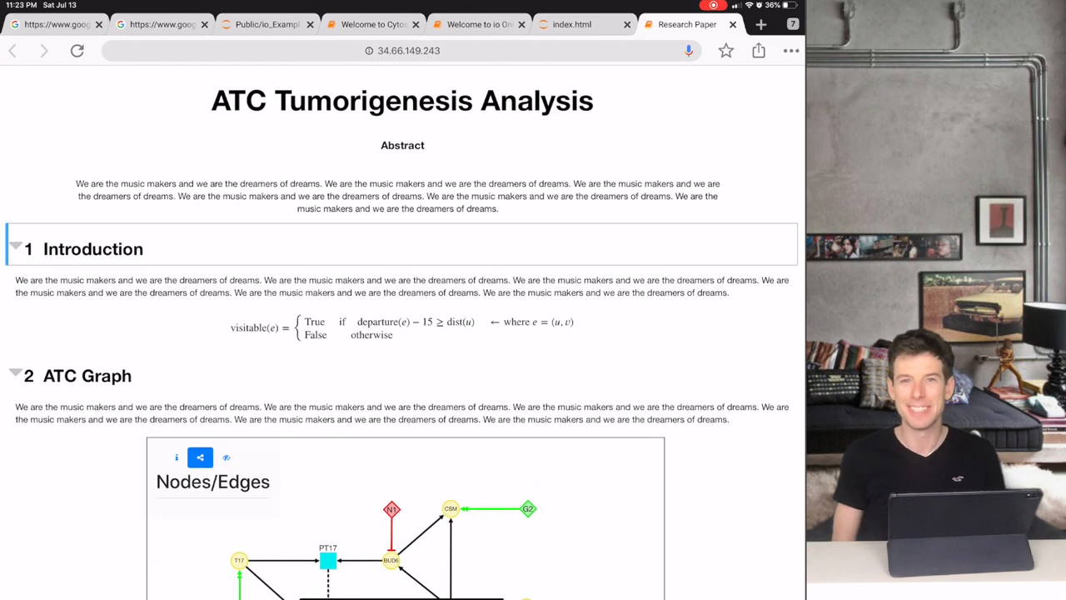
pyautogui.click(372, 23)
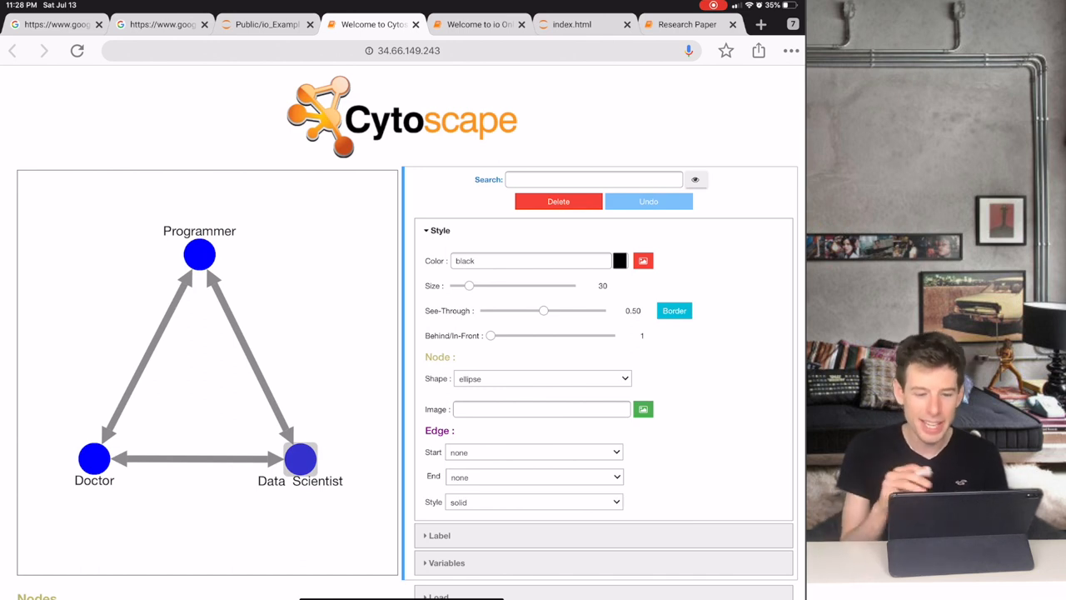
# Reopen io News Room on io Online, then open Downloads in the Home file browser
pyautogui.click(477, 23)
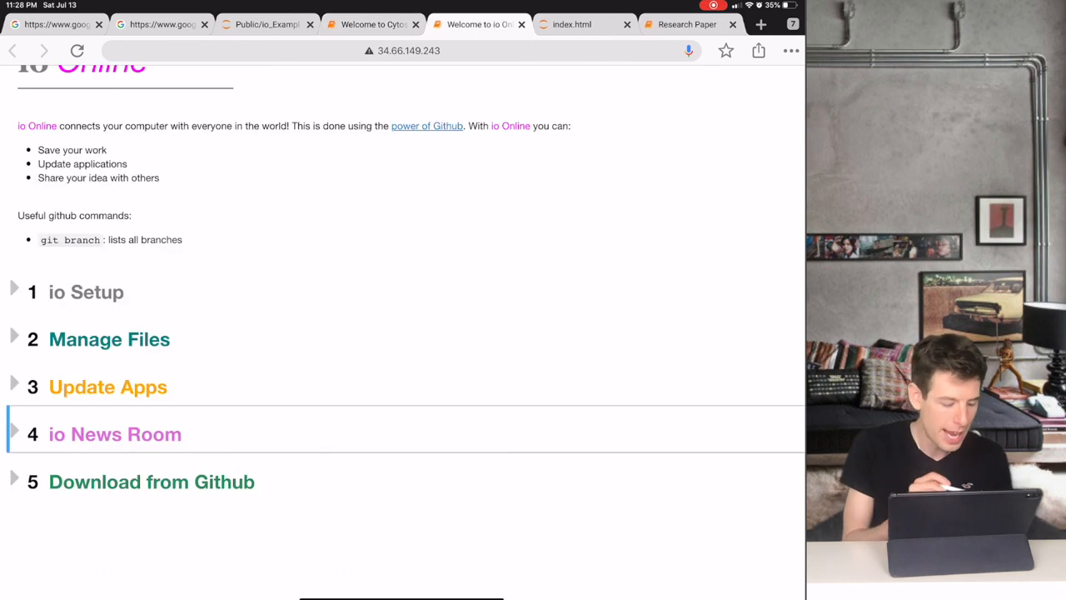
pyautogui.click(115, 434)
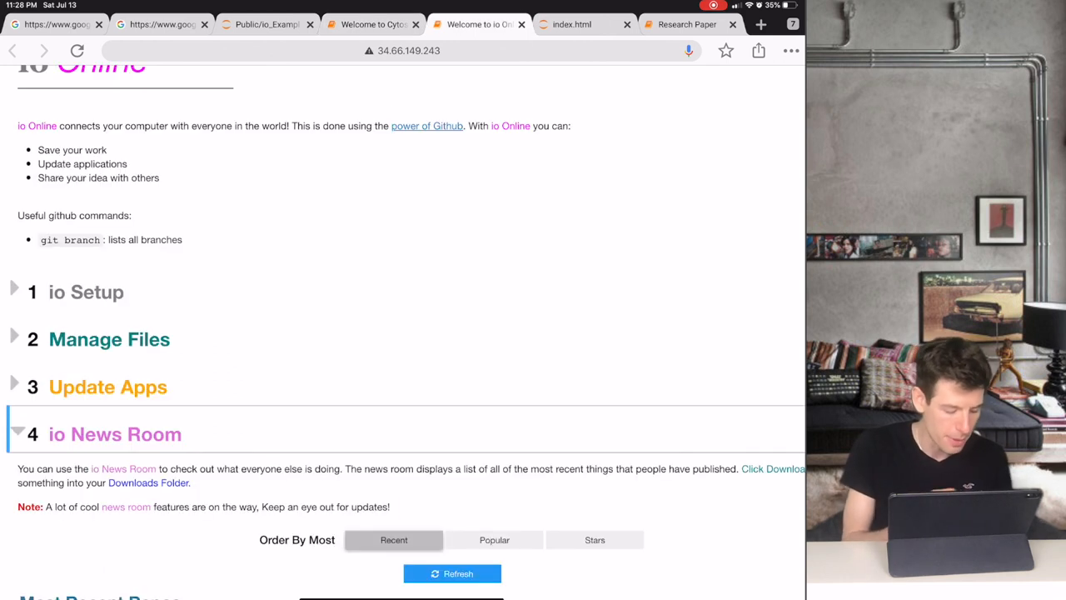
pyautogui.scroll(-3)
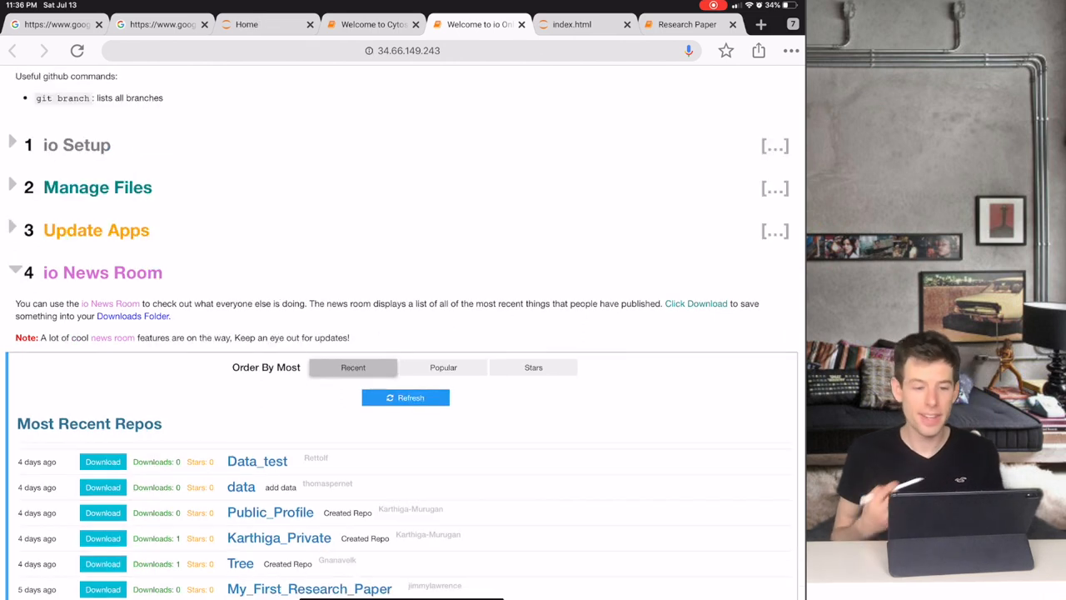
pyautogui.click(247, 24)
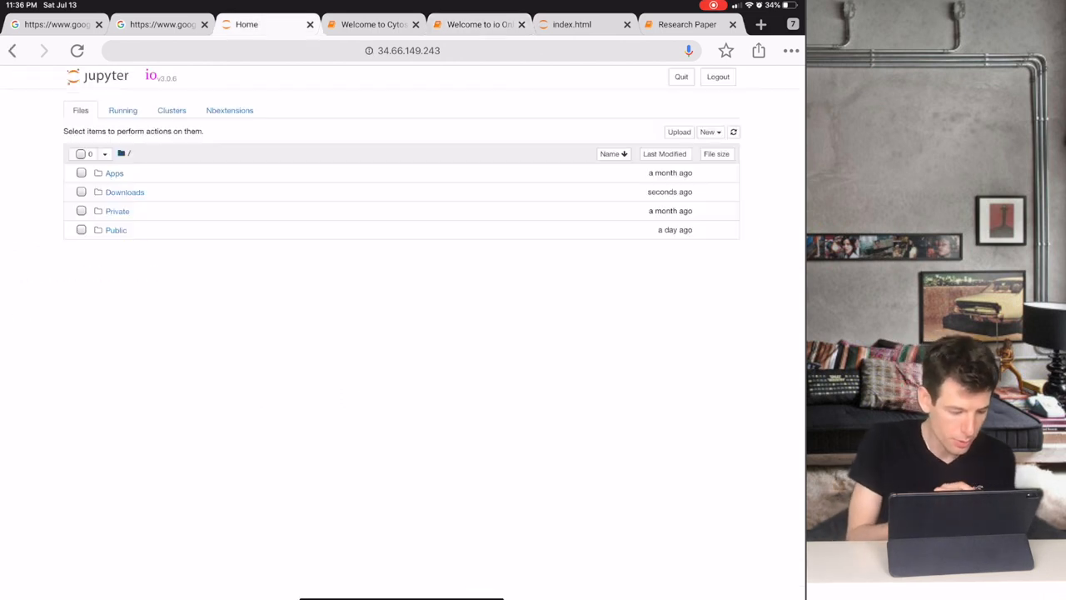
pyautogui.click(125, 192)
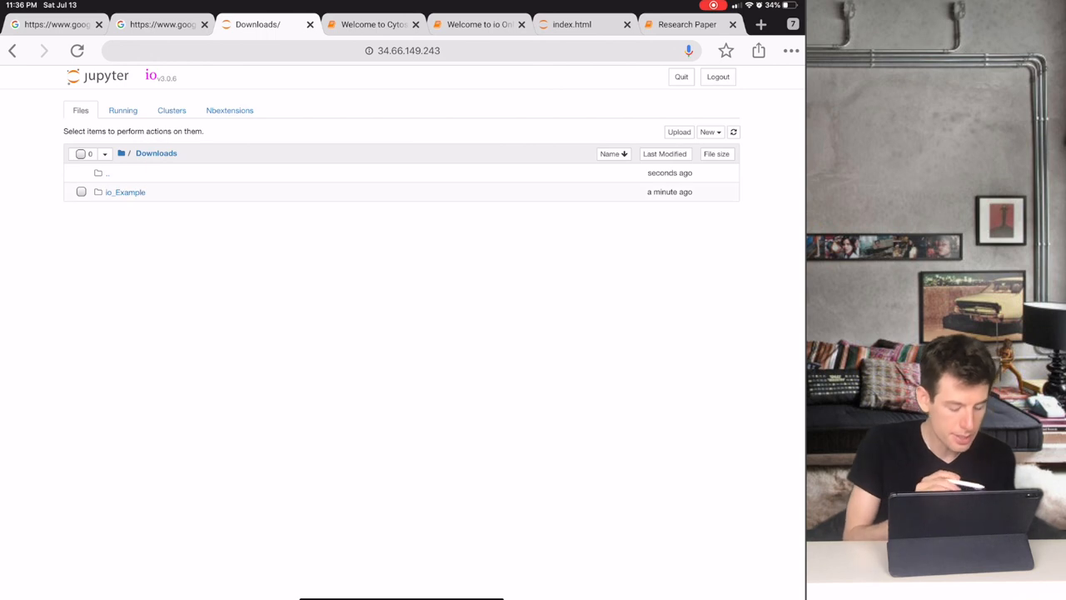
# Open io_Example's Research Paper notebook, expand 'ATC Graph' and scroll to 'Cytokine Analysis'
pyautogui.click(124, 192)
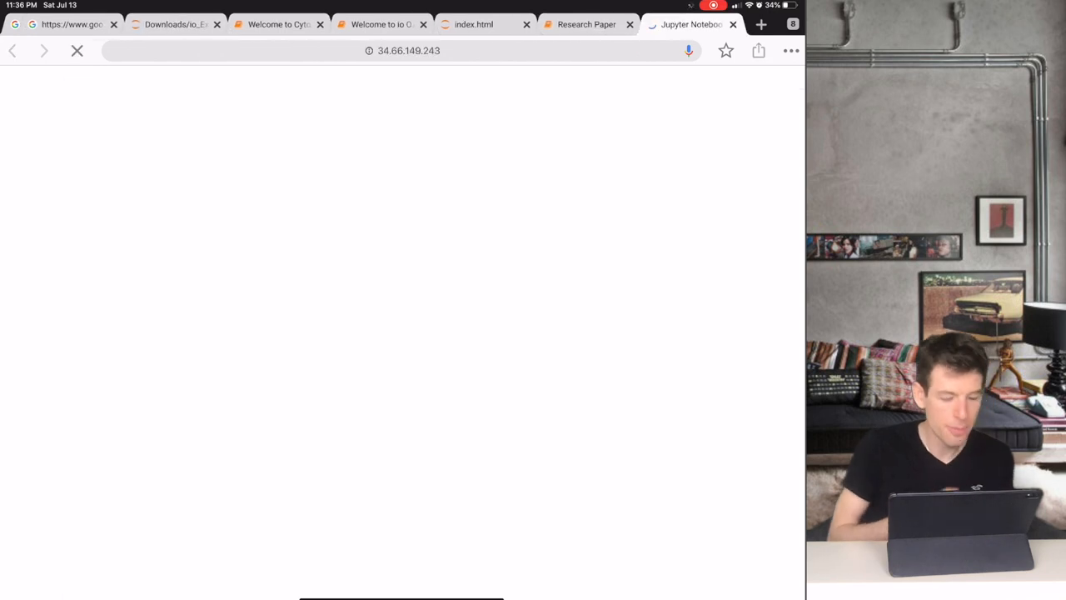
pyautogui.click(691, 24)
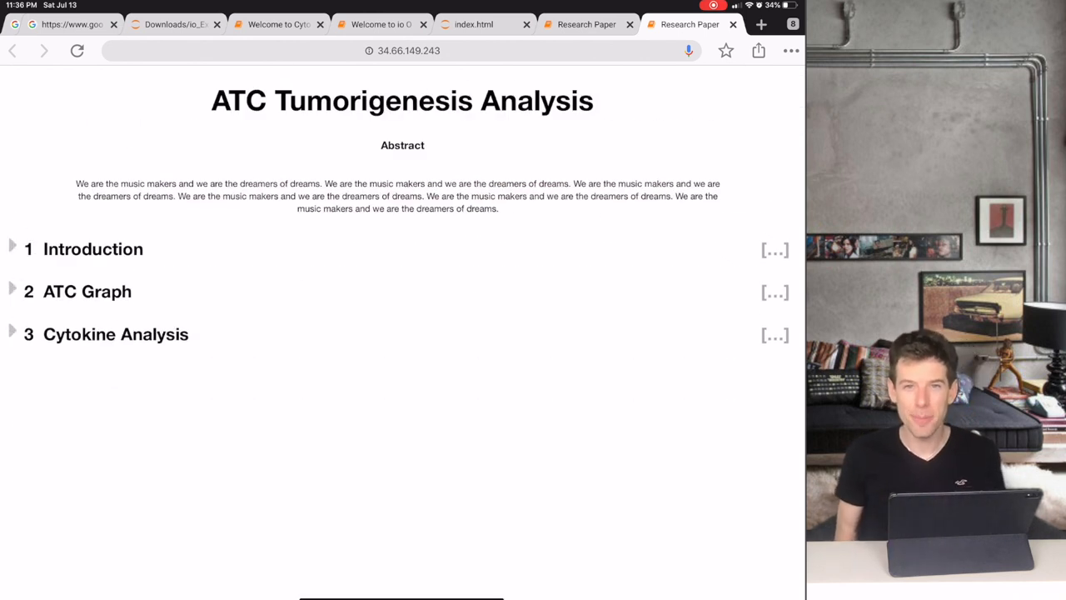
pyautogui.click(116, 334)
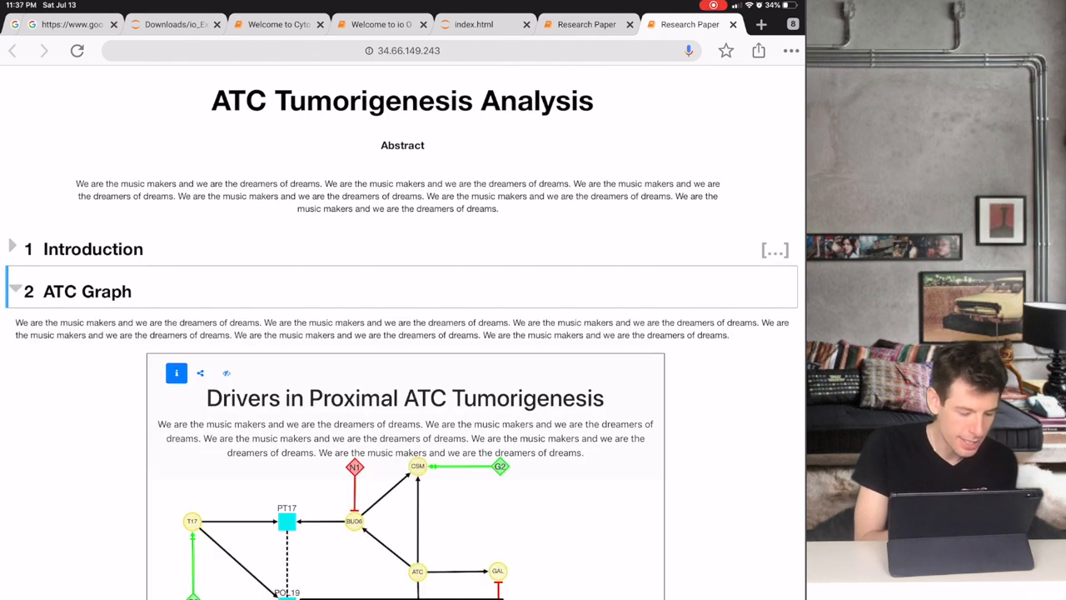
pyautogui.scroll(-3)
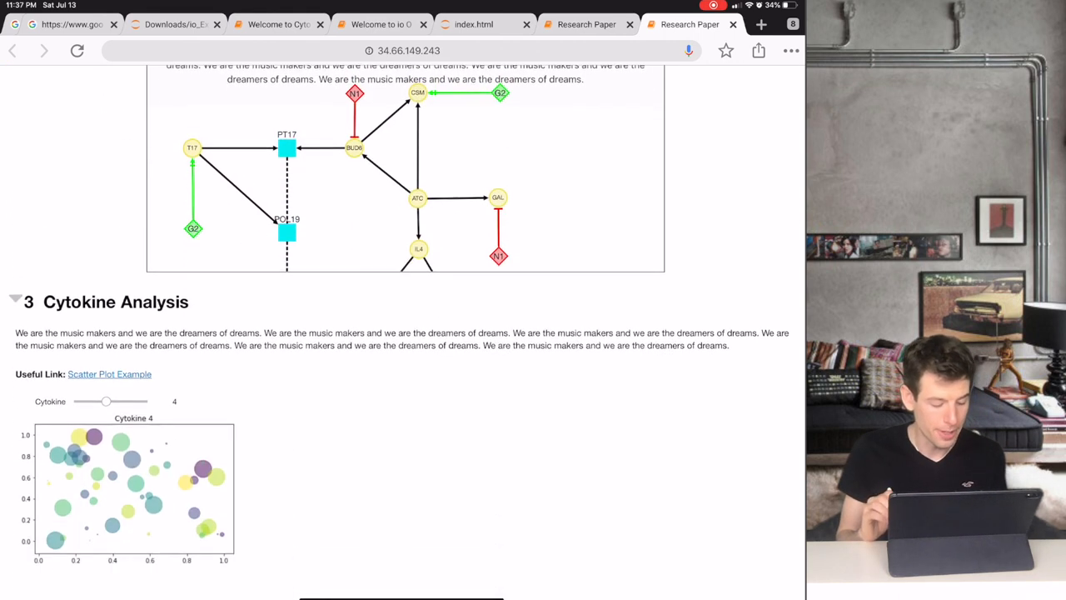
pyautogui.scroll(-3)
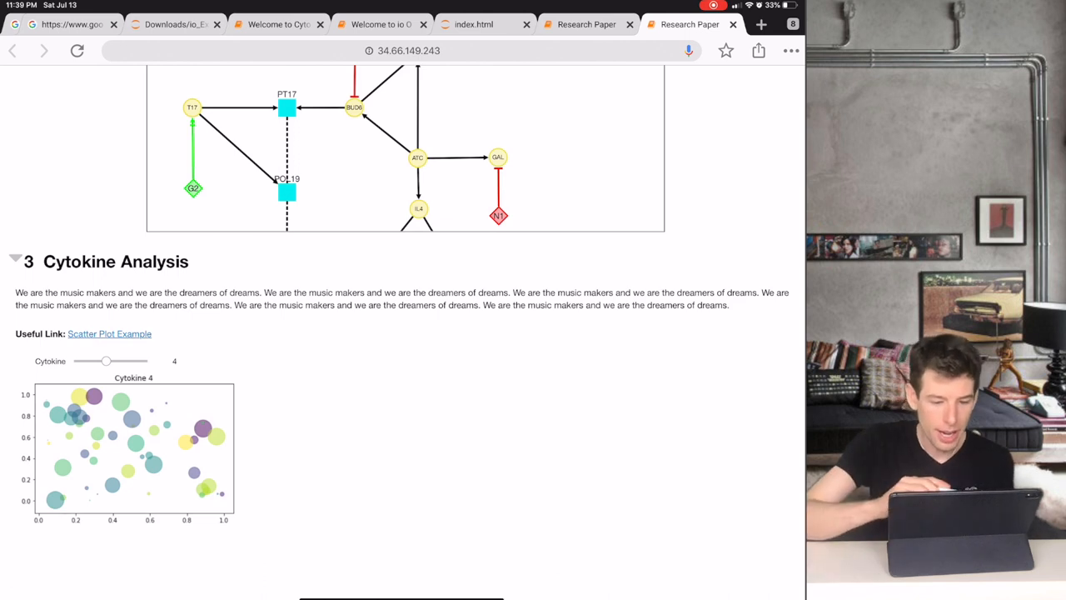
# Revisit the 'Welcome to io Online' page, then return to the io home file browser
pyautogui.click(380, 24)
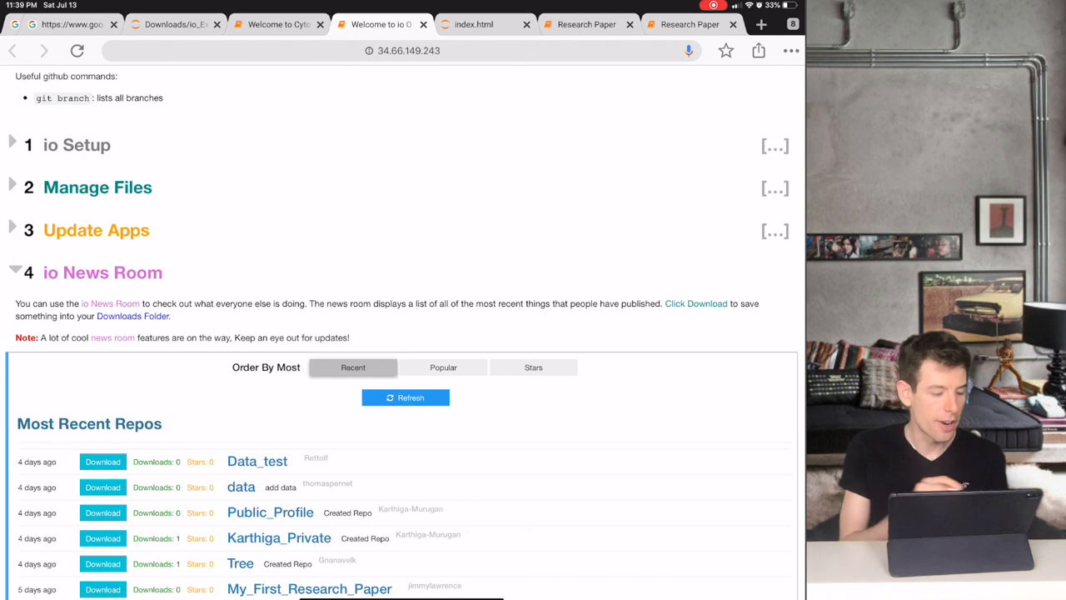
pyautogui.scroll(-3)
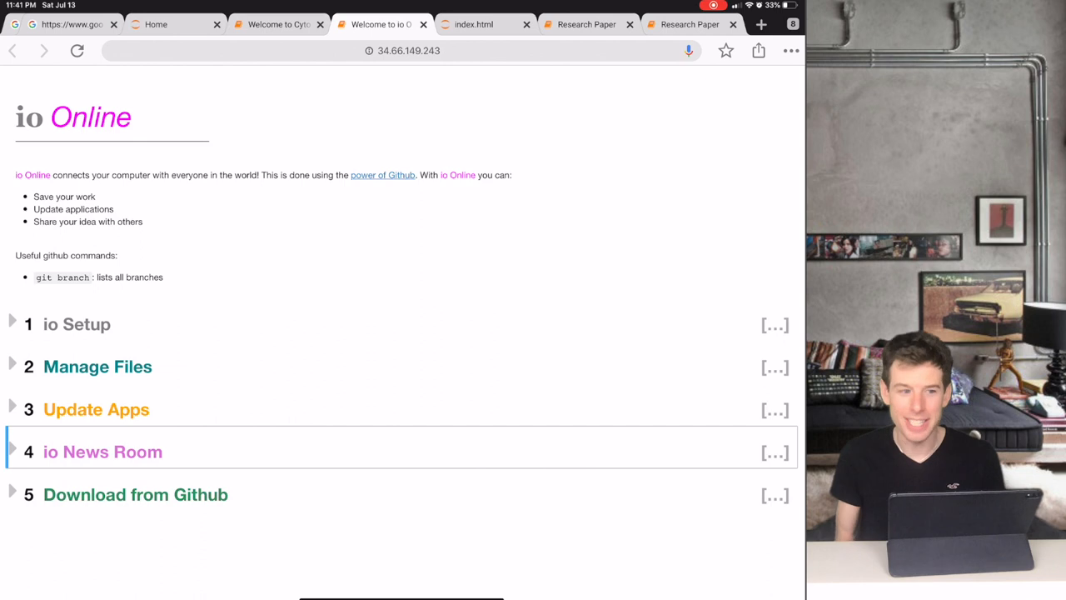
pyautogui.click(156, 23)
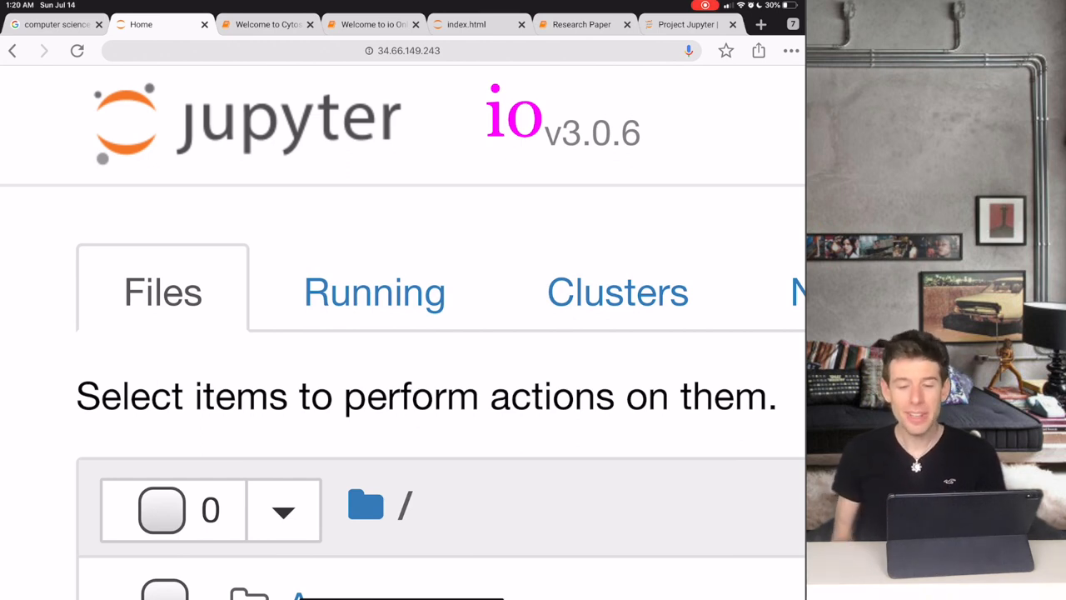
# Switch to the Project Jupyter website and scroll down to 'The Jupyter Notebook' section
pyautogui.click(685, 24)
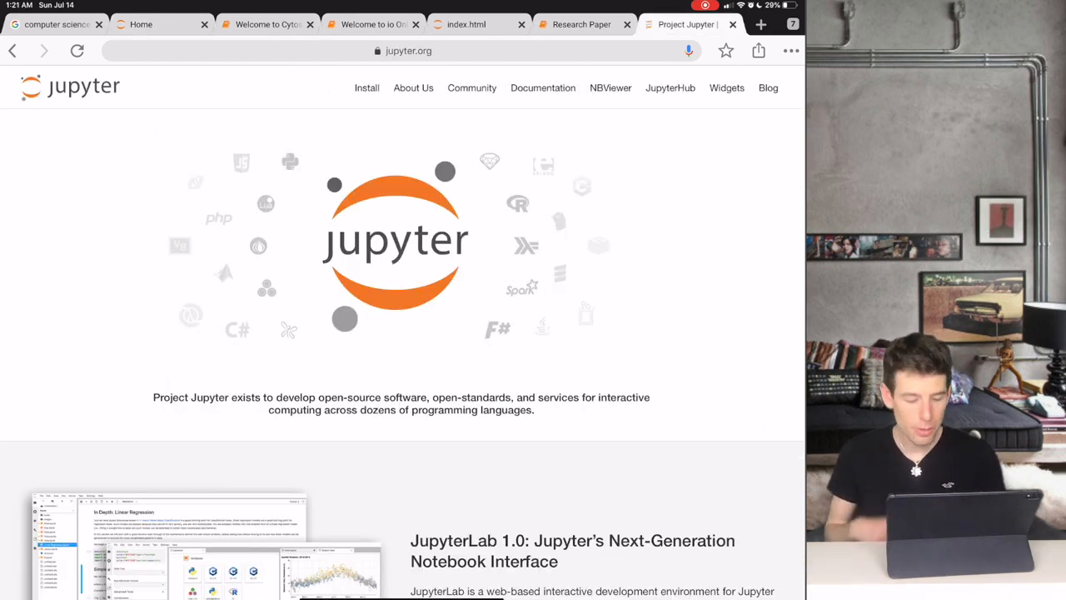
pyautogui.scroll(-3)
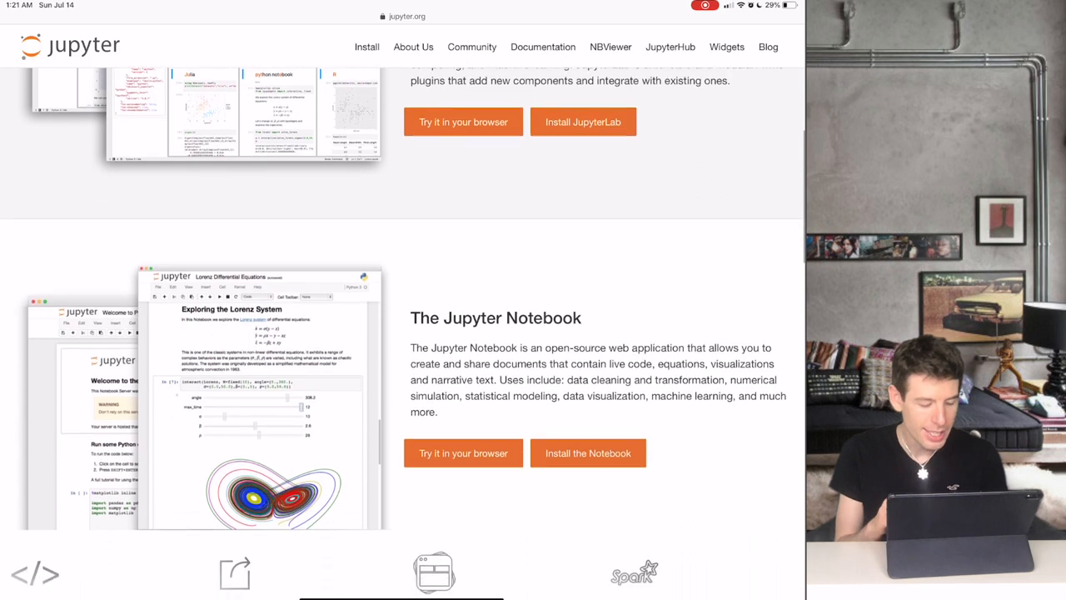
pyautogui.scroll(-3)
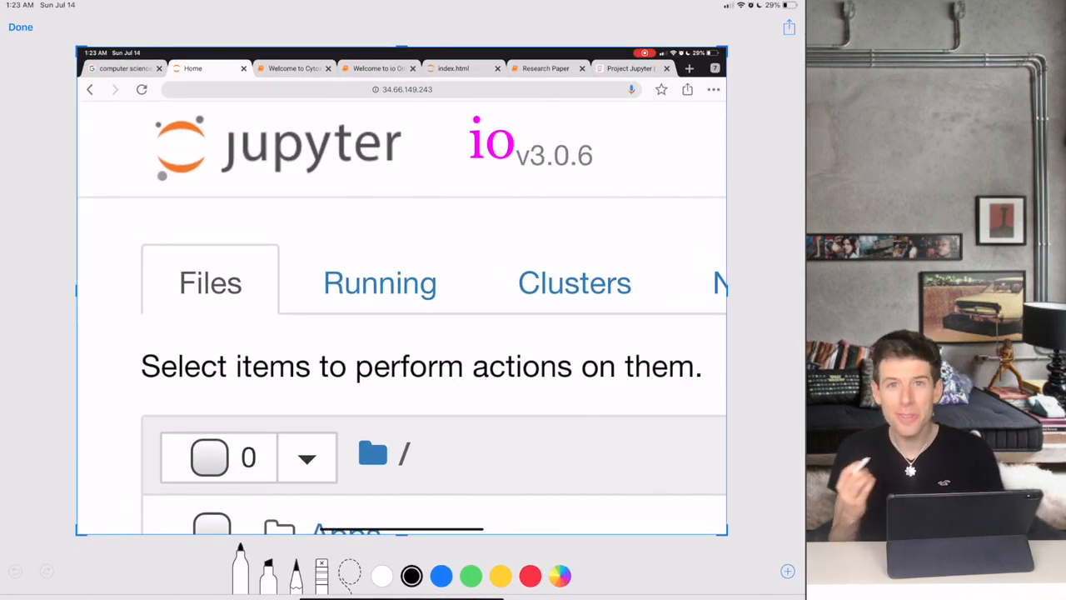
# Draw a blue underline, arrows and doodles pointing at the io version label
pyautogui.click(441, 575)
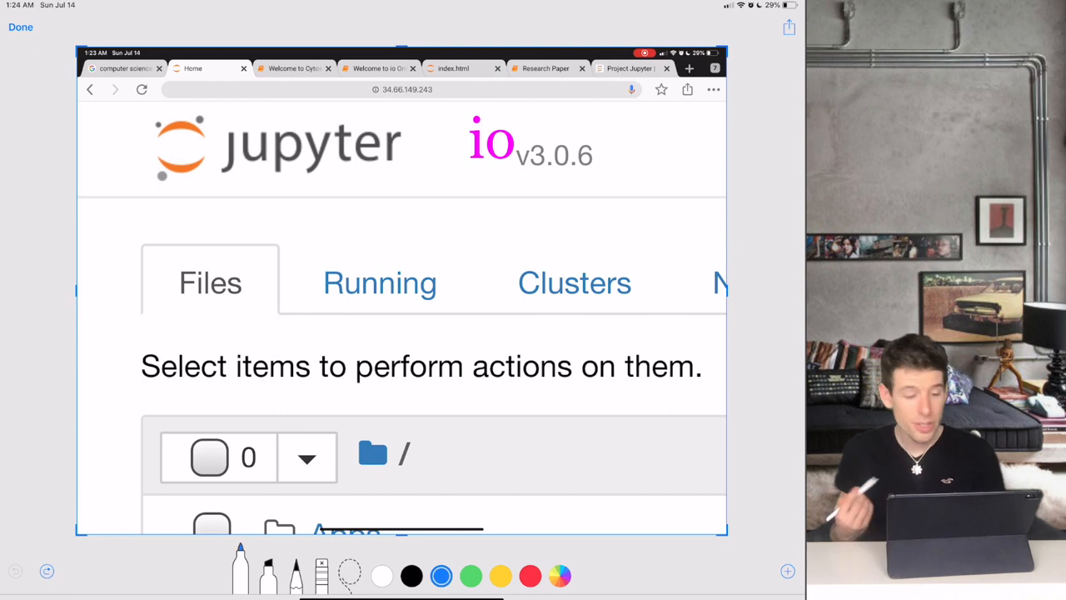
pyautogui.moveTo(133, 191); pyautogui.dragTo(387, 179)
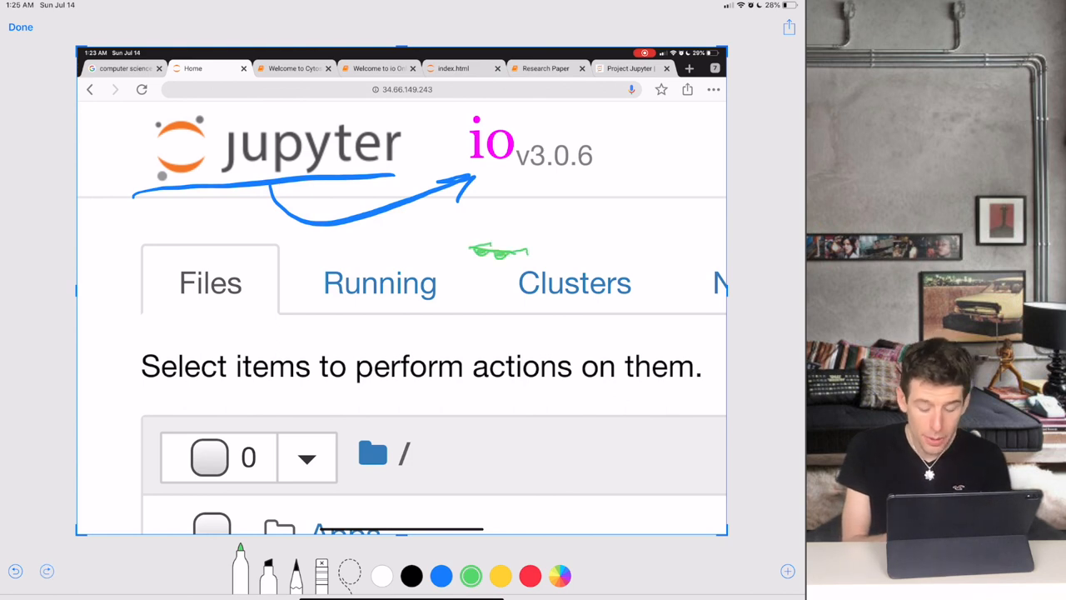
pyautogui.moveTo(500, 250); pyautogui.dragTo(525, 179)
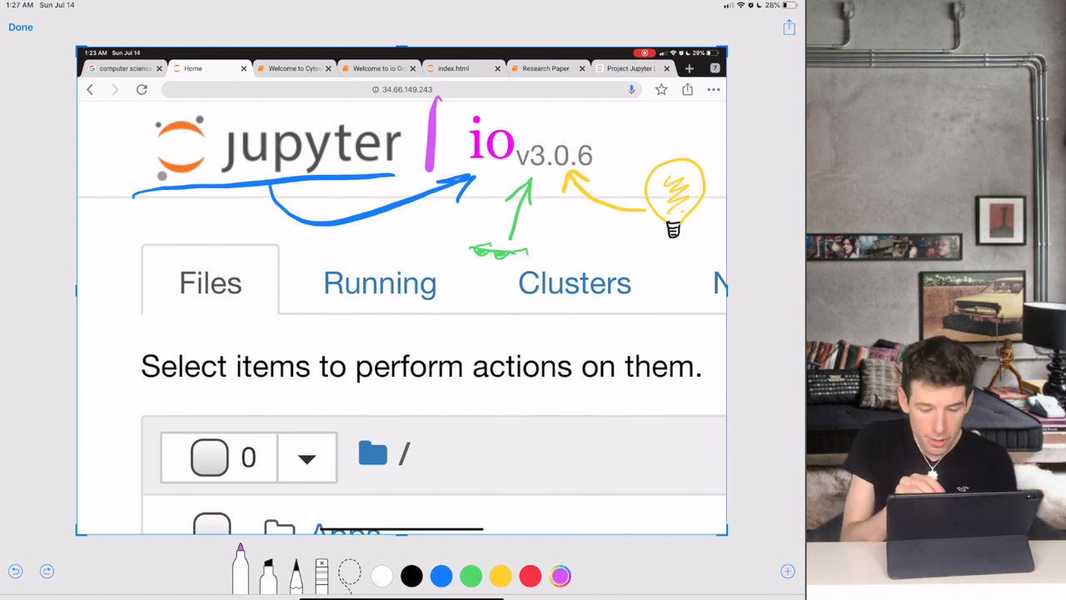
pyautogui.moveTo(429, 105); pyautogui.dragTo(600, 204)
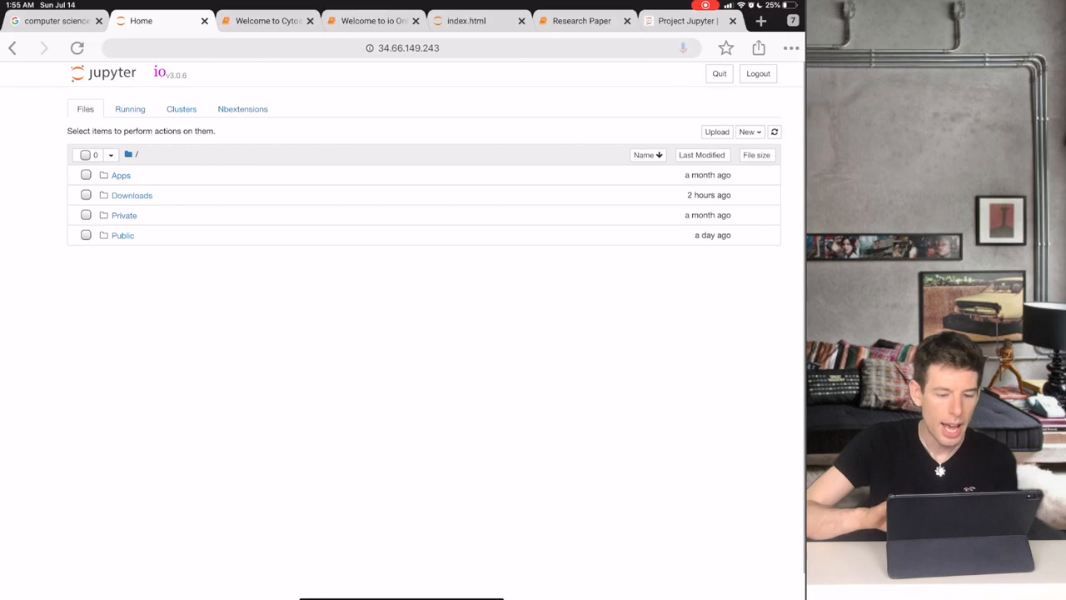
# Finish the Markup and bring up the Notes sketch of a person with a tablet
pyautogui.click(402, 47)
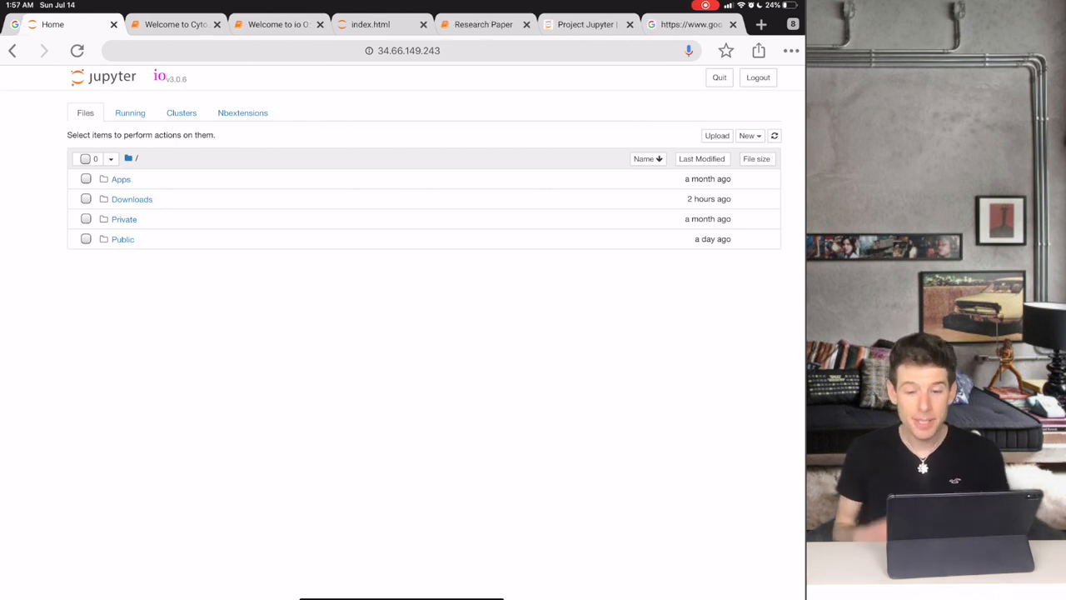
pyautogui.click(691, 25)
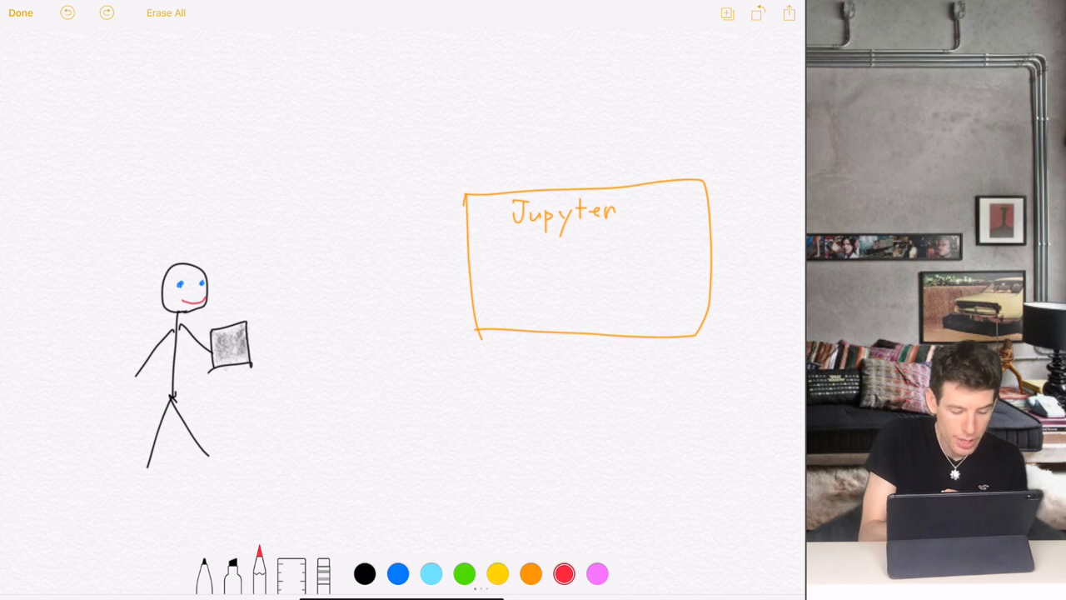
# Draw a Google cloud around Jupyter, link it to the tablet, add emphasis marks, then switch to the browser
pyautogui.moveTo(237, 317); pyautogui.dragTo(495, 262)
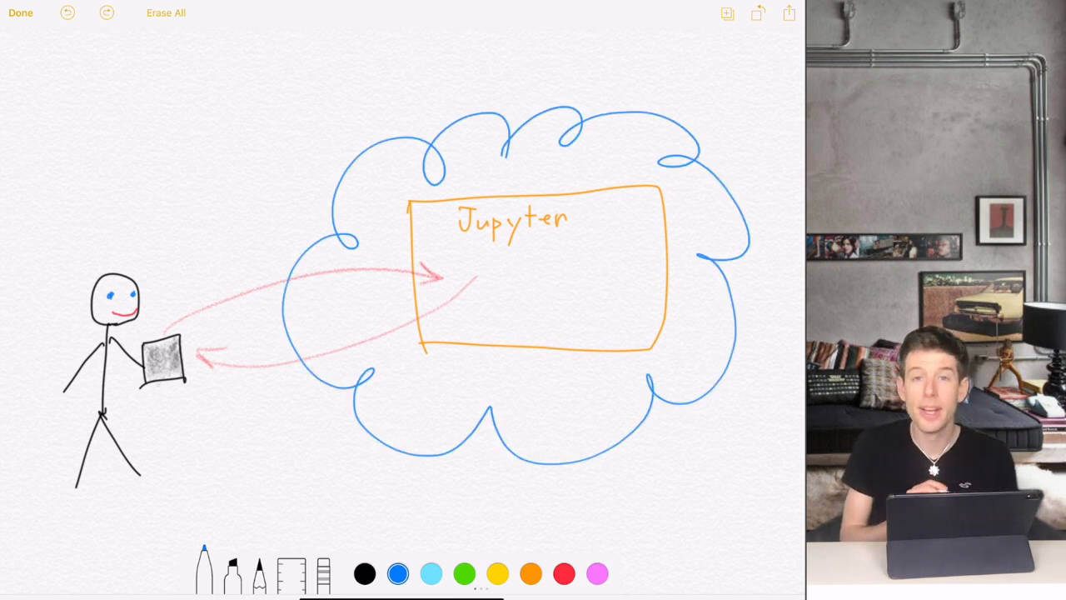
pyautogui.write('Google')
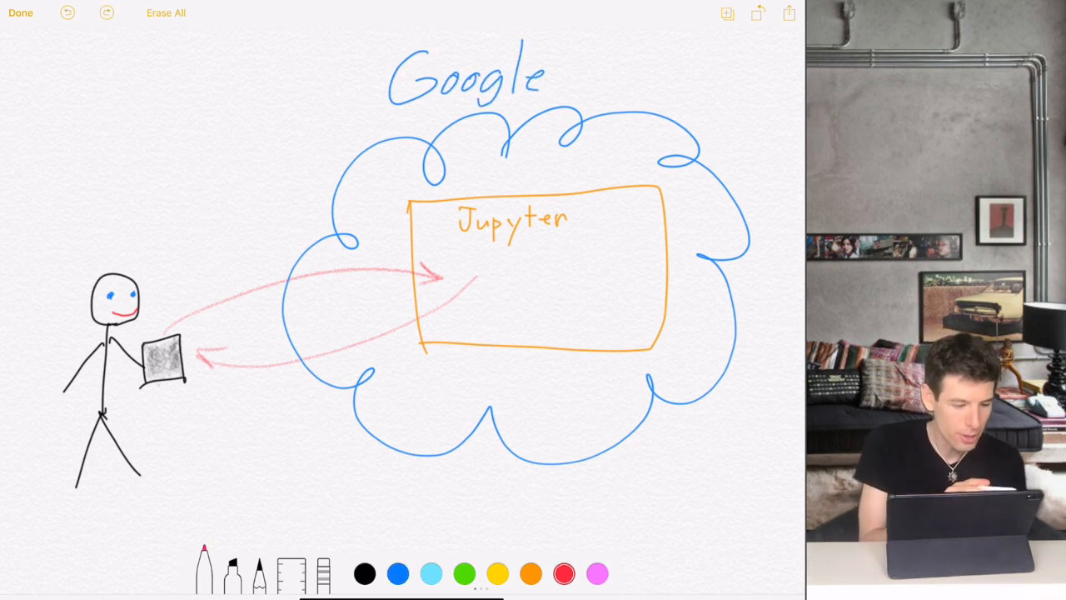
pyautogui.moveTo(454, 244); pyautogui.dragTo(571, 240)
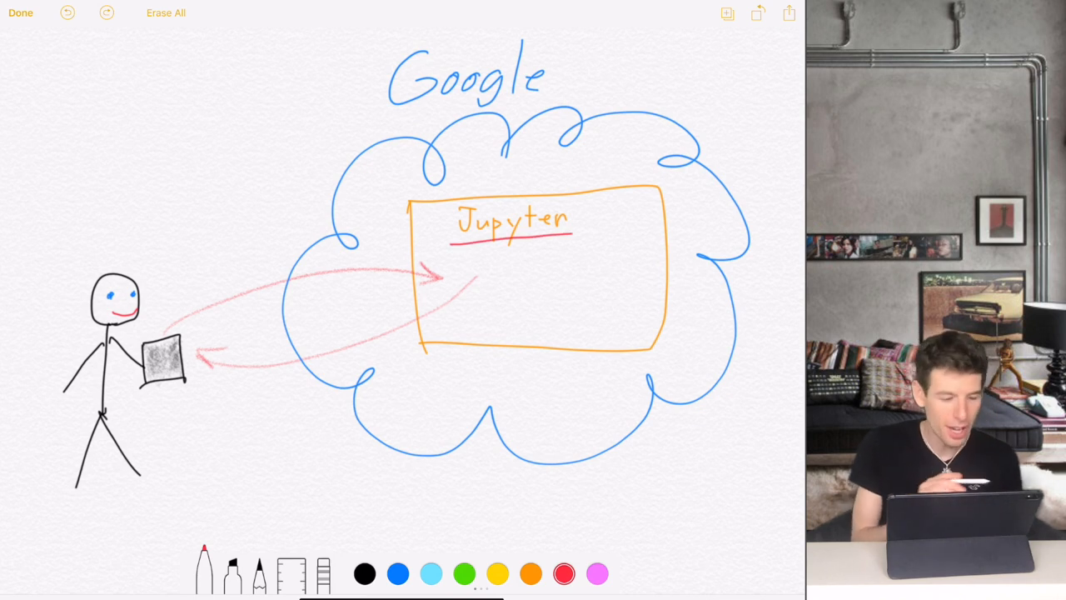
pyautogui.moveTo(375, 117); pyautogui.dragTo(575, 100)
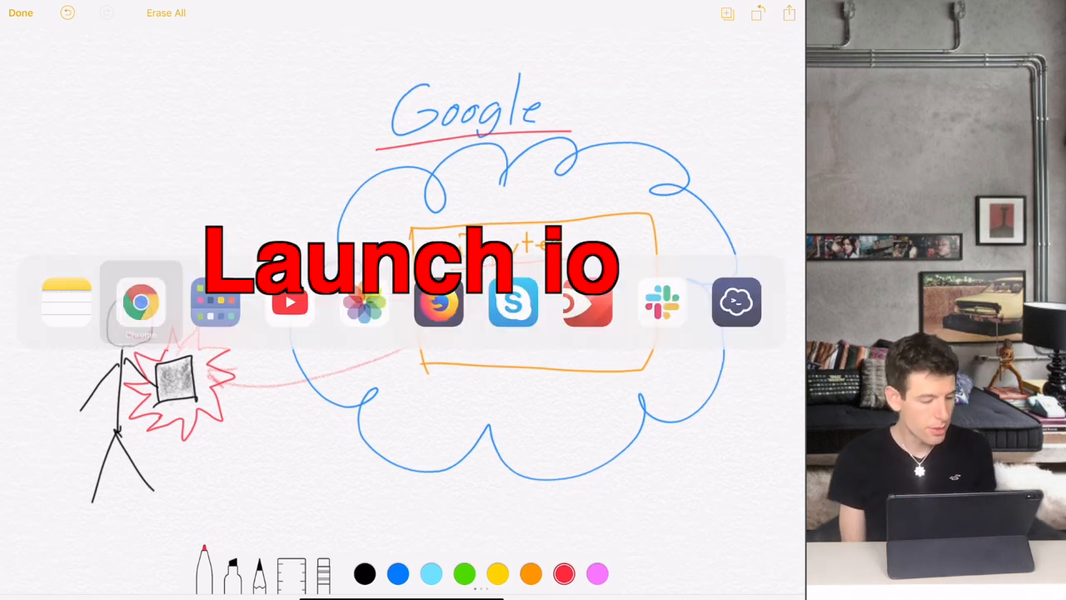
pyautogui.click(140, 302)
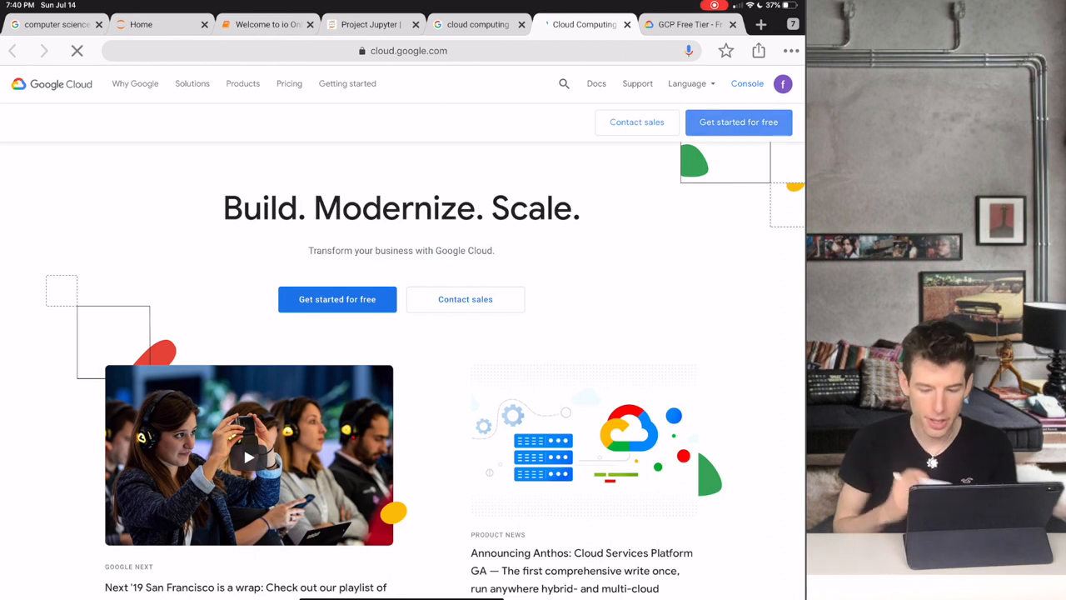
# Browse the Free Tier page, expand the Compute Engine limits and start the free trial sign-up
pyautogui.click(739, 122)
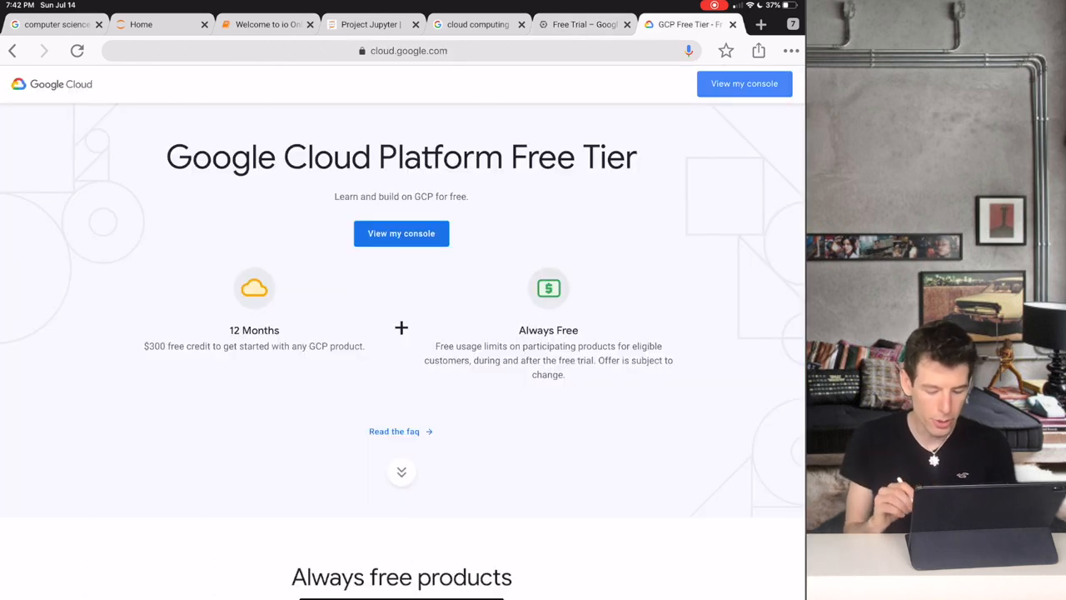
pyautogui.scroll(-3)
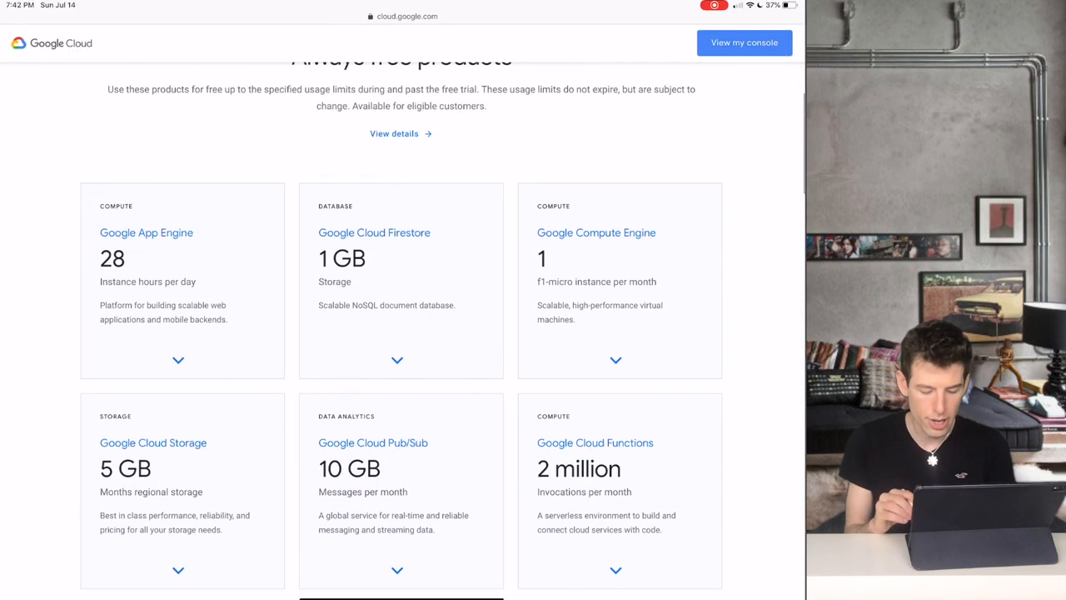
pyautogui.scroll(-3)
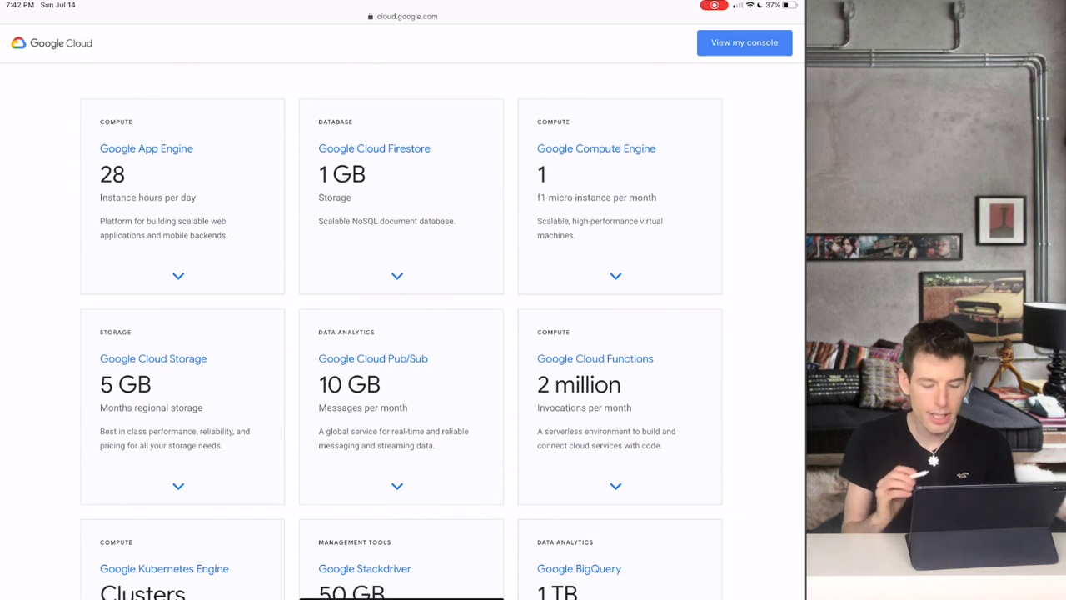
pyautogui.click(616, 275)
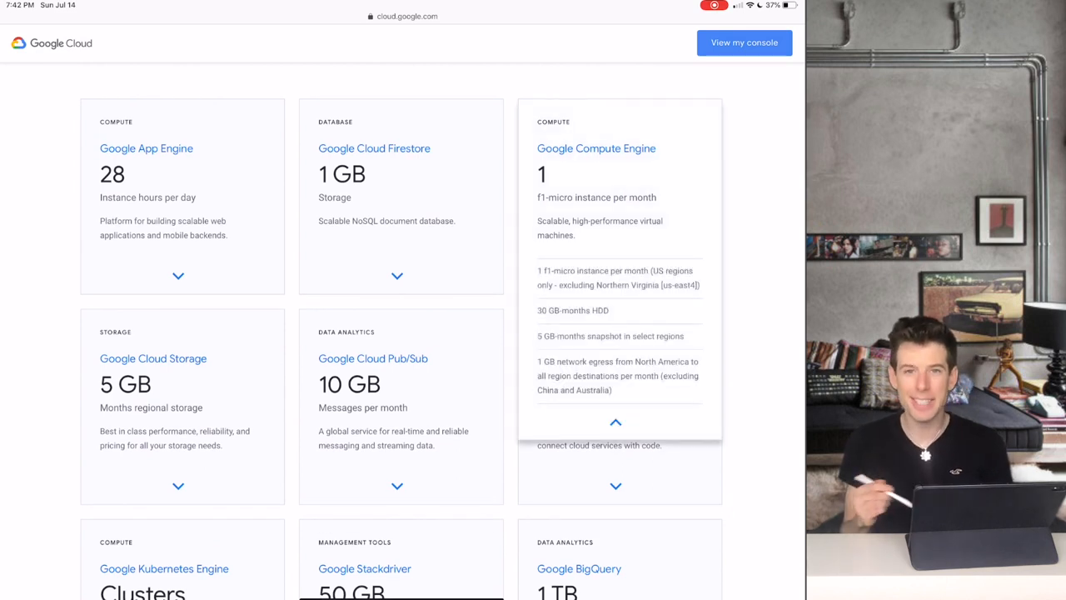
pyautogui.click(744, 42)
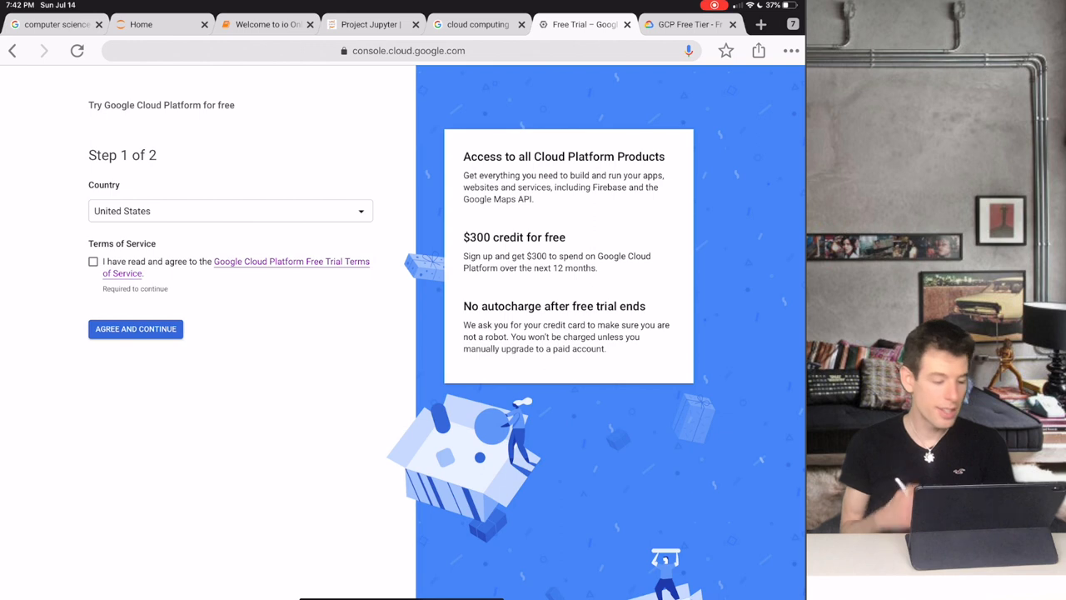
# Accept the free trial Terms of Service and continue to the My First Project dashboard
pyautogui.click(93, 262)
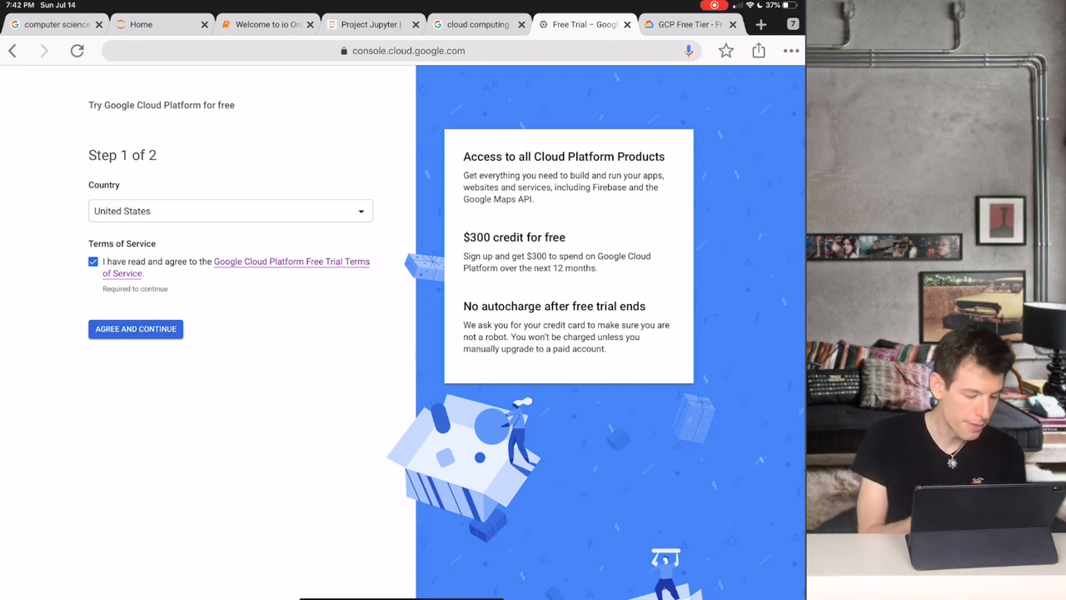
pyautogui.click(135, 328)
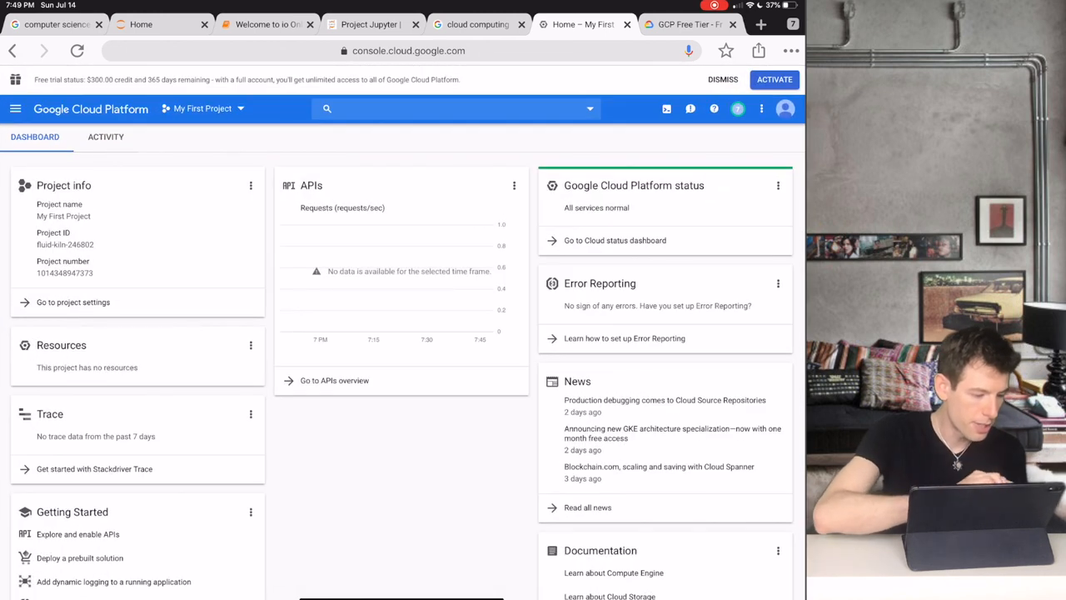
# Go through the console navigation menu to Compute Engine > VM instances
pyautogui.click(15, 109)
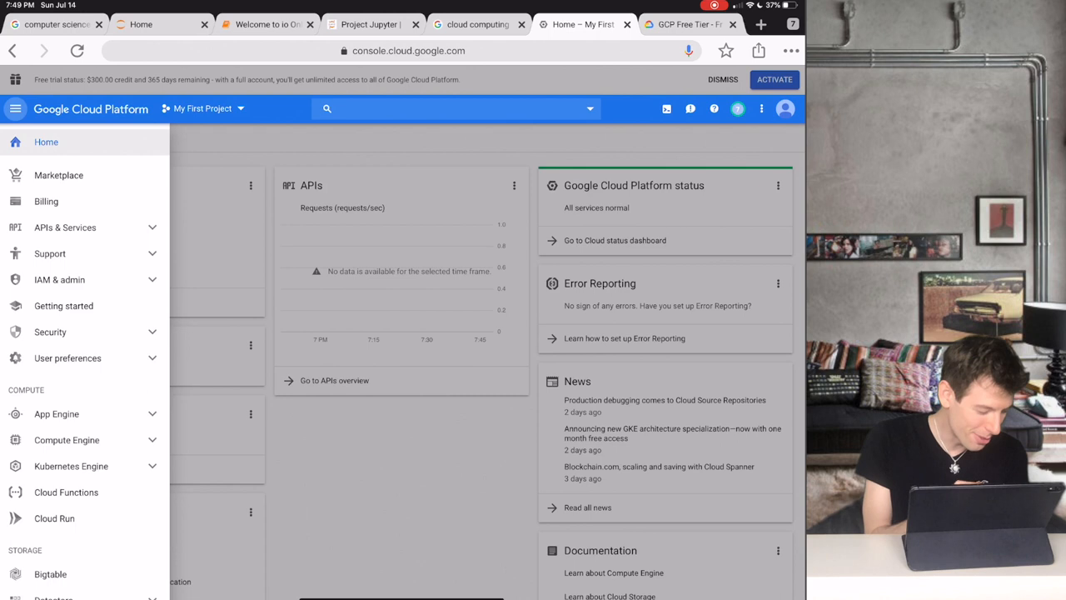
pyautogui.scroll(-3)
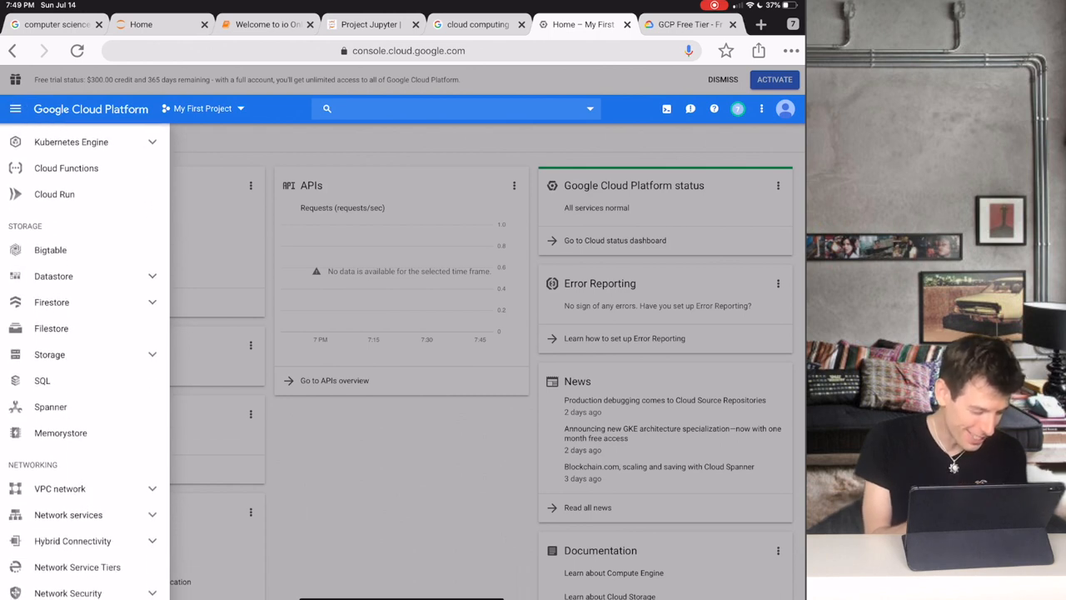
pyautogui.scroll(3)
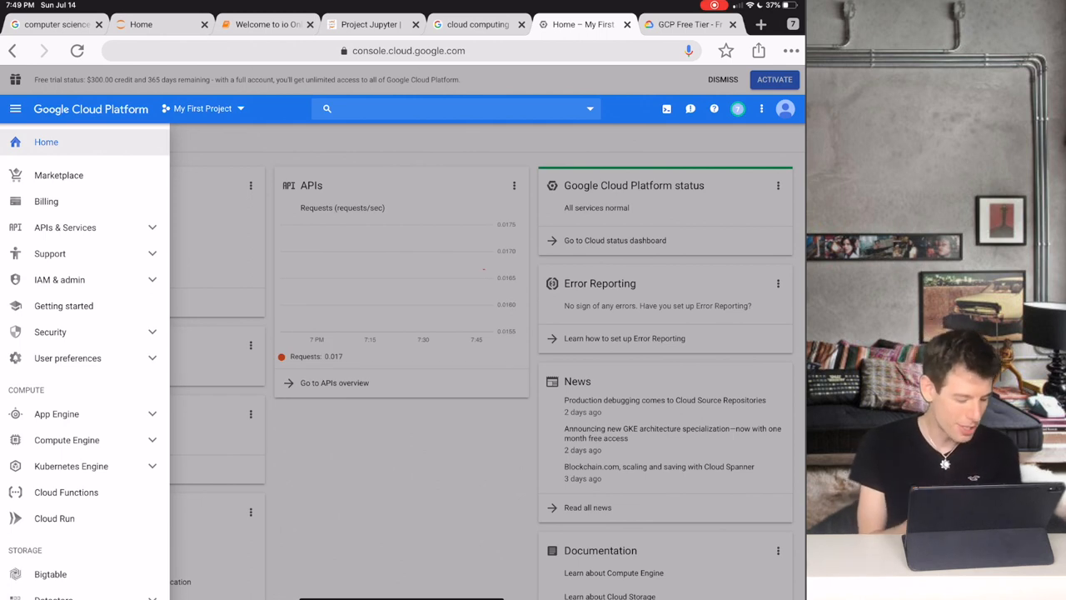
pyautogui.click(66, 440)
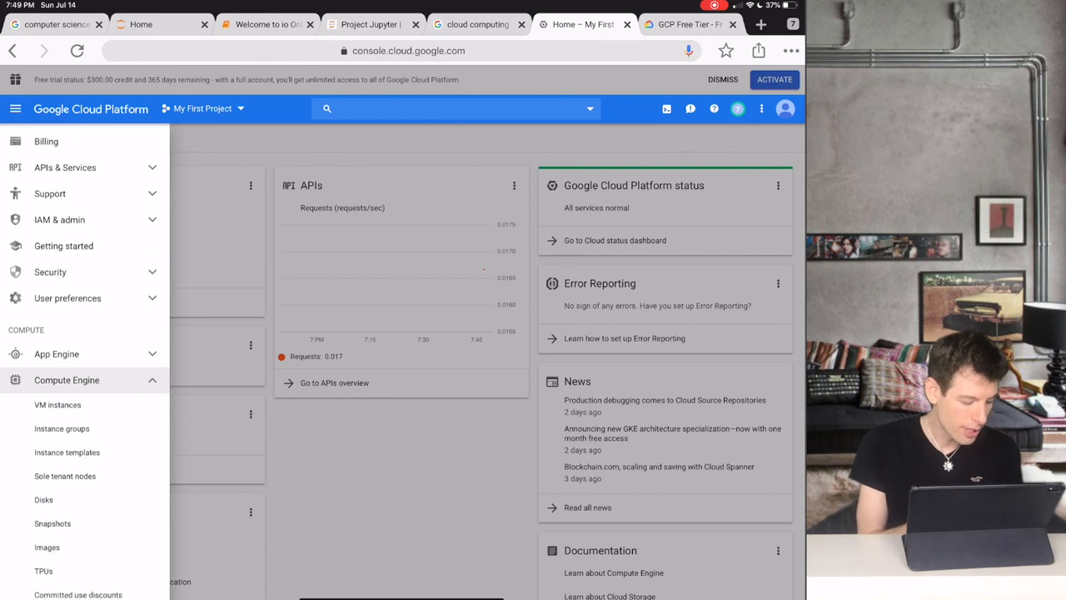
pyautogui.click(58, 404)
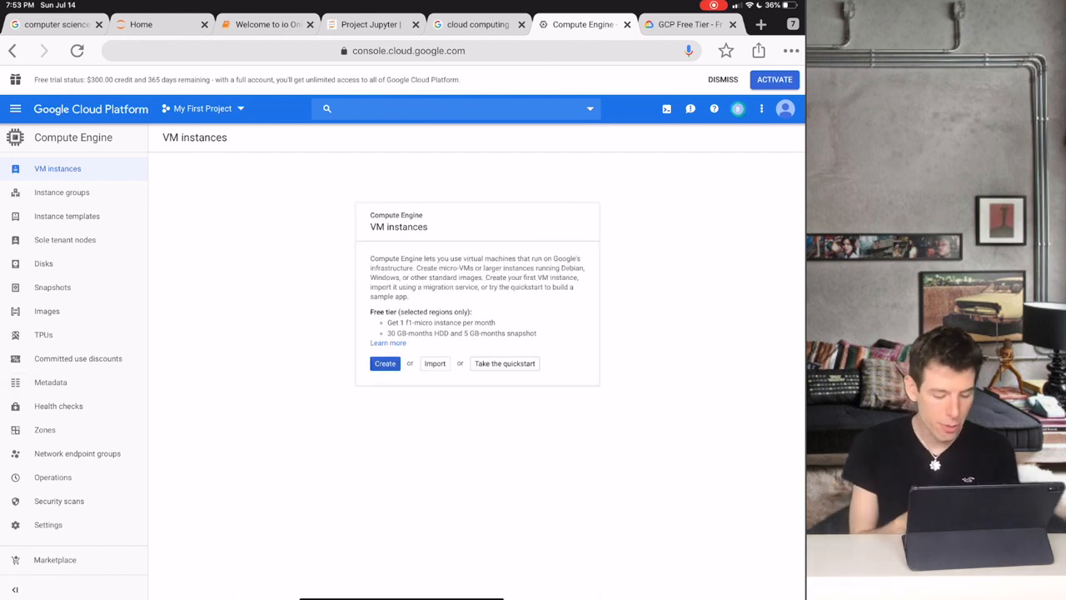
# Start a new VM instance that deploys the pupster90/io container image
pyautogui.click(384, 364)
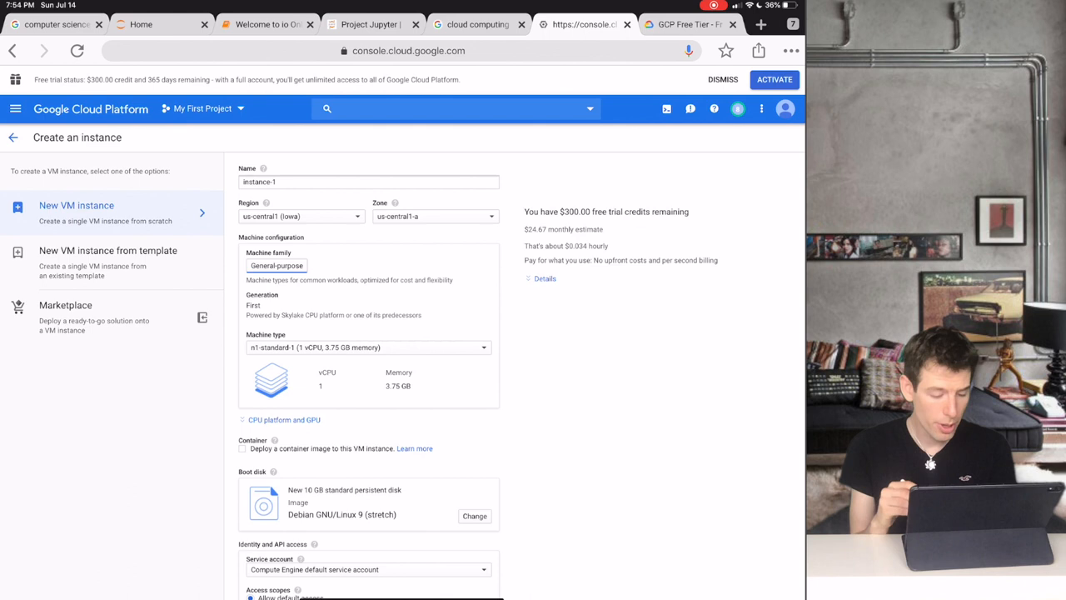
pyautogui.scroll(-3)
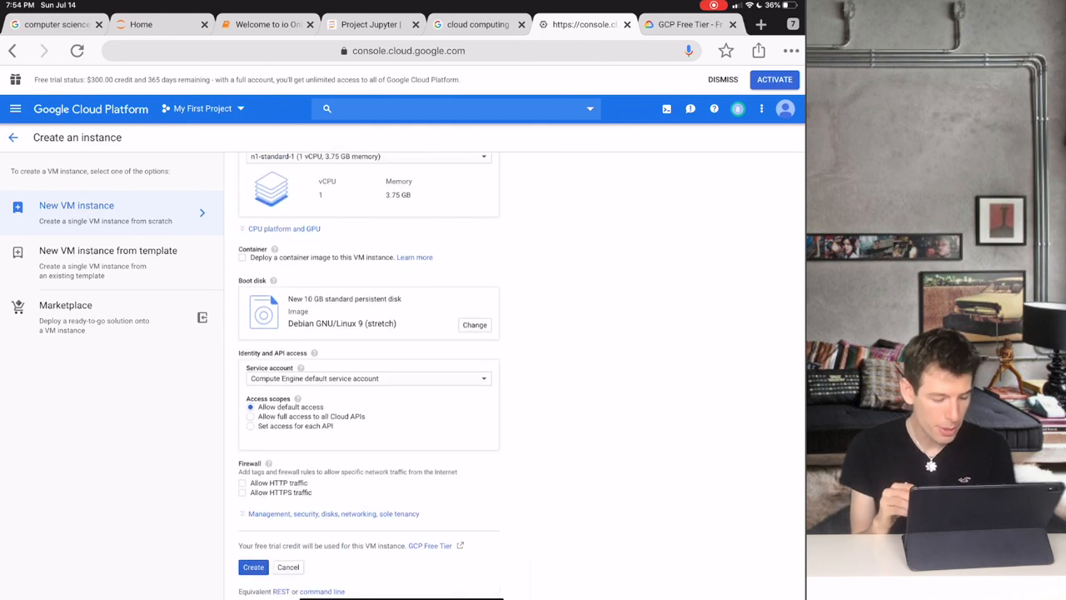
pyautogui.scroll(3)
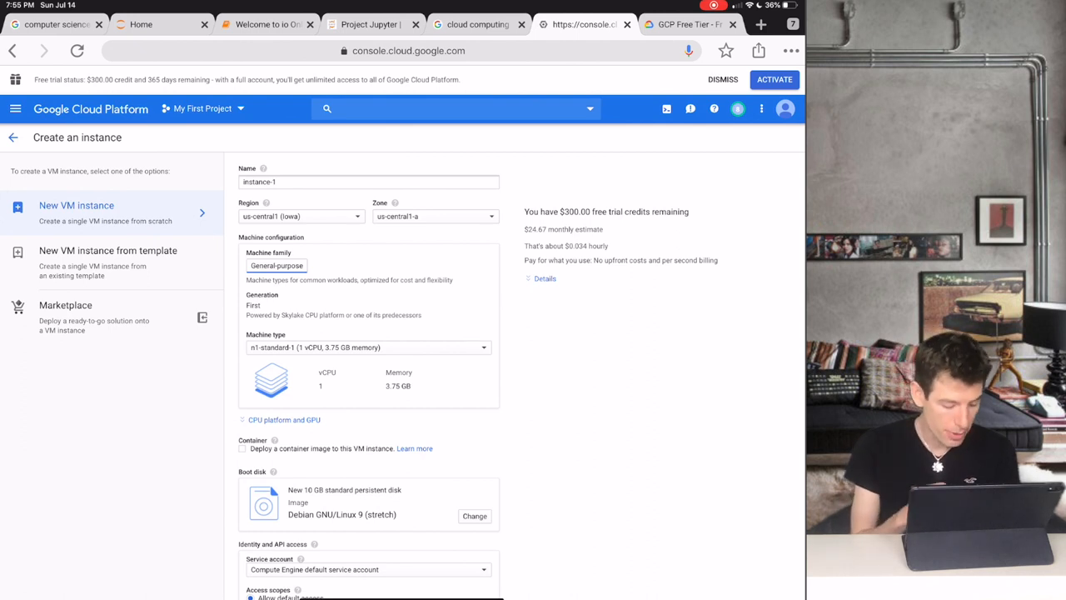
pyautogui.click(244, 448)
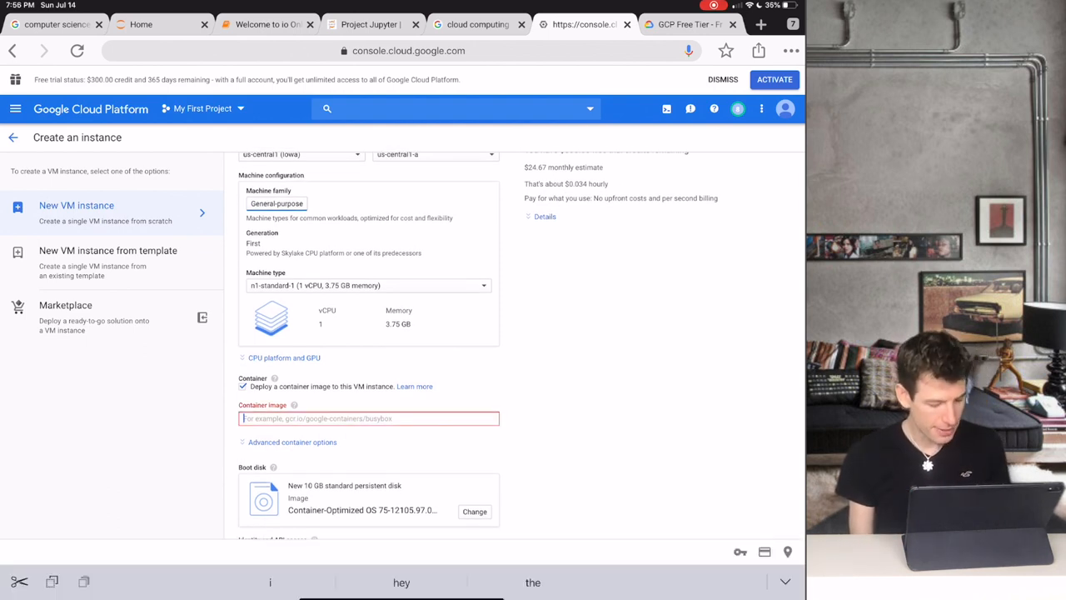
pyautogui.write('pupster90/io')
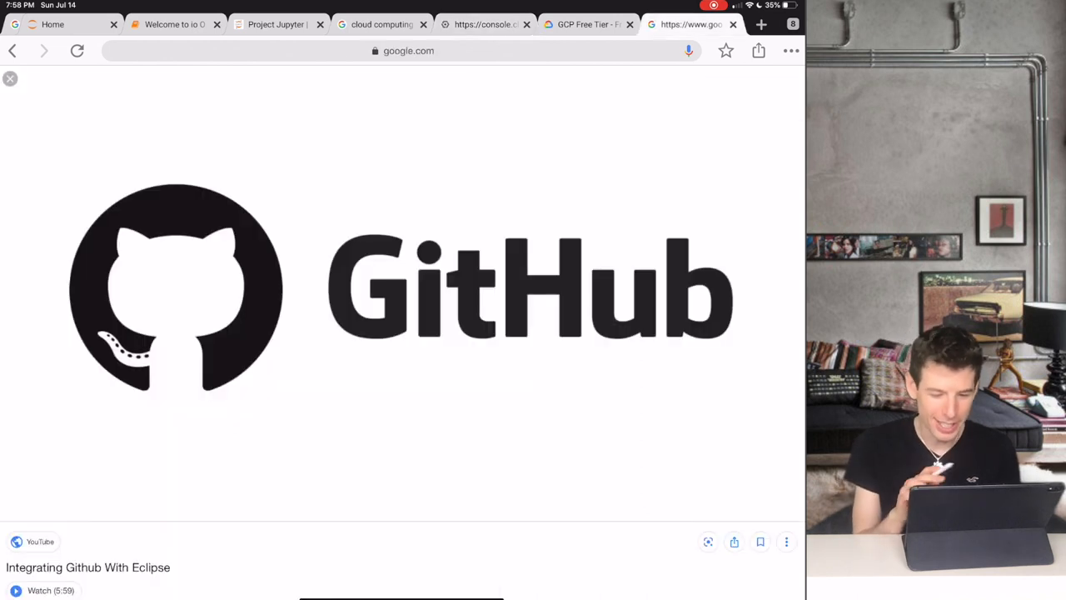
# Expand the advanced container options and enable privileged mode
pyautogui.click(483, 24)
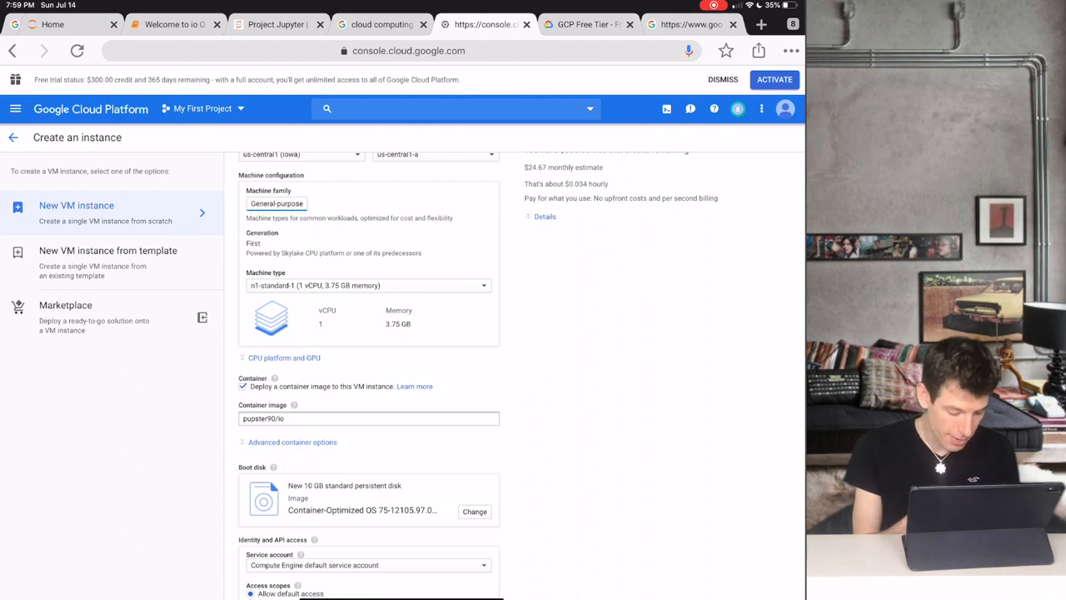
pyautogui.click(292, 441)
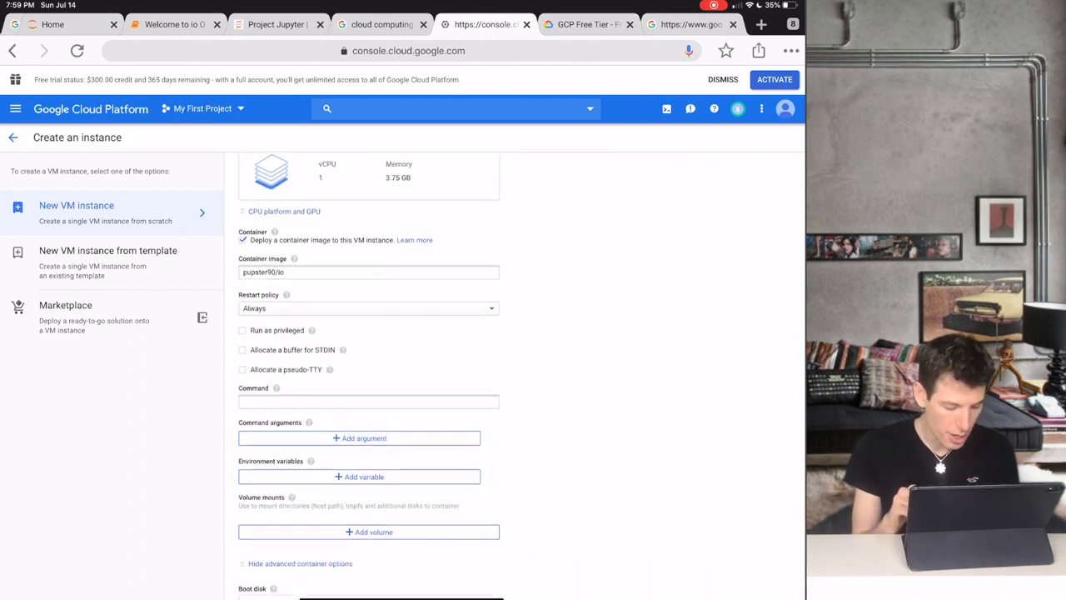
pyautogui.scroll(-3)
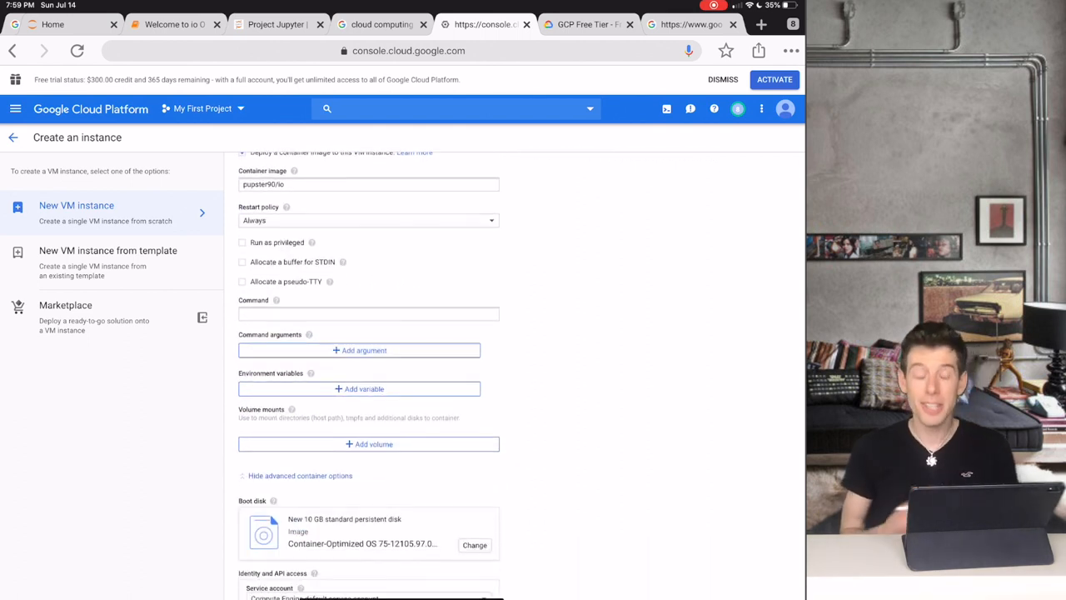
pyautogui.click(242, 242)
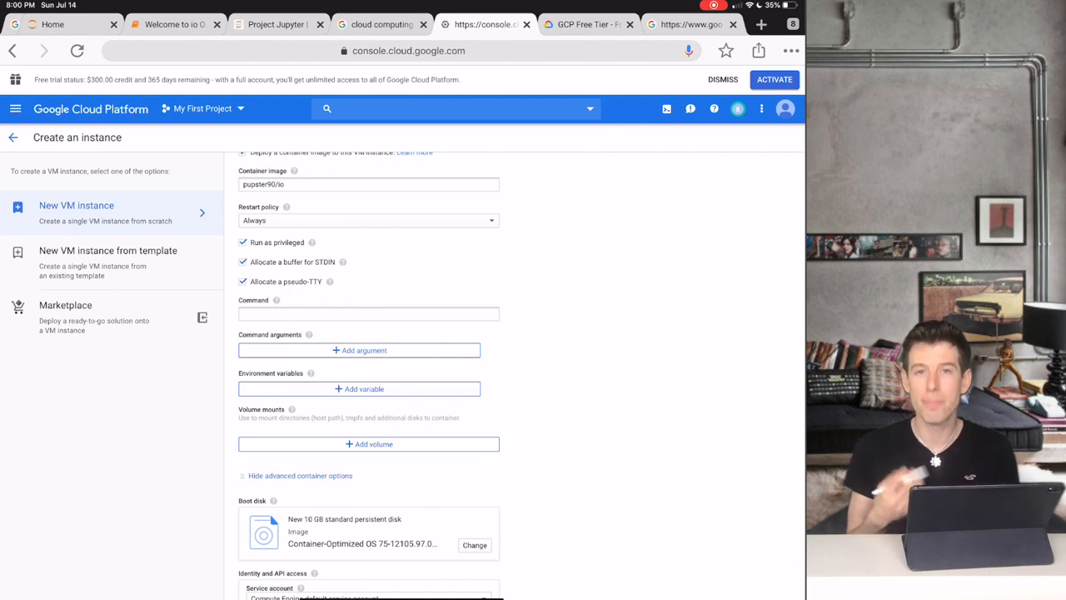
# Set the container command to tini and add 'password' as an argument
pyautogui.click(368, 313)
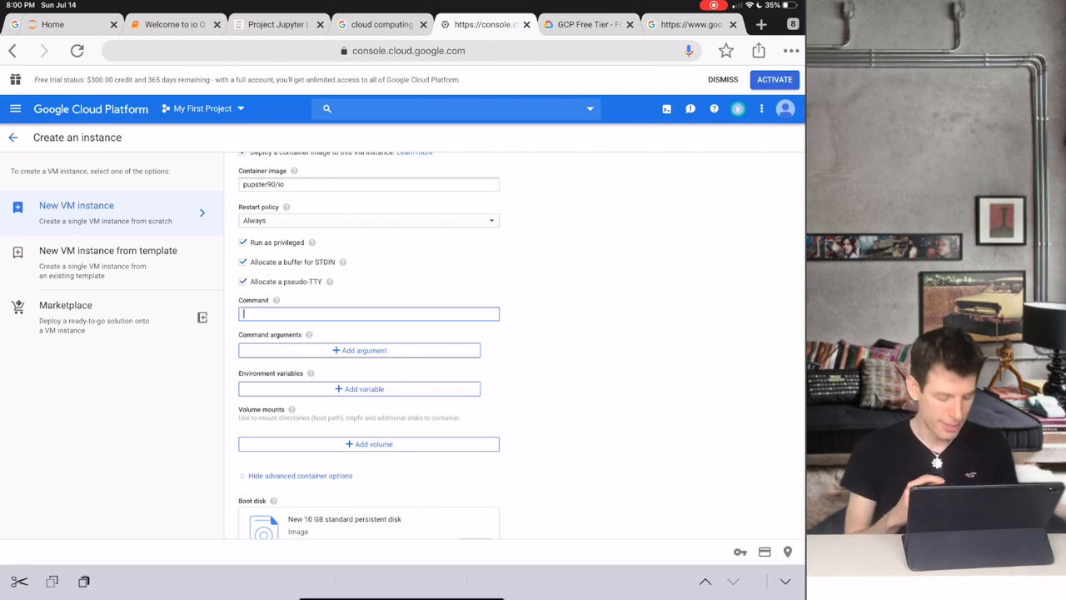
pyautogui.write('tini')
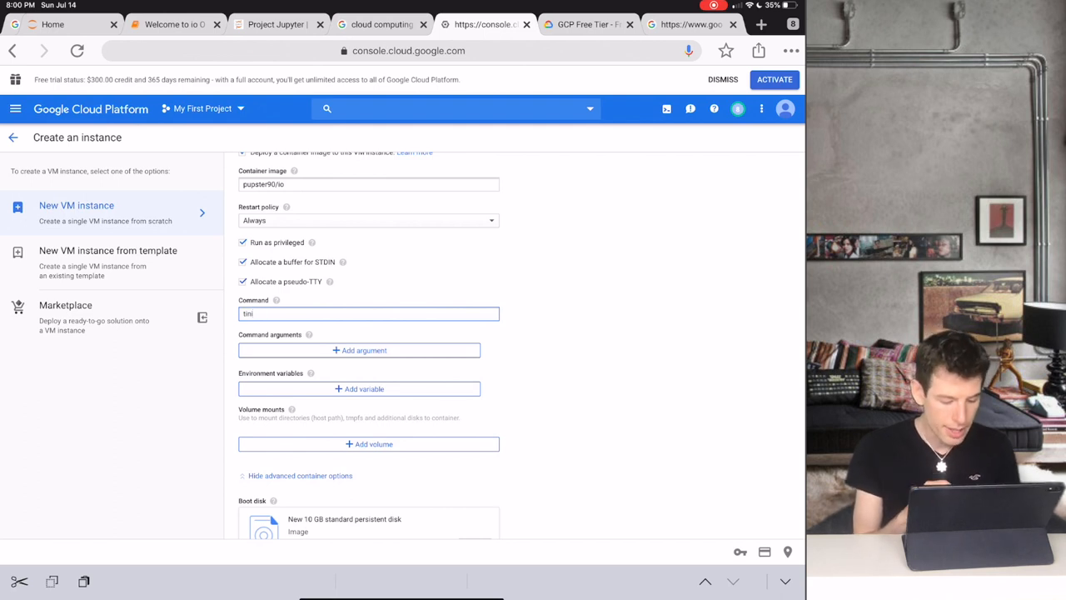
pyautogui.click(359, 350)
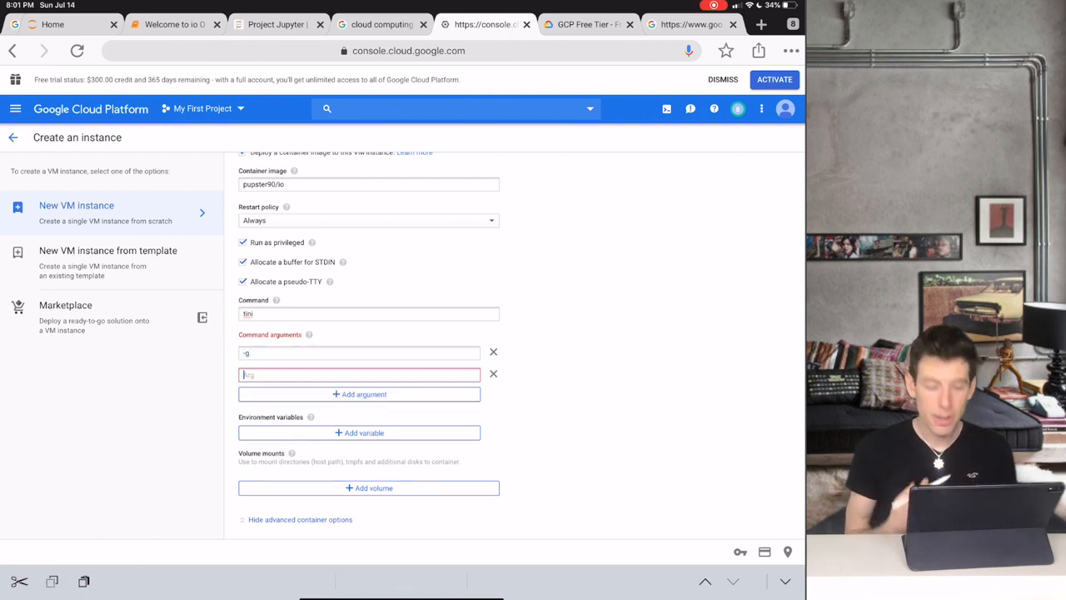
pyautogui.write('password')
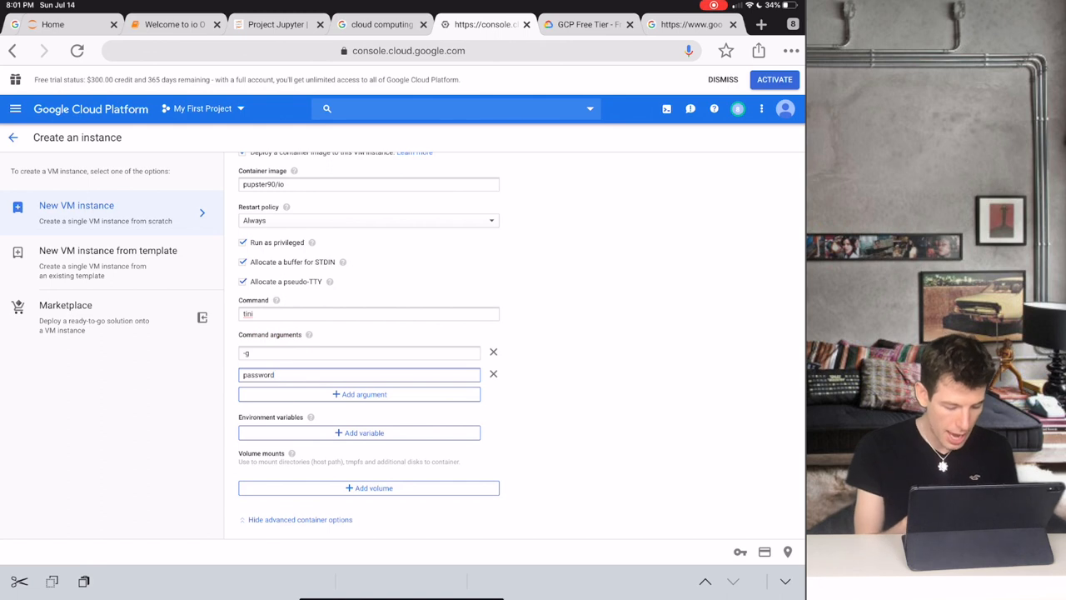
pyautogui.click(359, 394)
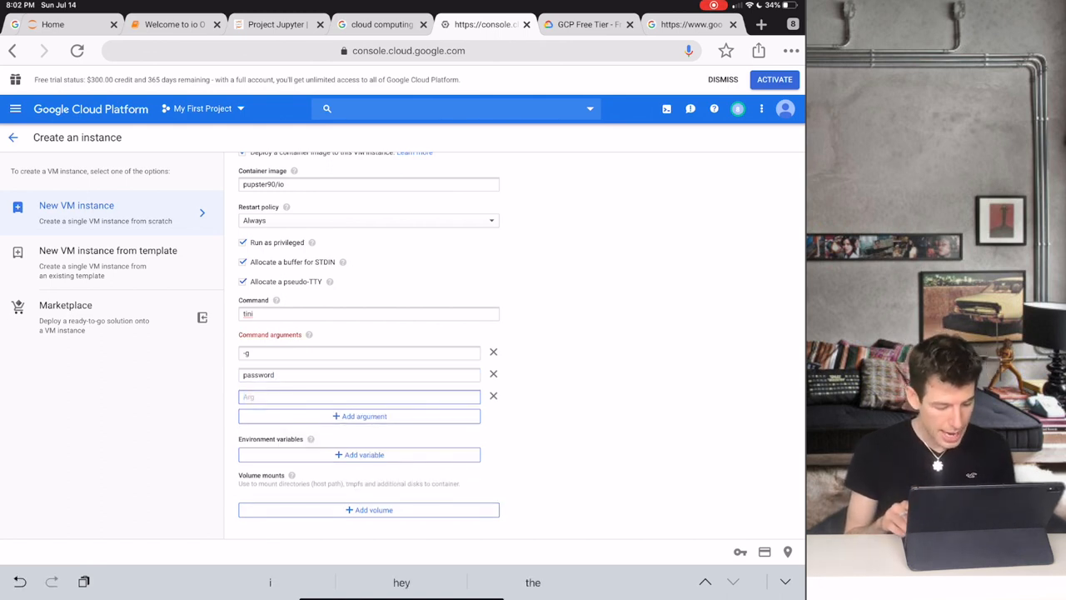
pyautogui.write('f')
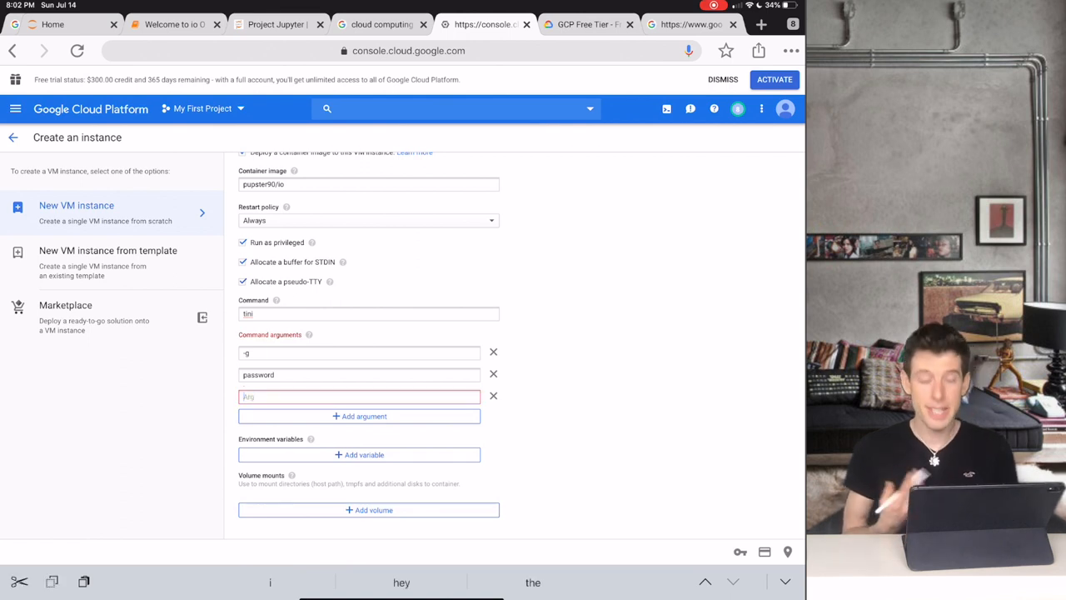
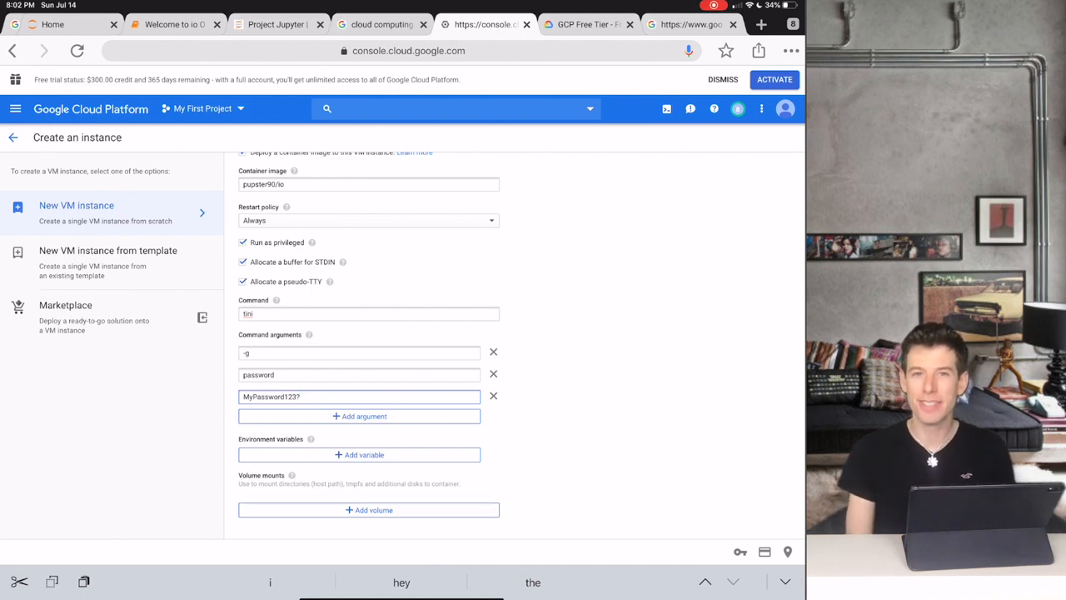
pyautogui.scroll(-3)
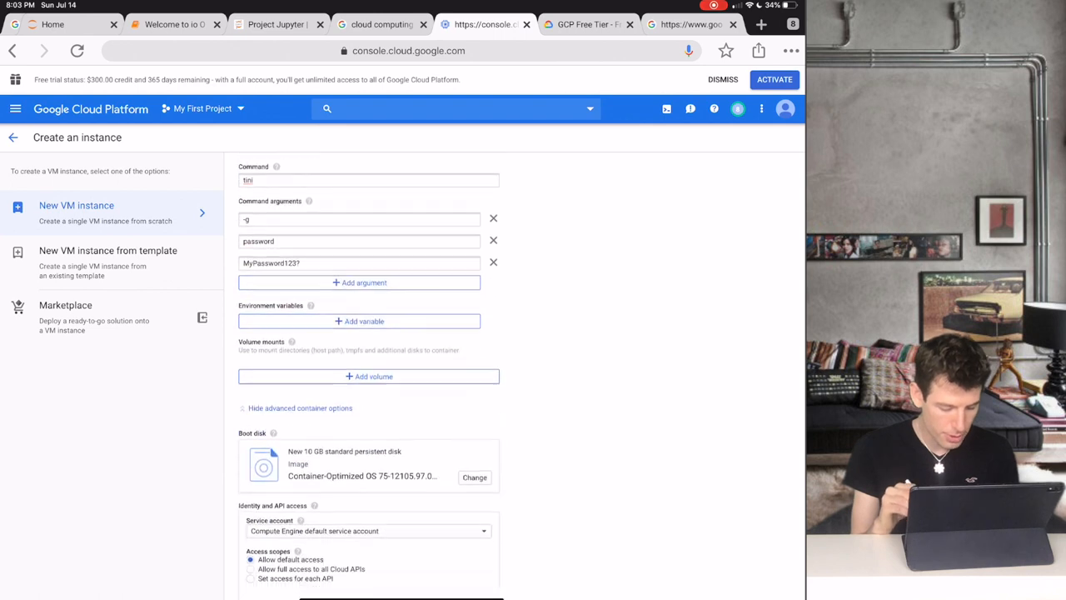
# Change the boot disk to an SSD persistent disk sized 30 GB
pyautogui.click(475, 477)
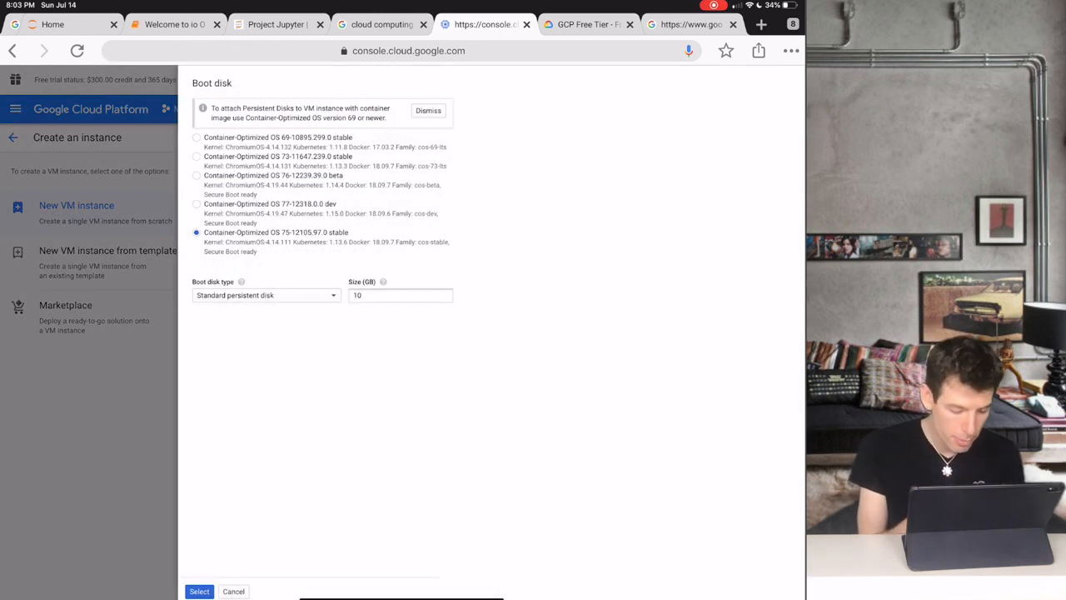
pyautogui.click(264, 295)
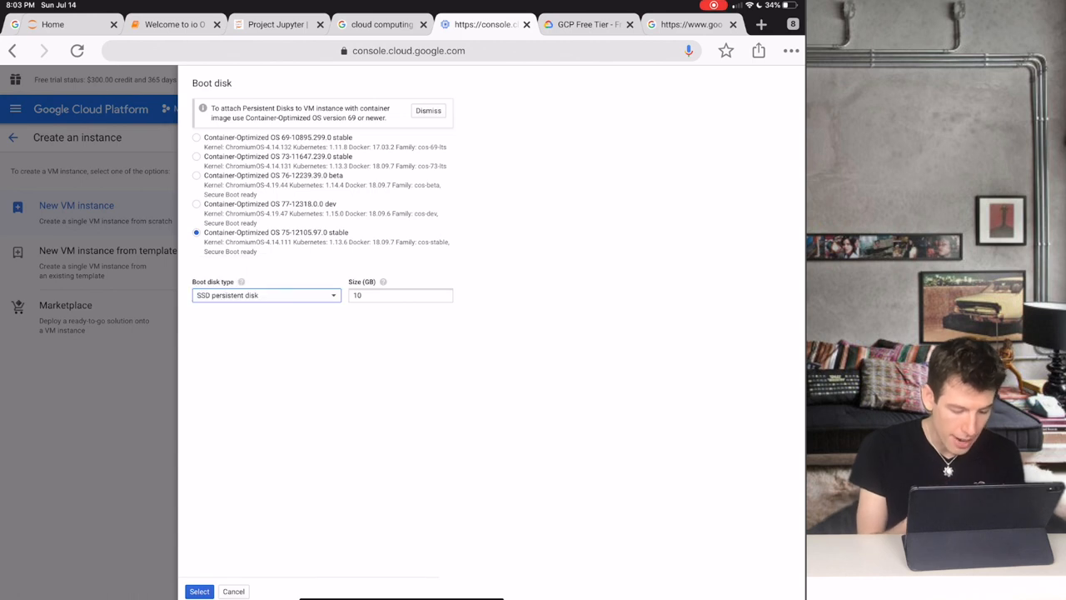
pyautogui.click(400, 295)
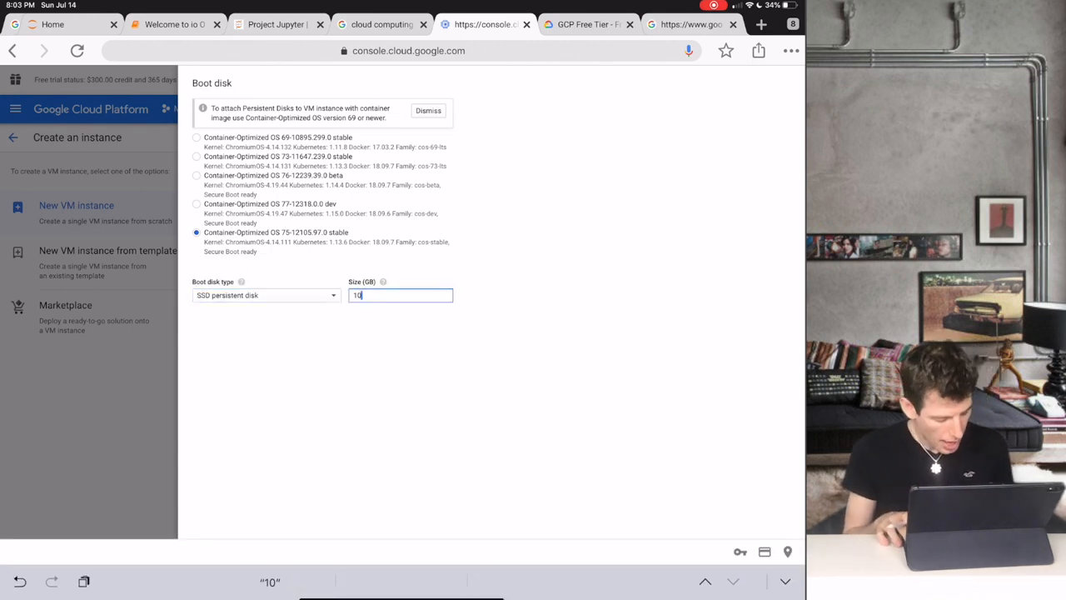
pyautogui.write('3')
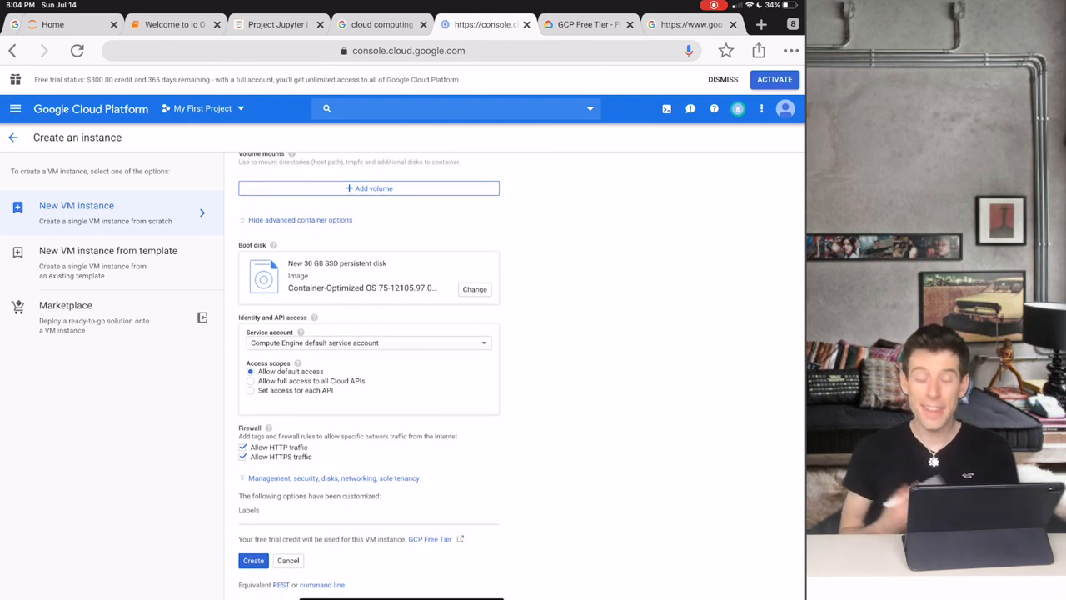
# Create the VM instance from the completed form
pyautogui.click(253, 559)
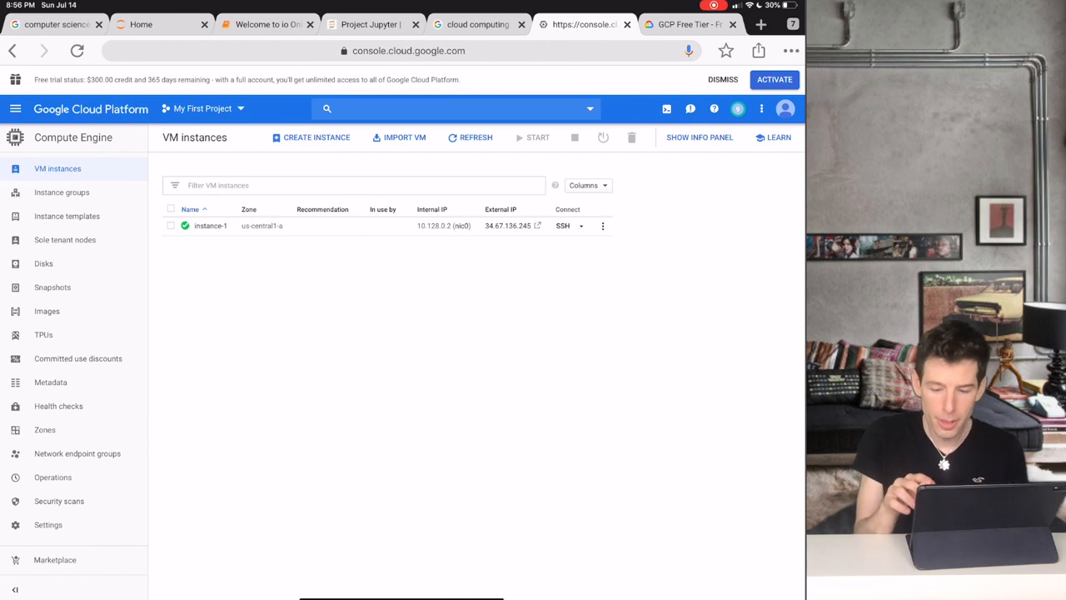
# Open instance-1's external IP and log in to Jupyter with the password
pyautogui.click(760, 23)
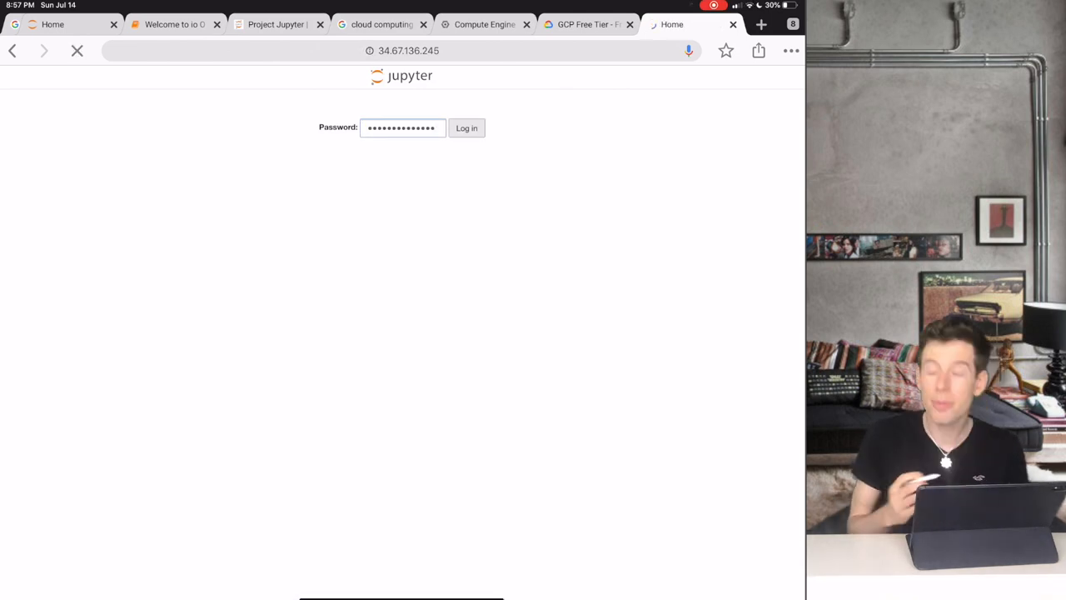
pyautogui.click(466, 127)
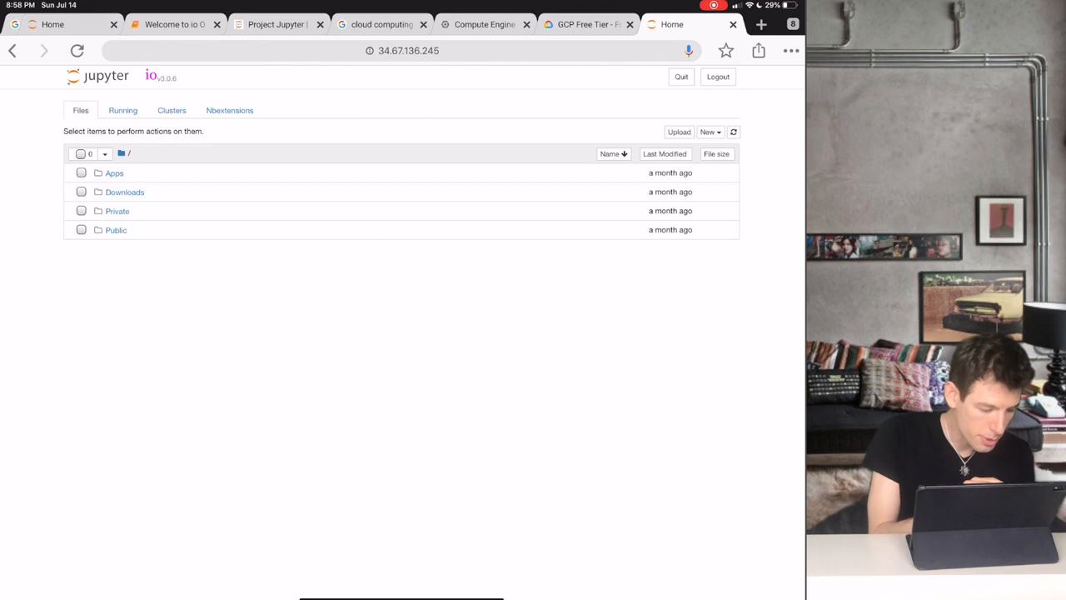
pyautogui.click(114, 172)
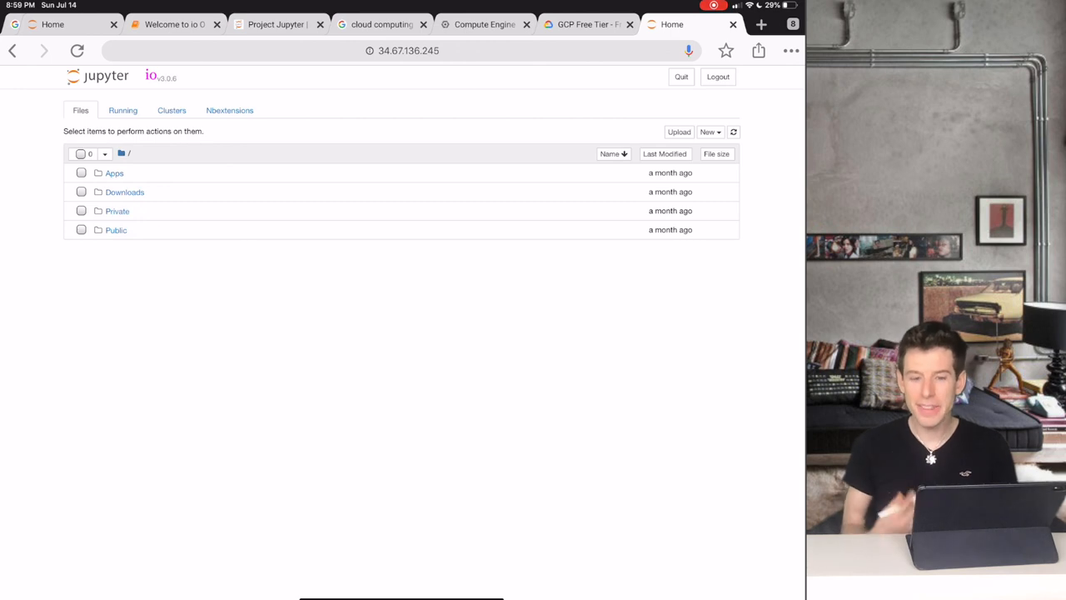
# Create a new Python 3 notebook with print("Hello World")
pyautogui.click(710, 131)
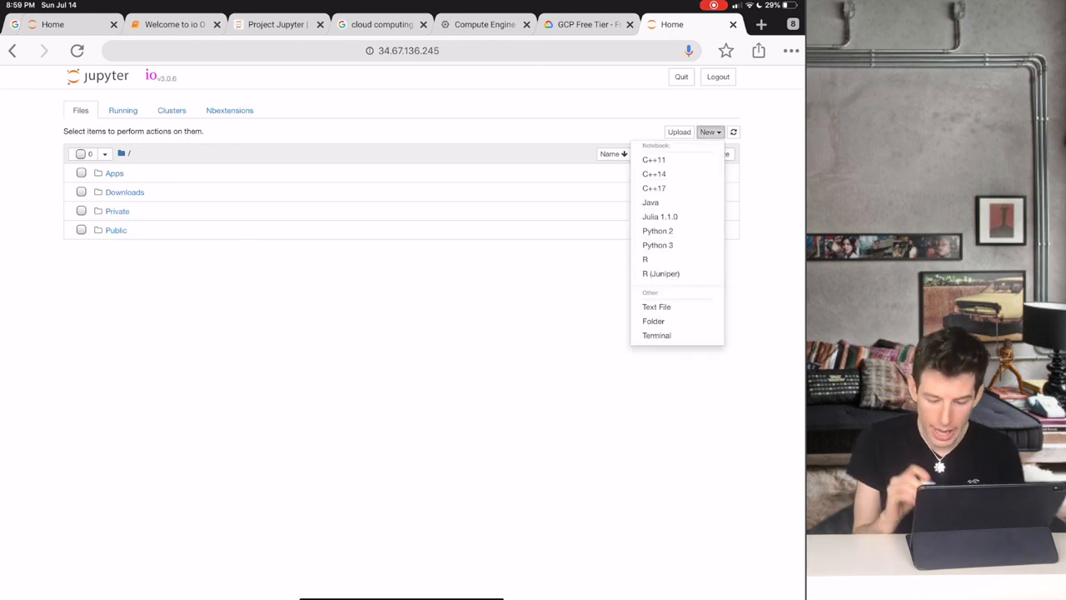
pyautogui.click(657, 245)
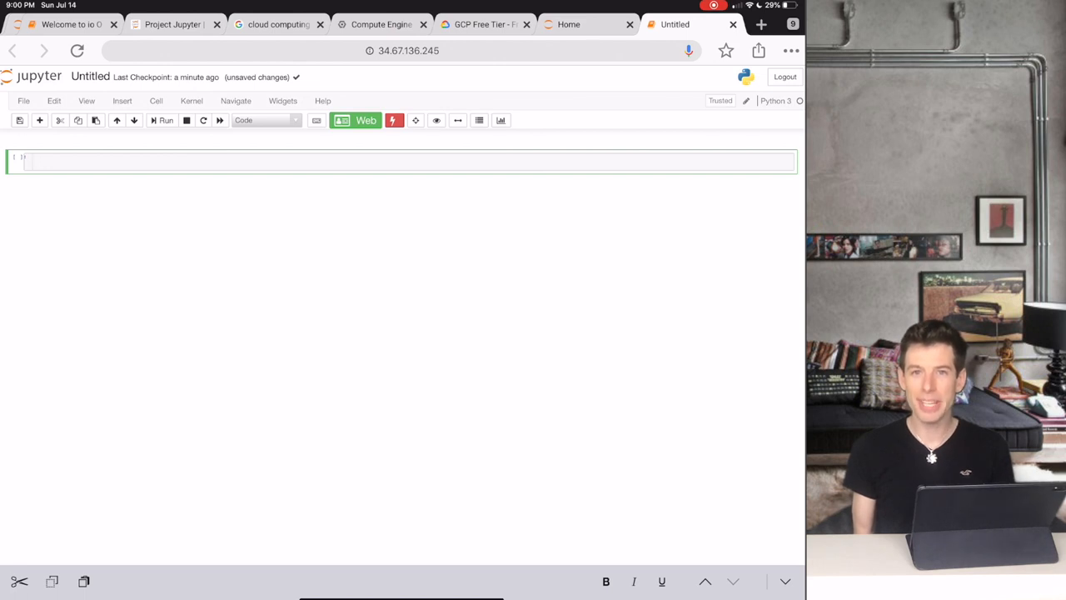
pyautogui.write('print("Hello World")')
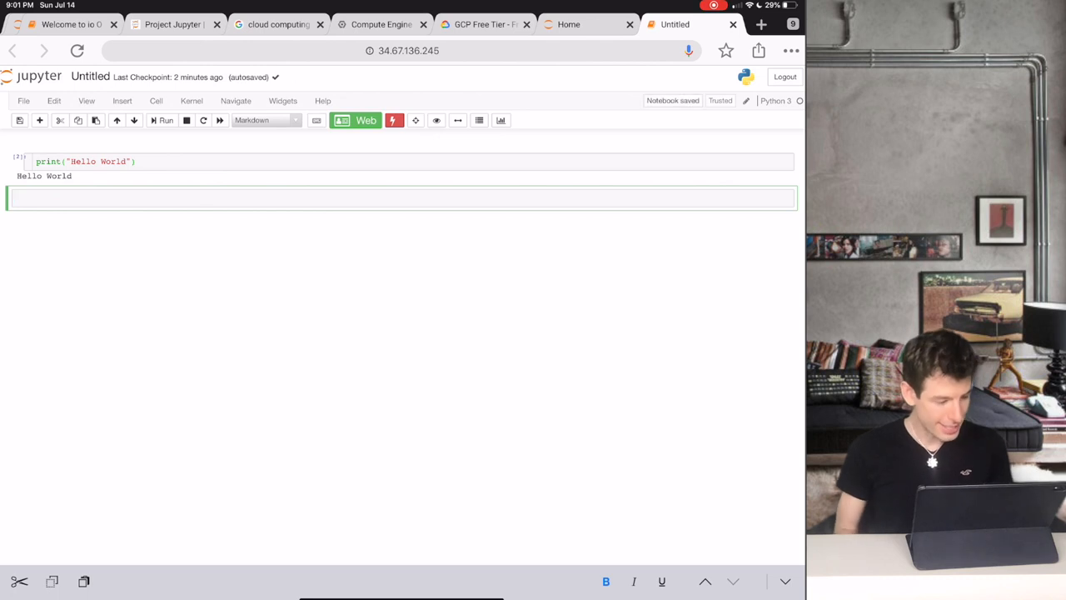
# Add a '# My Program' heading and test the times slider at 1 and 3
pyautogui.write('# My Program')
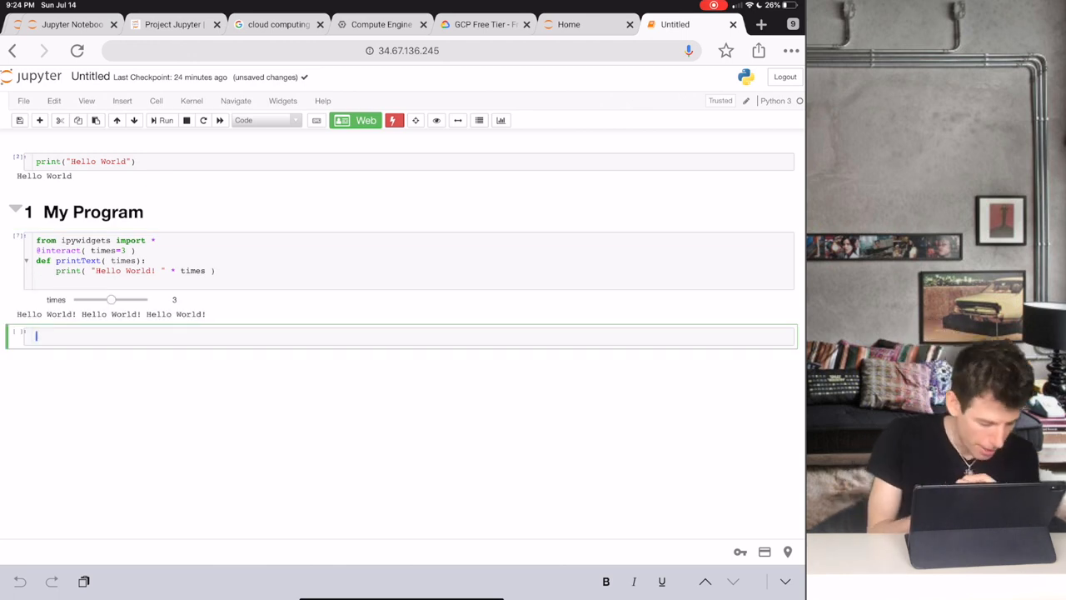
pyautogui.moveTo(111, 299); pyautogui.dragTo(99, 299)
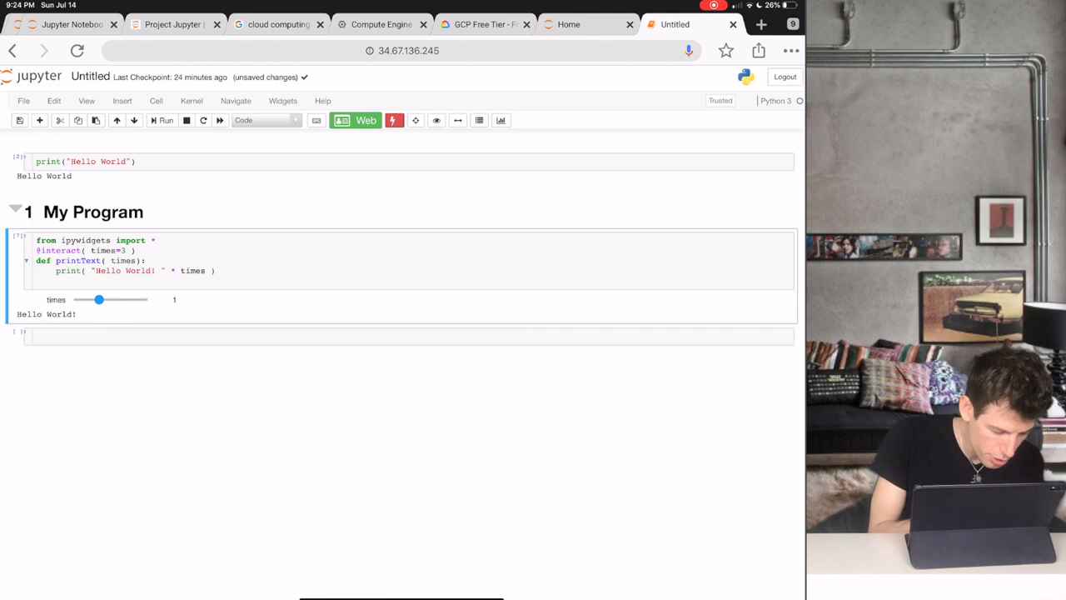
pyautogui.moveTo(99, 299); pyautogui.dragTo(135, 299)
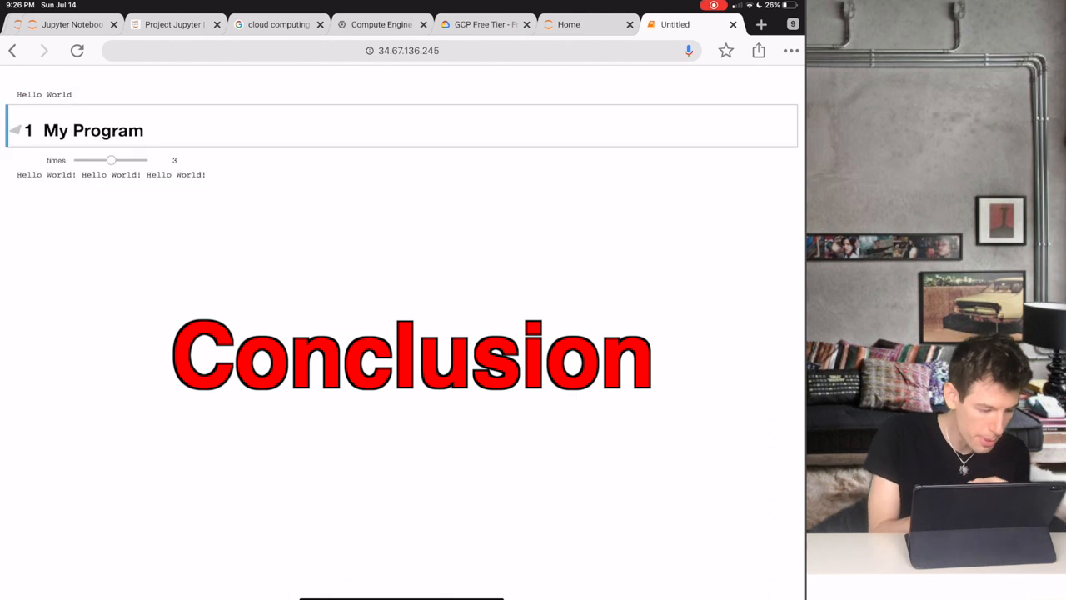
# Raise the times slider to 8, then switch to the io Online welcome tab
pyautogui.moveTo(111, 160); pyautogui.dragTo(129, 159)
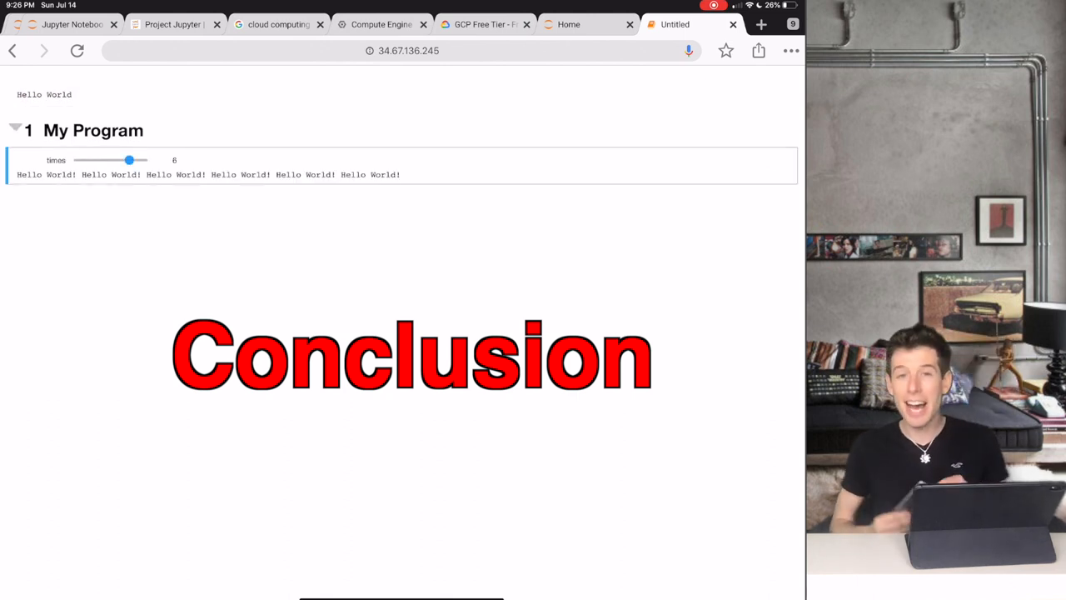
pyautogui.moveTo(128, 160); pyautogui.dragTo(142, 159)
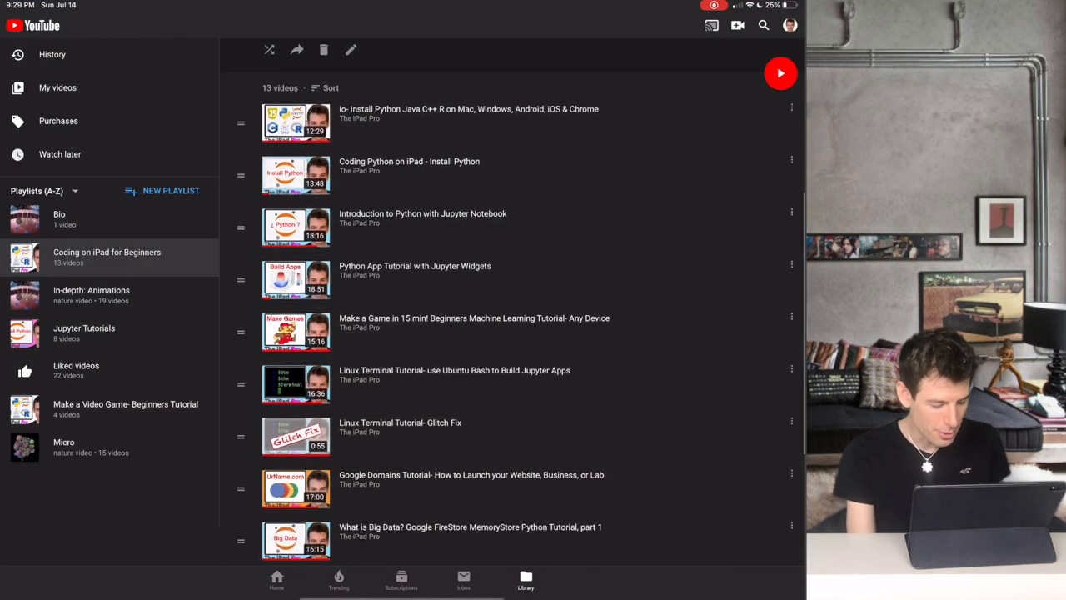
pyautogui.scroll(-3)
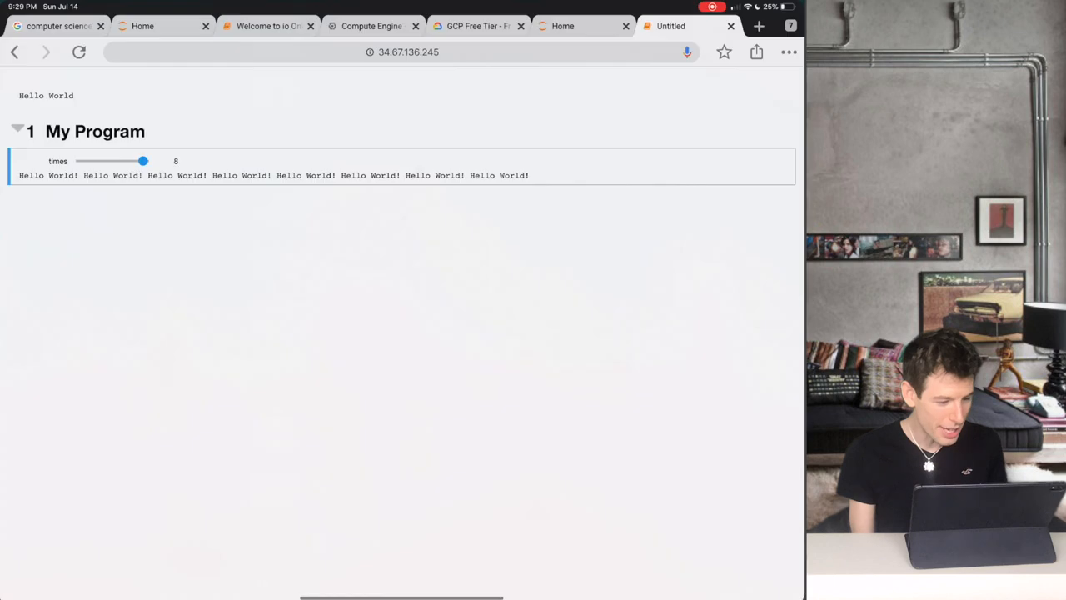
pyautogui.click(266, 25)
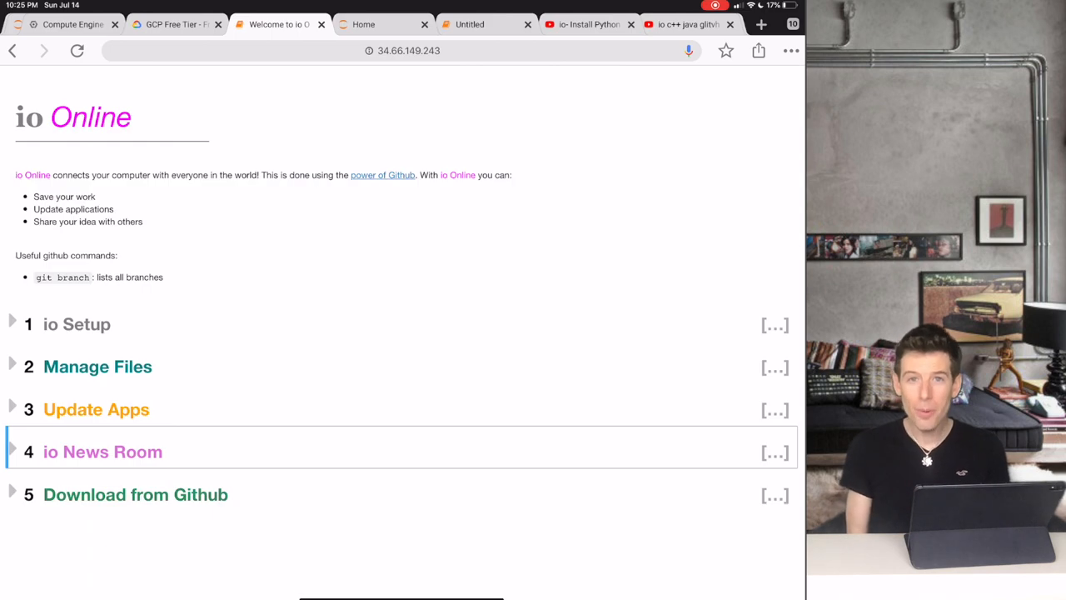
# View the io install video and Welcome tabs, then return to the Jupyter Home listing
pyautogui.click(683, 23)
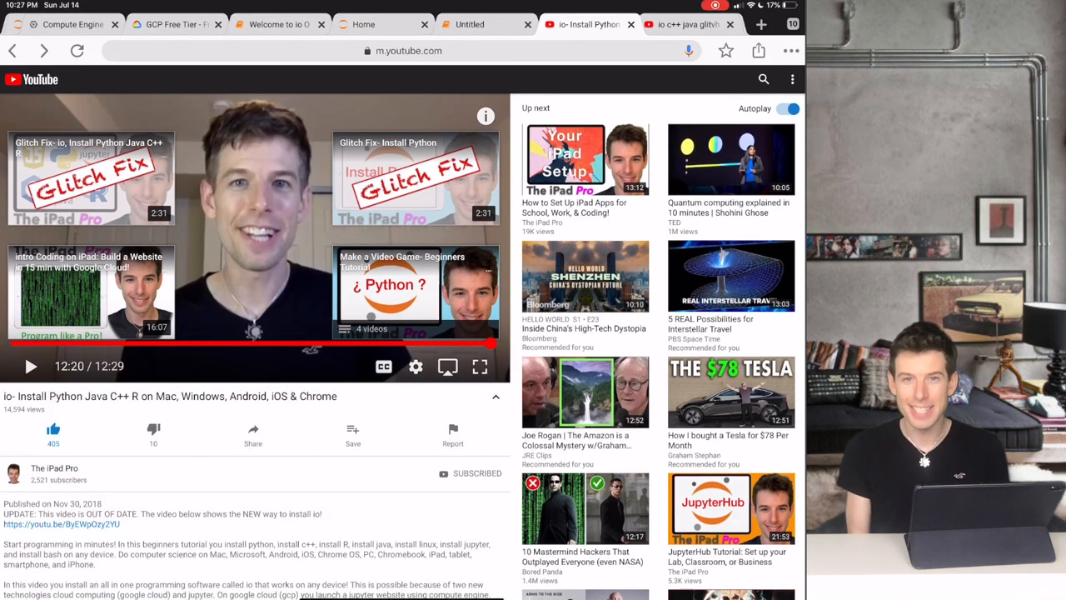
pyautogui.click(363, 24)
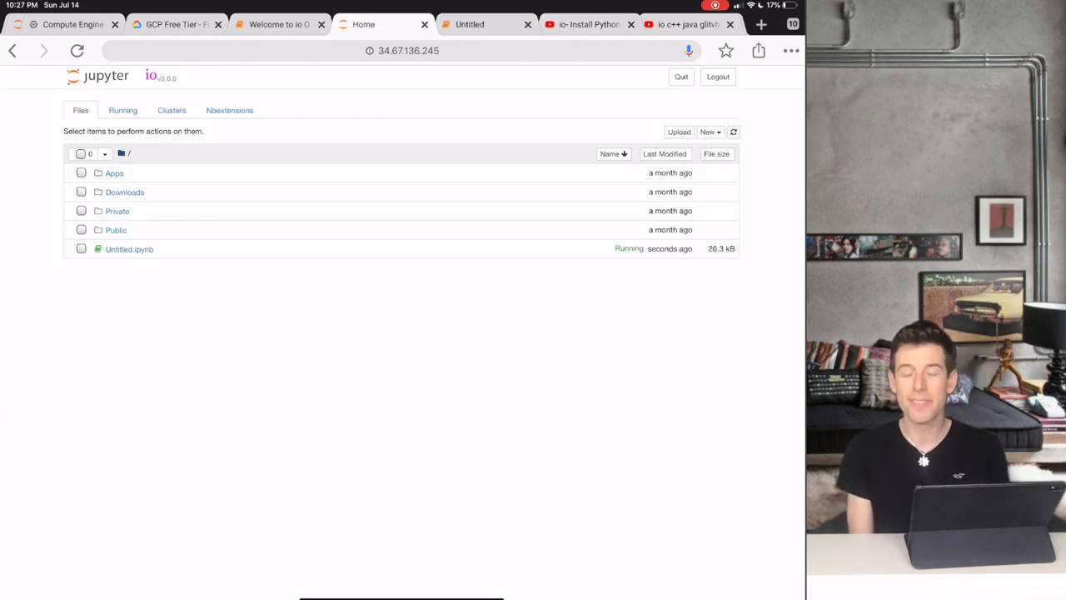
pyautogui.click(115, 24)
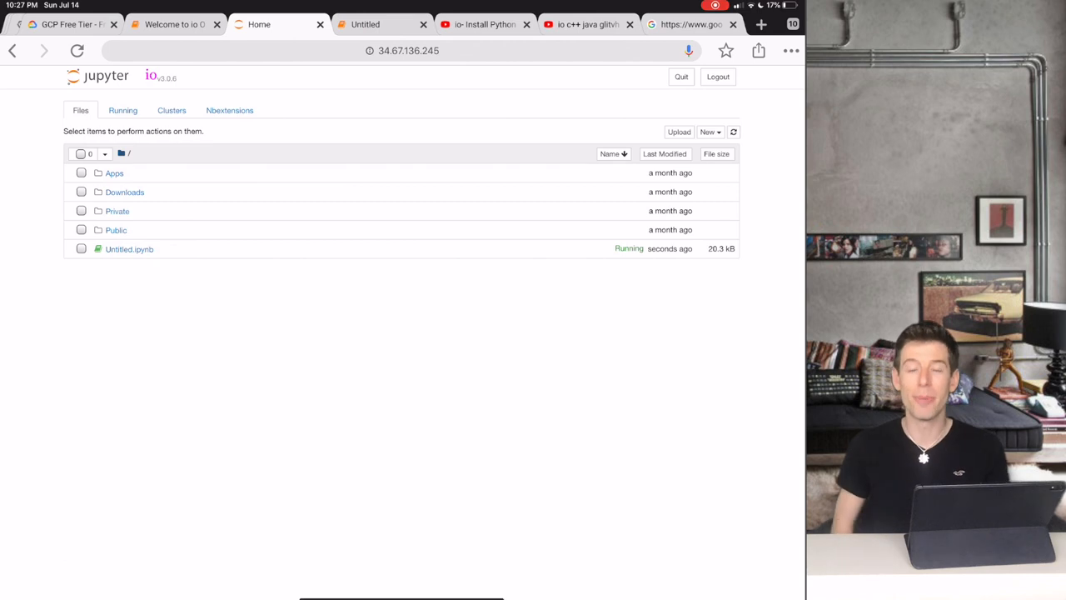
pyautogui.click(175, 24)
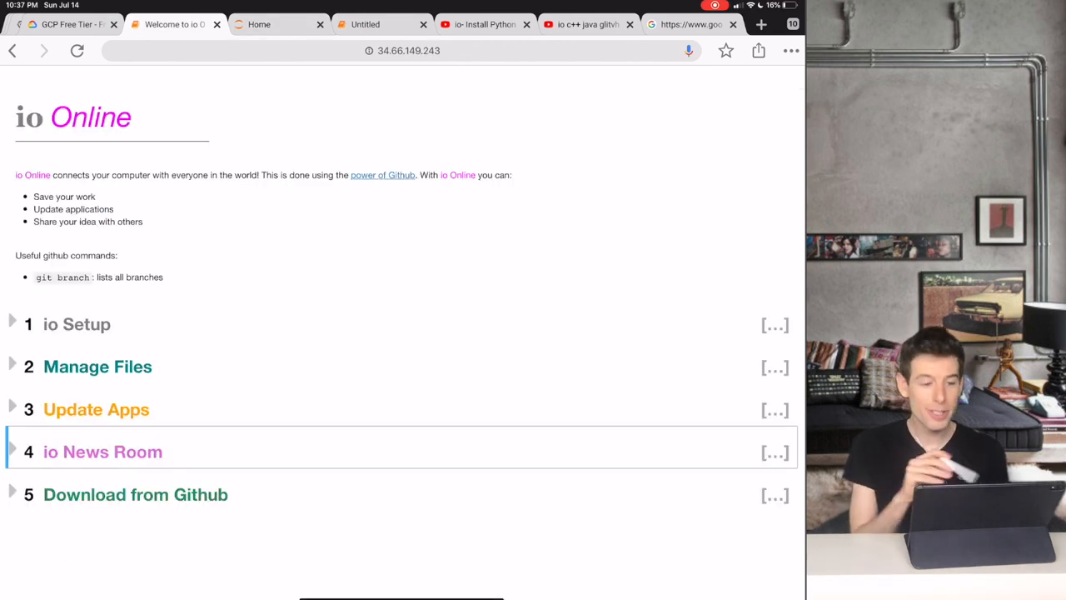
pyautogui.click(259, 24)
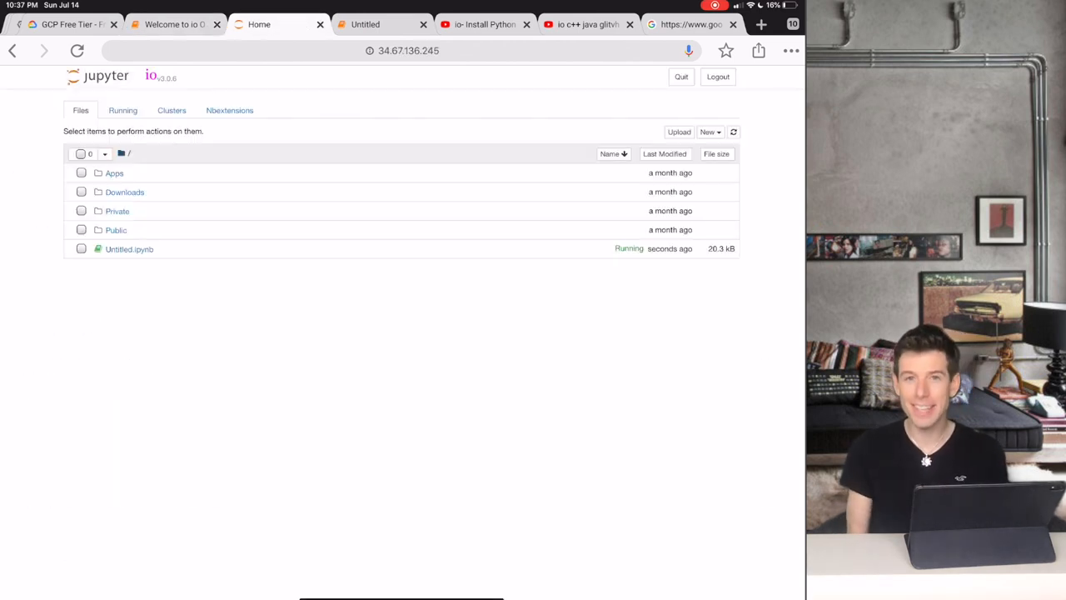